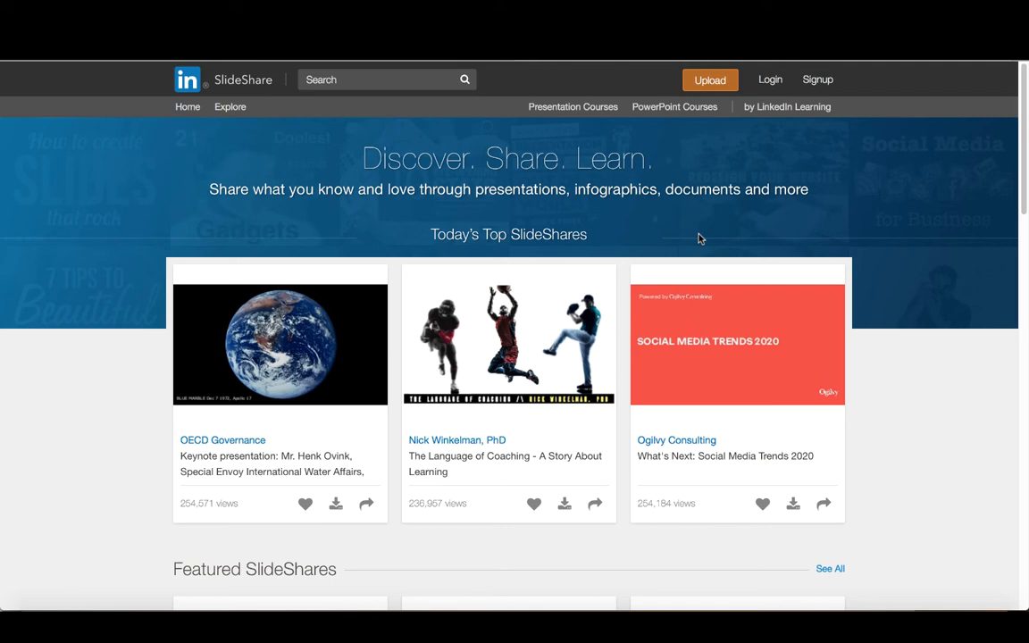
{"action": "mouse_move", "coordinate": [982, 405]}
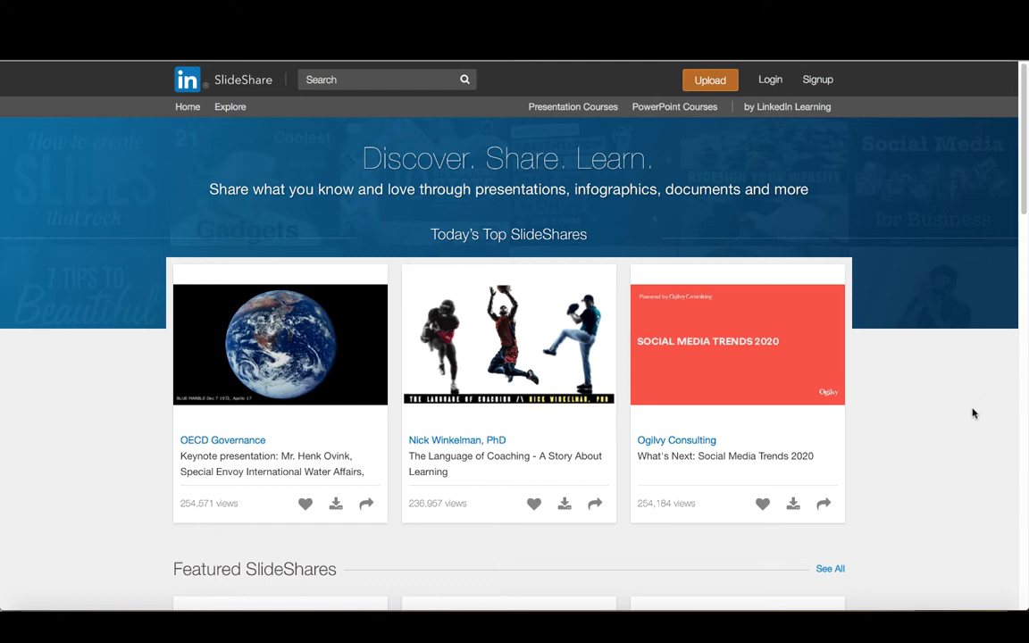
{"action": "mouse_move", "coordinate": [852, 185]}
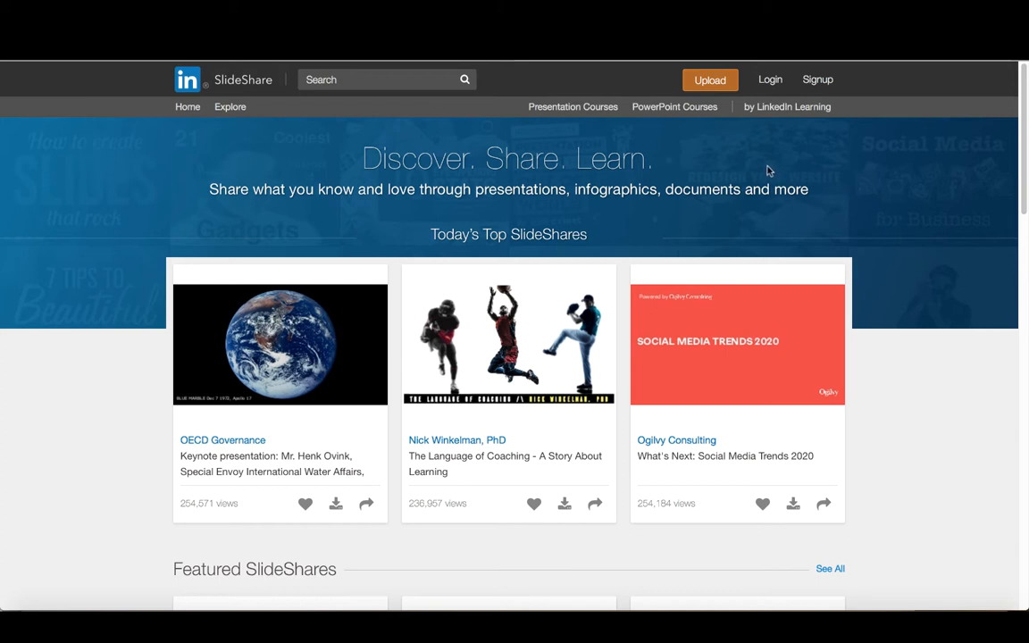
{"action": "mouse_move", "coordinate": [734, 161]}
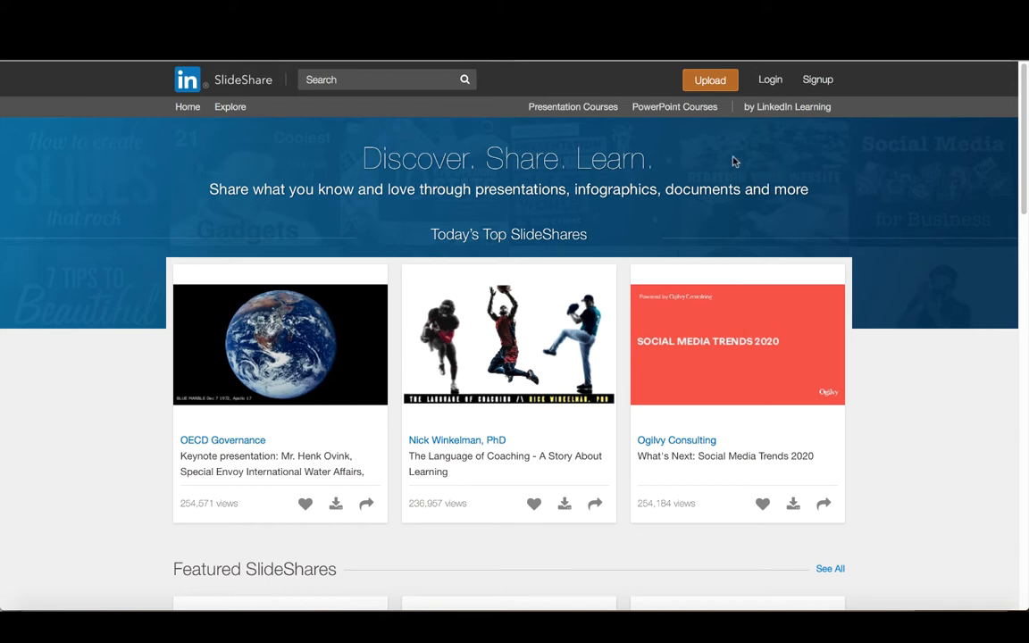
{"action": "mouse_move", "coordinate": [753, 161]}
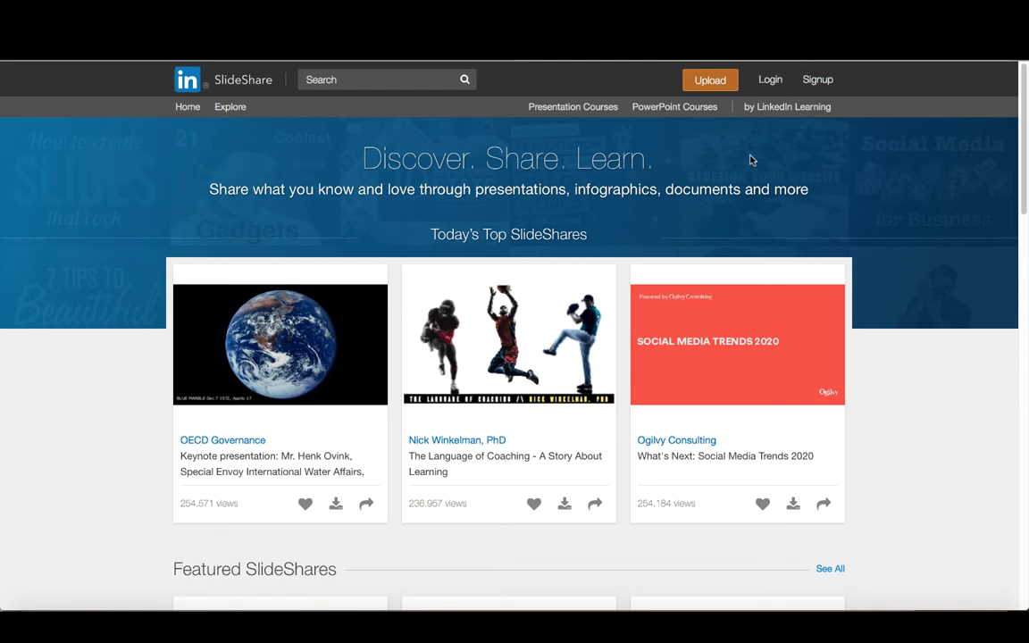
{"action": "mouse_move", "coordinate": [862, 109]}
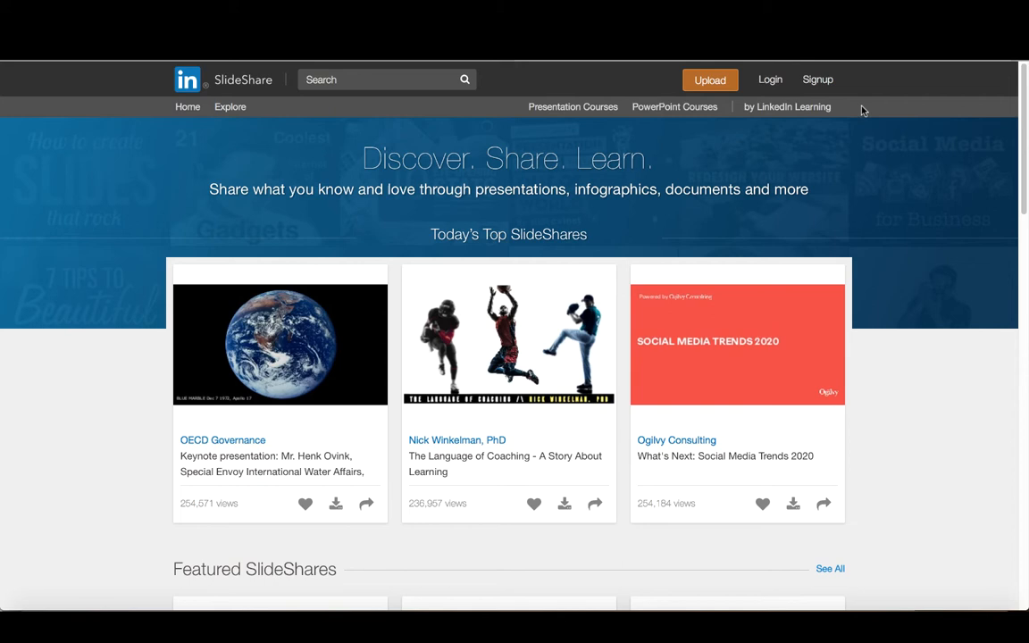
{"action": "mouse_move", "coordinate": [838, 174]}
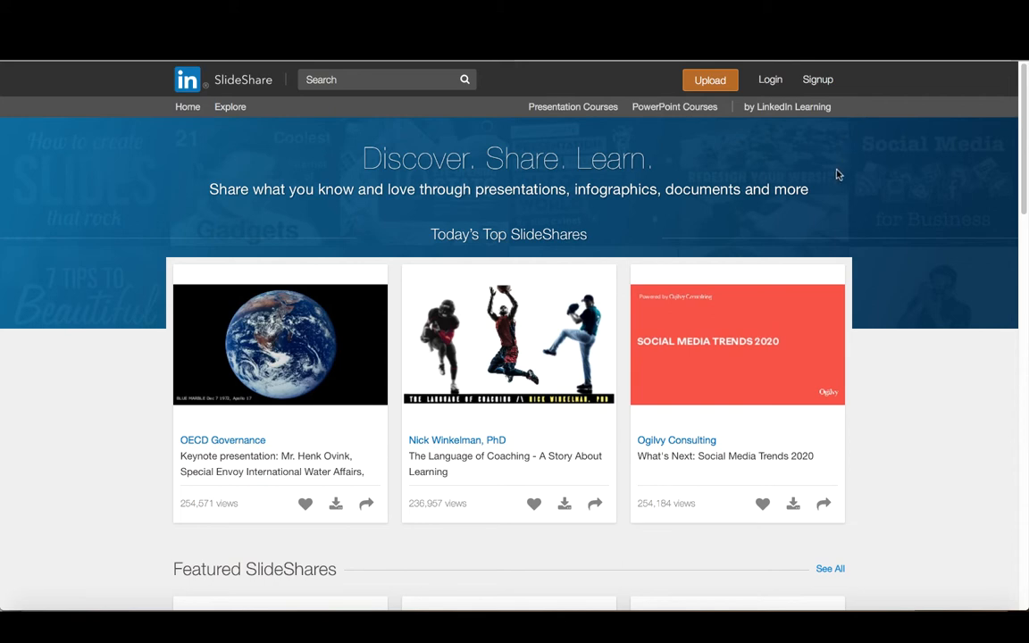
{"action": "mouse_move", "coordinate": [837, 175]}
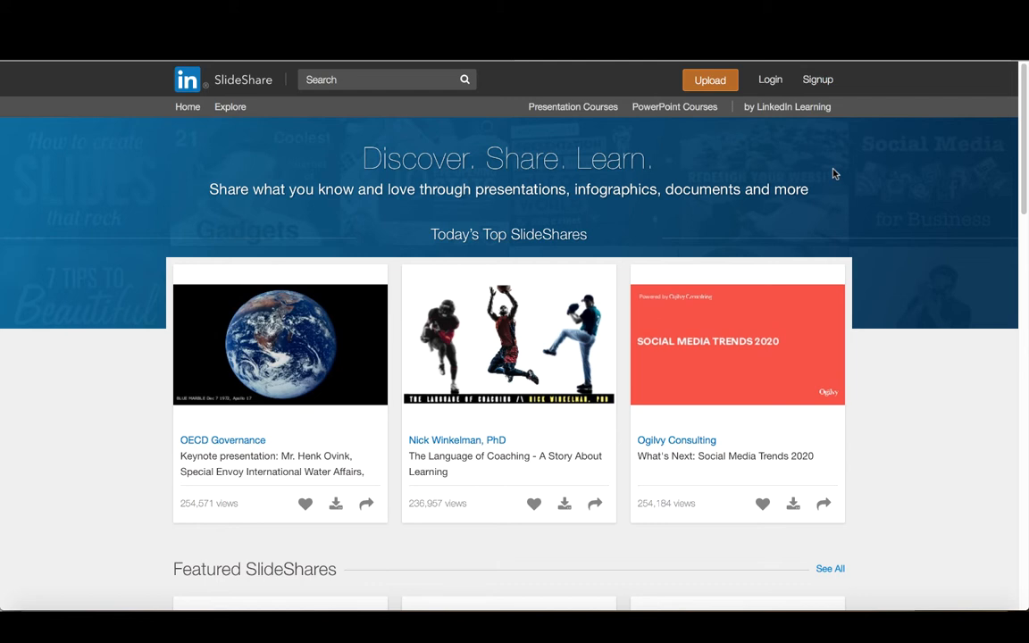
{"action": "mouse_move", "coordinate": [828, 86]}
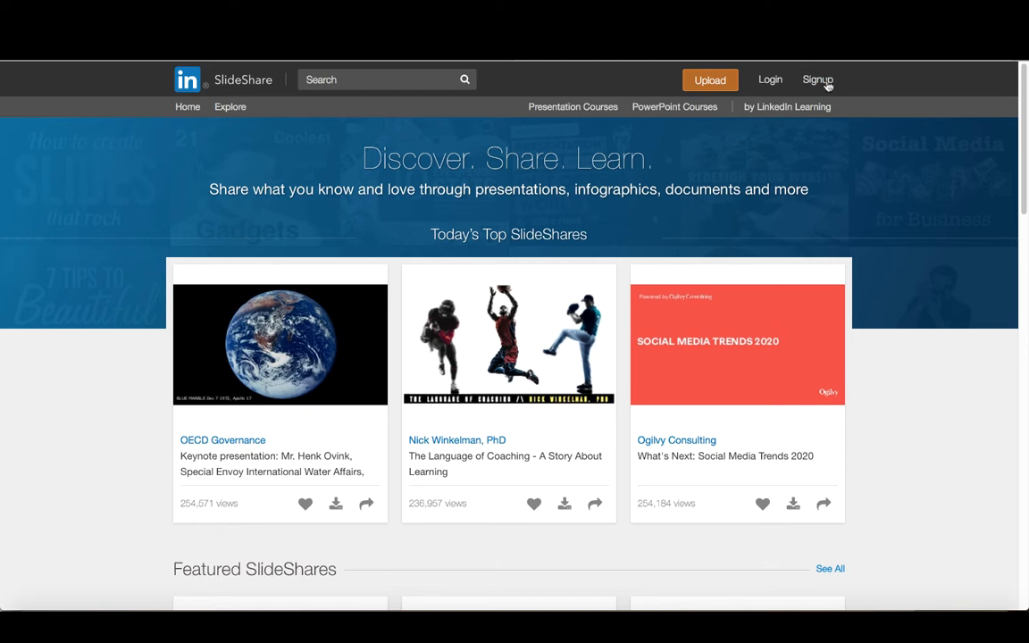
Step: Move between the Signup and Sign in pages to reach the SlideShare login page
{"action": "left_click", "coordinate": [817, 80]}
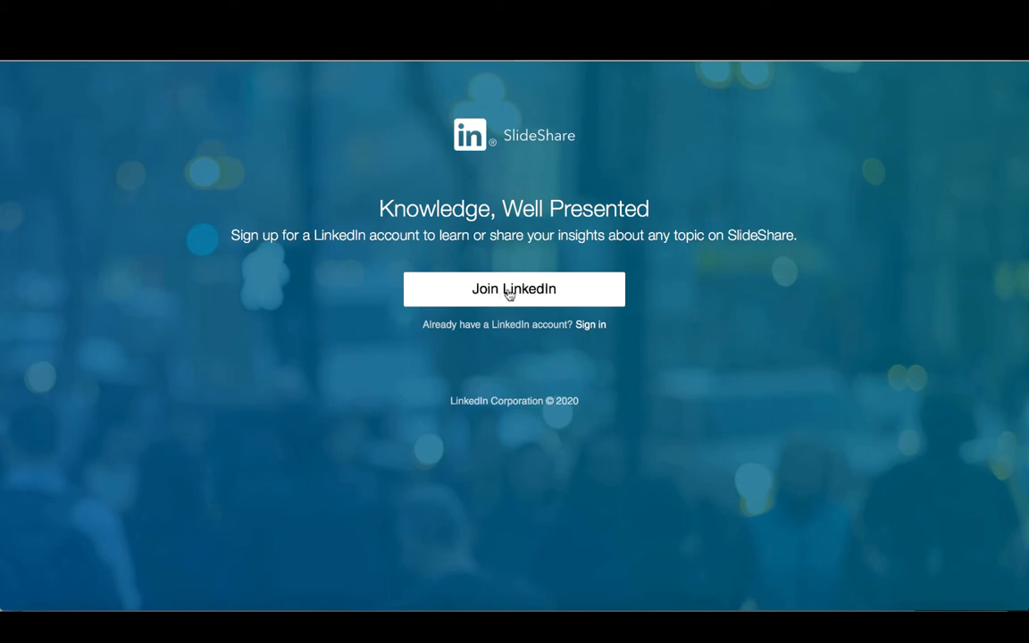
{"action": "mouse_move", "coordinate": [471, 289]}
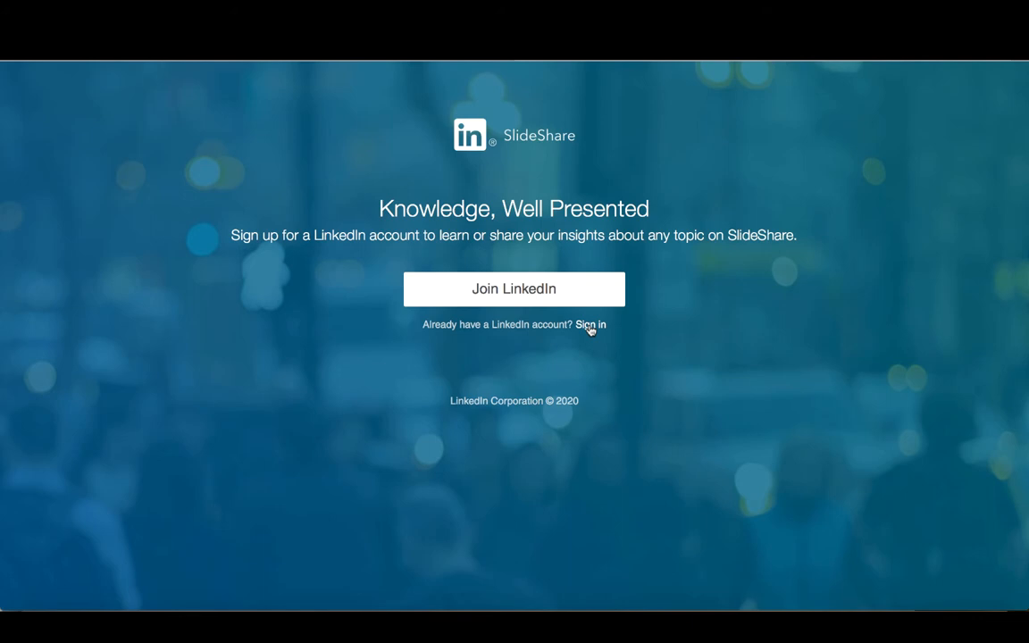
{"action": "left_click", "coordinate": [589, 324]}
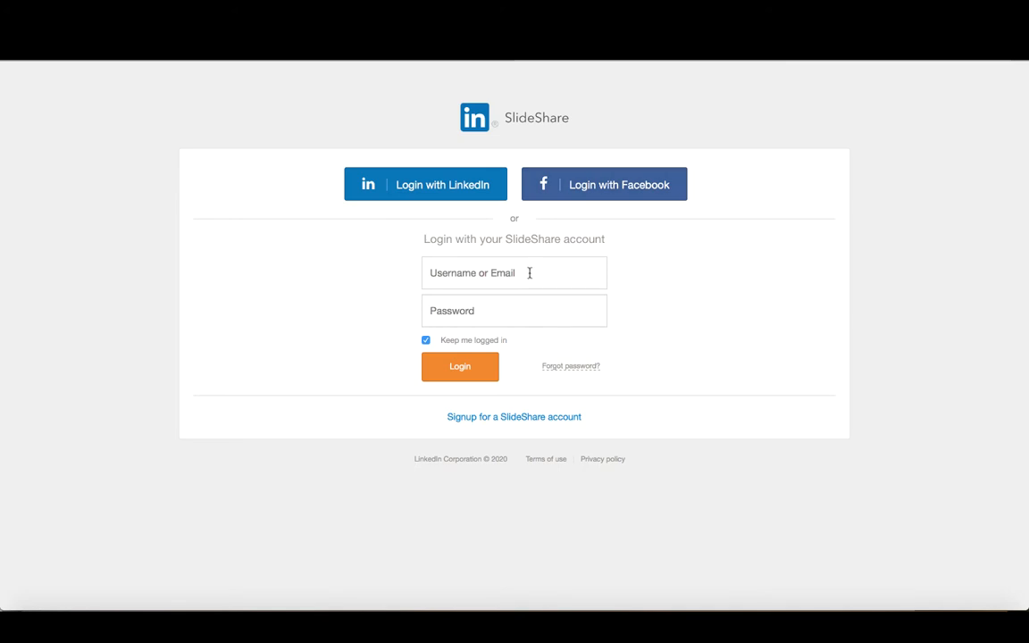
{"action": "mouse_move", "coordinate": [513, 417]}
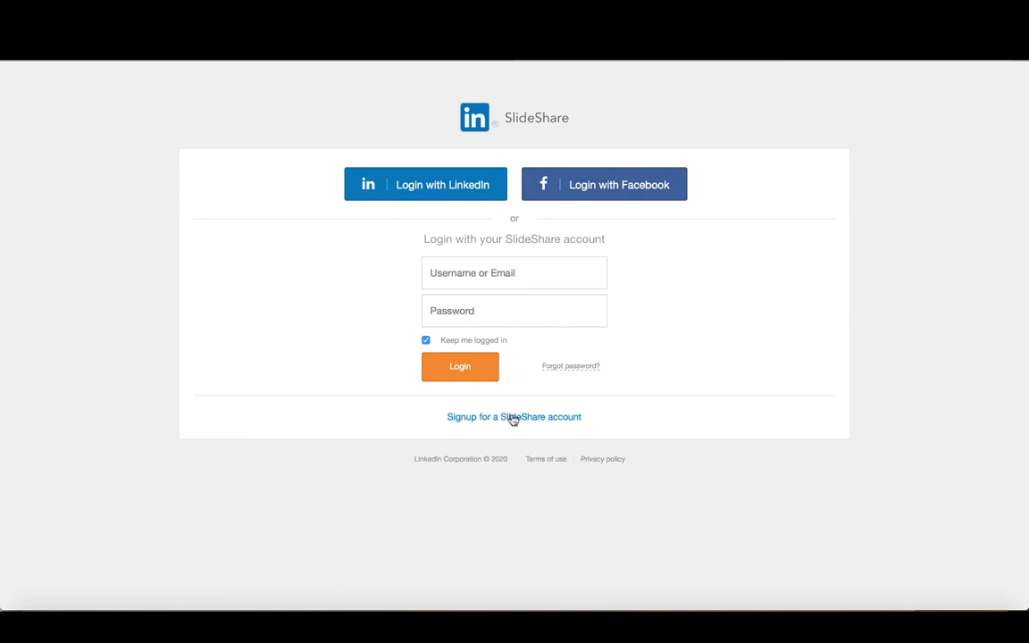
{"action": "left_click", "coordinate": [514, 416]}
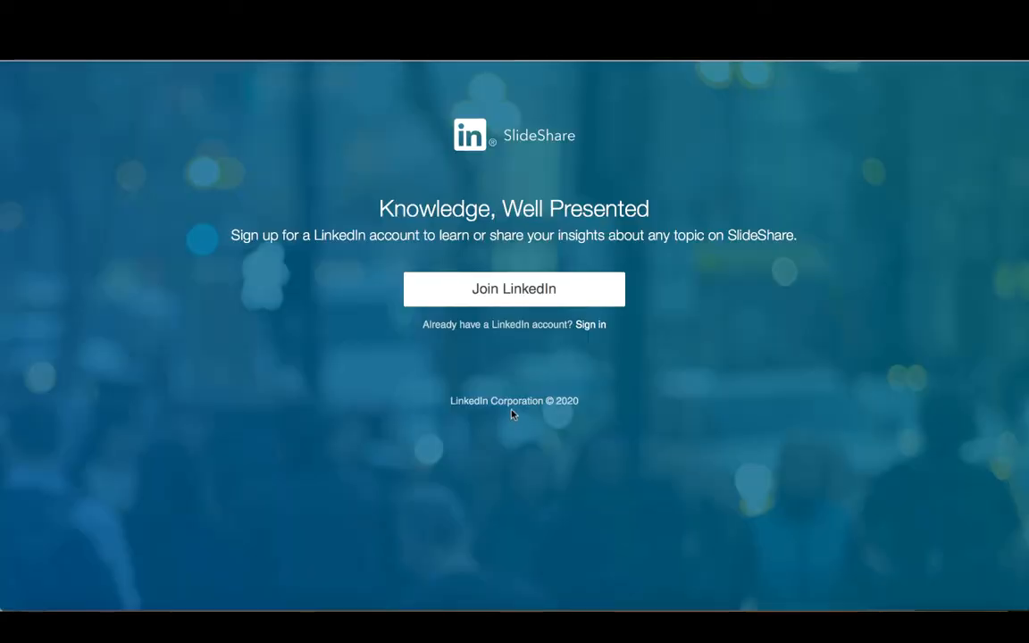
{"action": "mouse_move", "coordinate": [563, 311]}
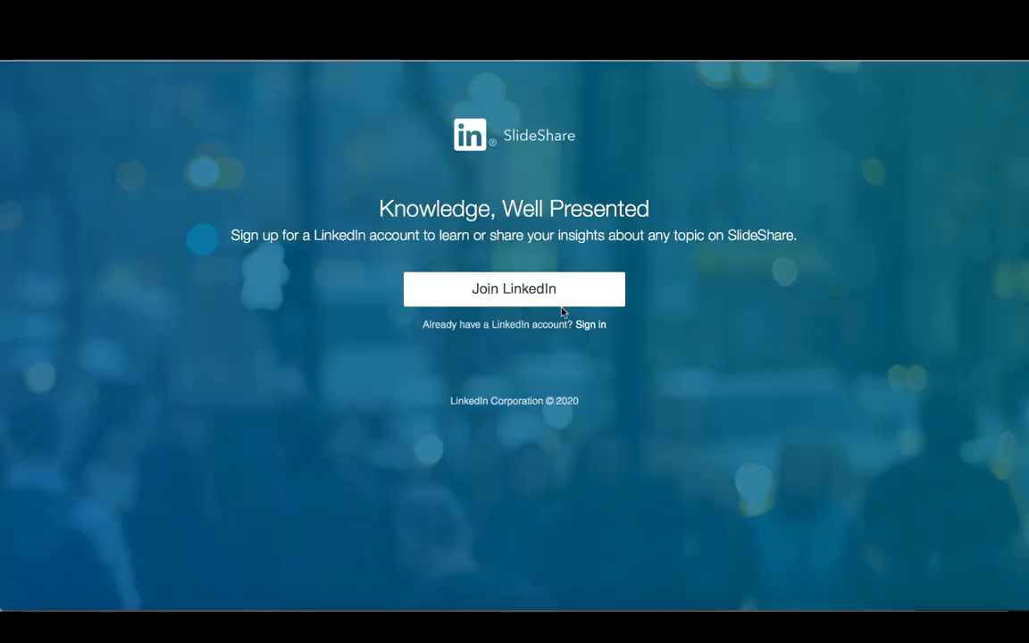
{"action": "mouse_move", "coordinate": [588, 326]}
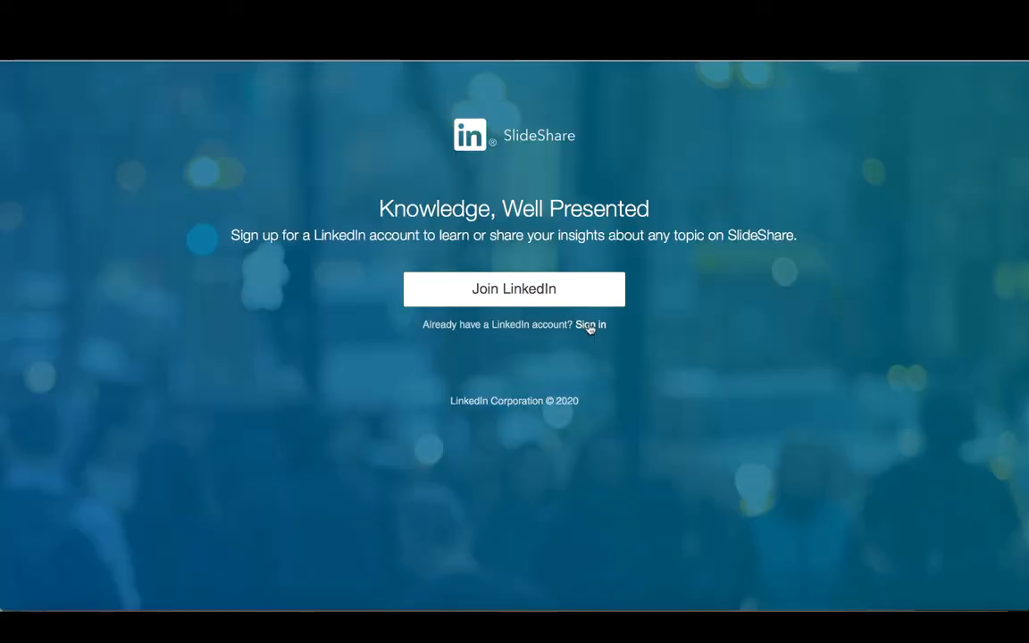
{"action": "left_click", "coordinate": [589, 324]}
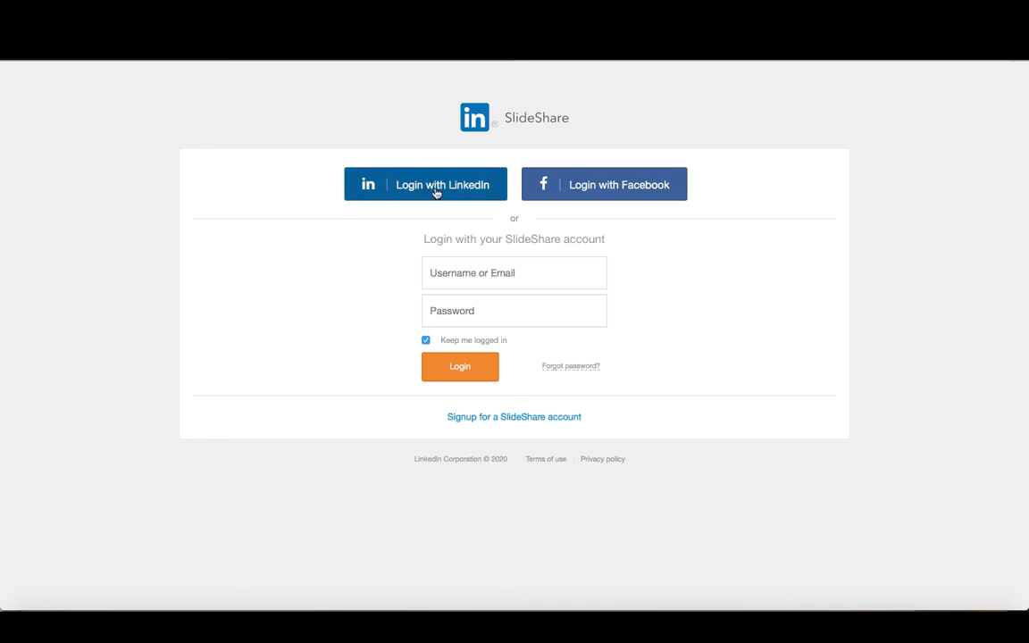
{"action": "mouse_move", "coordinate": [556, 189]}
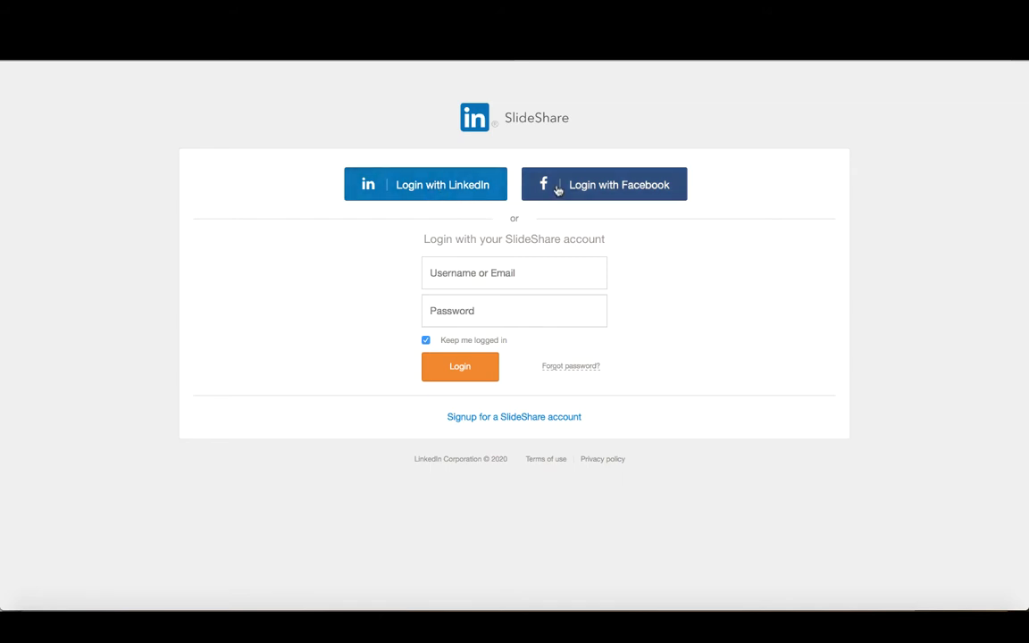
{"action": "mouse_move", "coordinate": [433, 184]}
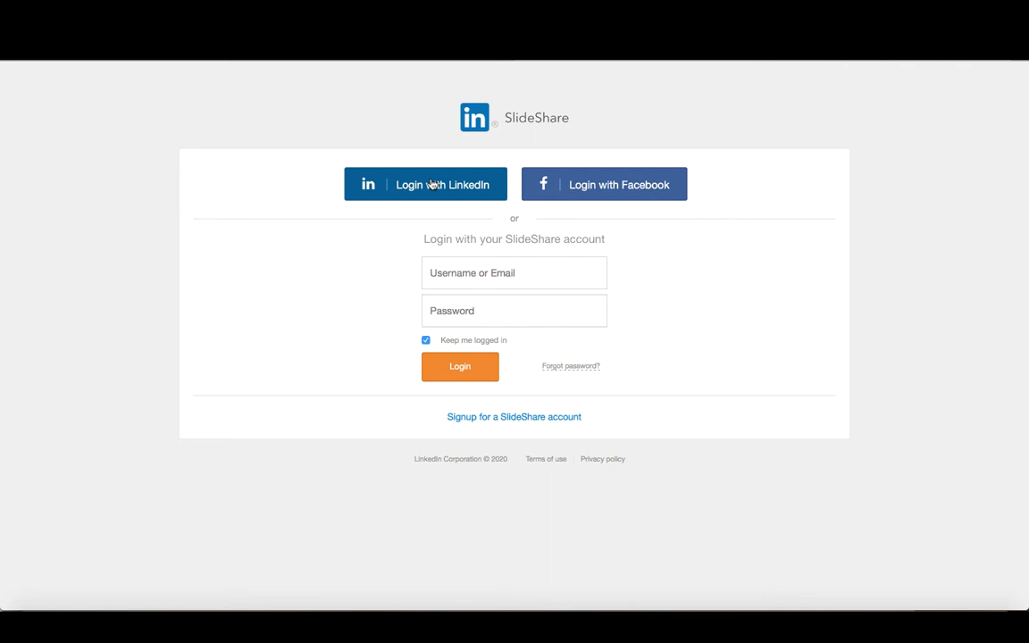
{"action": "mouse_move", "coordinate": [432, 186]}
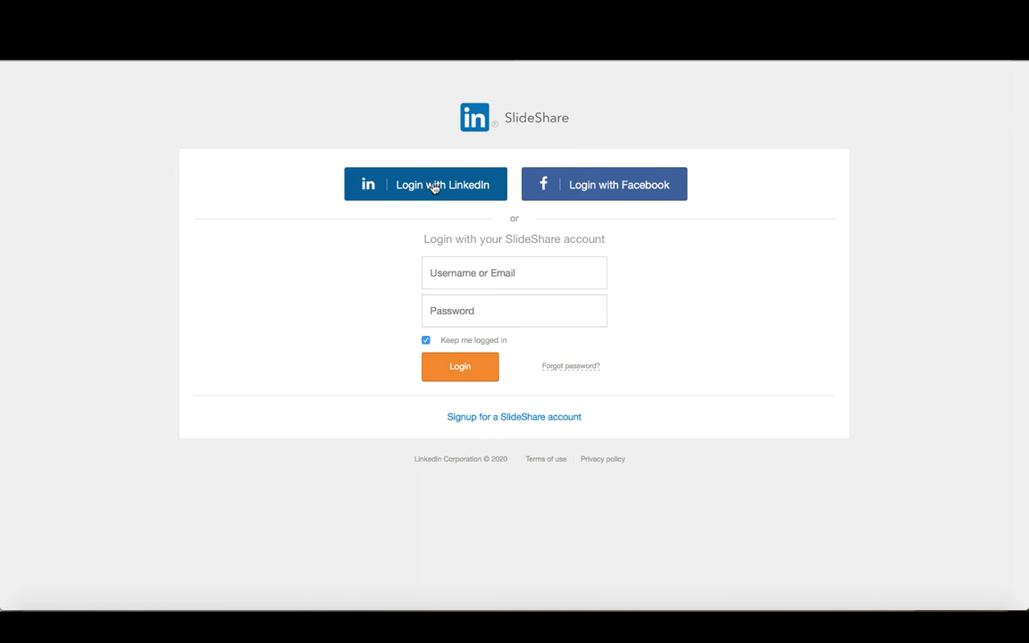
Step: Choose 'Login with LinkedIn' to bring up the LinkedIn sign-in window
{"action": "left_click", "coordinate": [425, 183]}
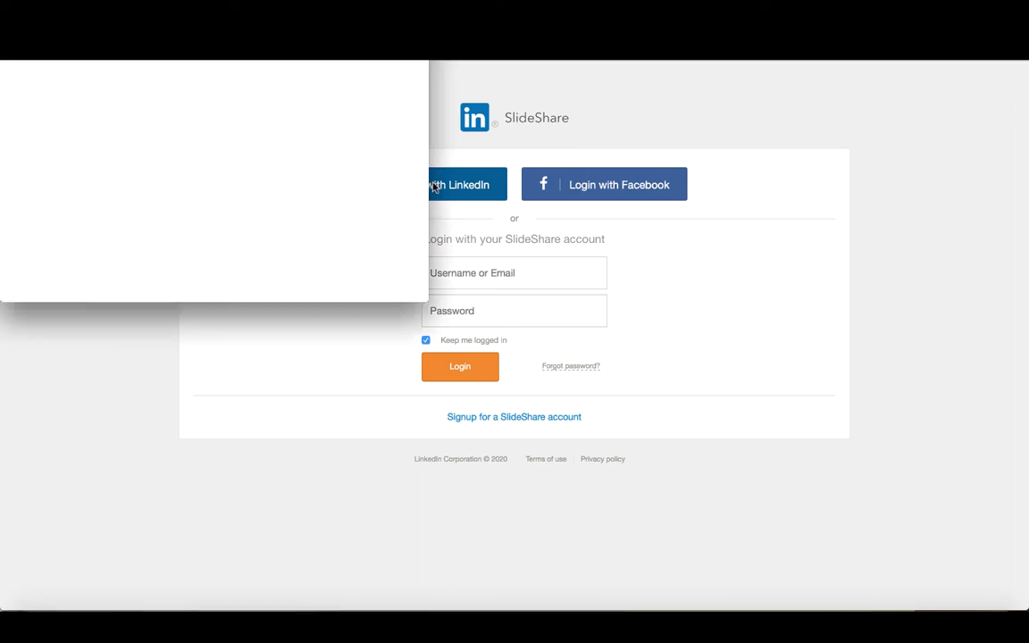
{"action": "left_click", "coordinate": [460, 184]}
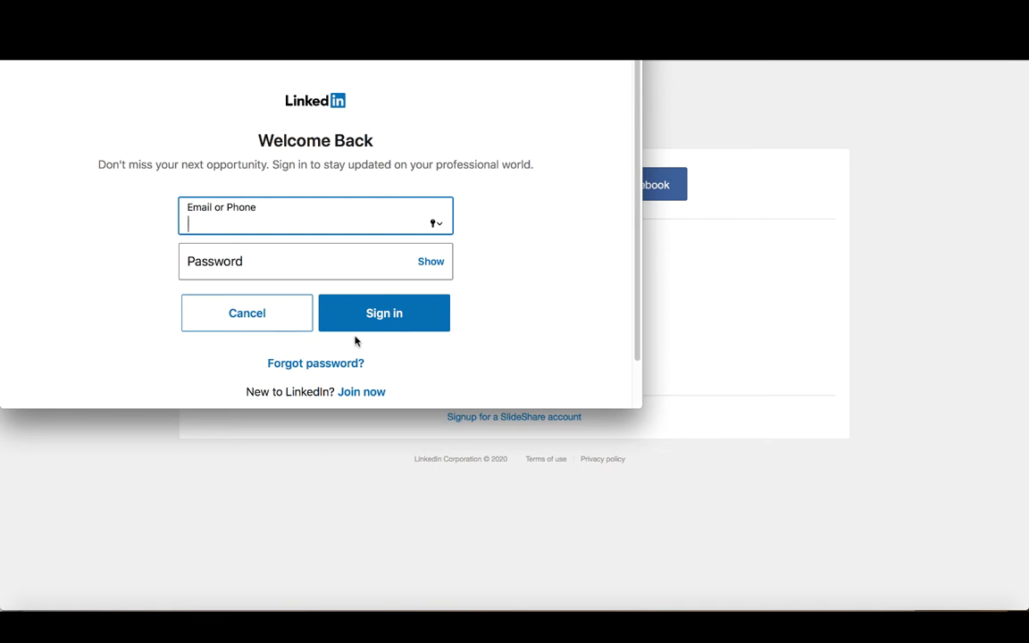
{"action": "mouse_move", "coordinate": [389, 386]}
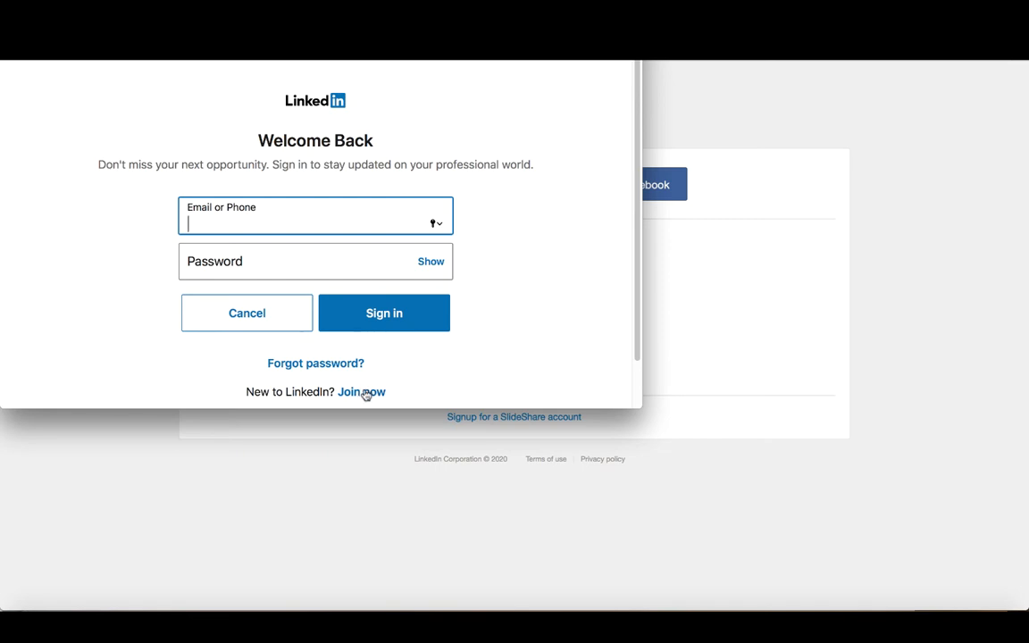
{"action": "mouse_move", "coordinate": [358, 396]}
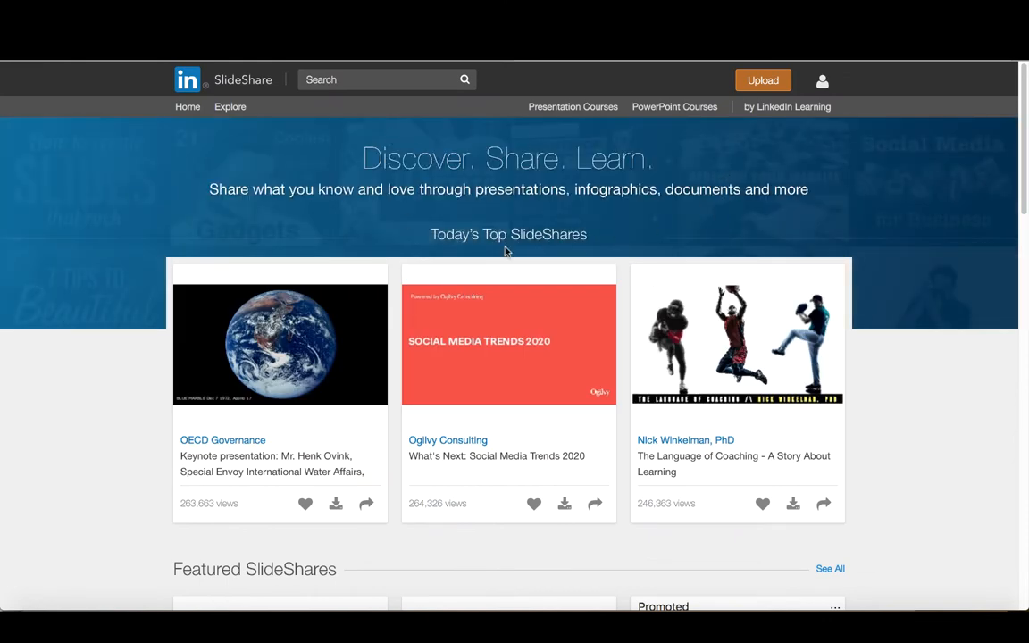
{"action": "mouse_move", "coordinate": [633, 203]}
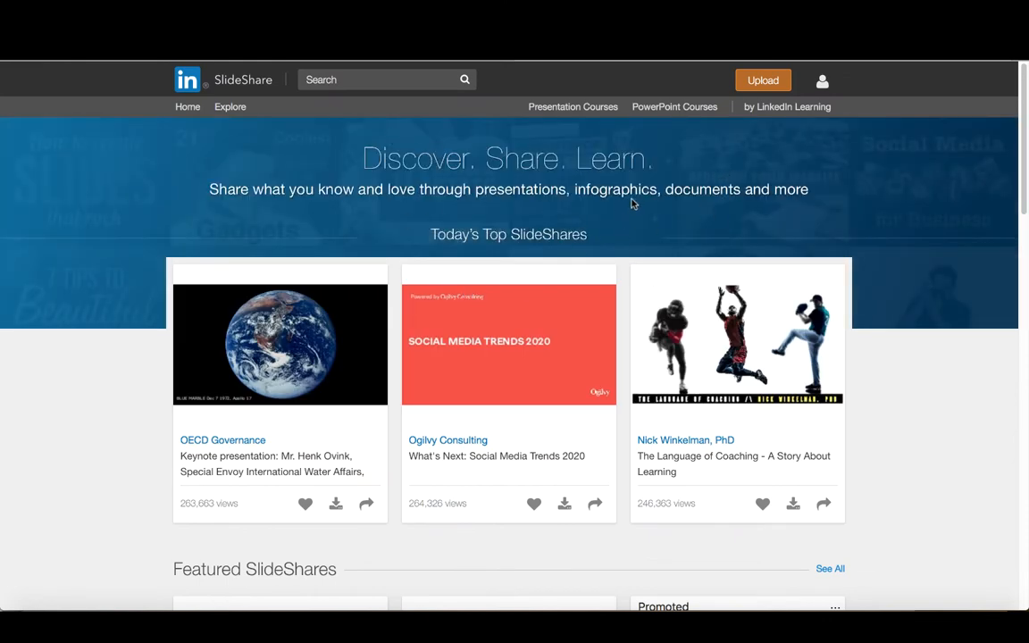
Step: Open the account menu from the profile icon at top right
{"action": "left_click", "coordinate": [821, 81]}
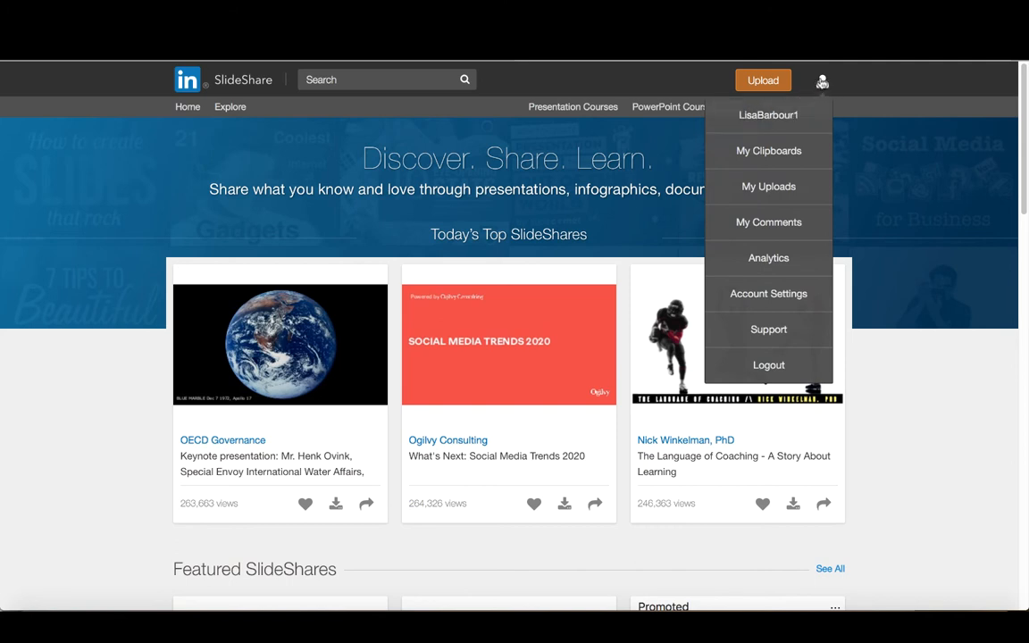
{"action": "mouse_move", "coordinate": [821, 82]}
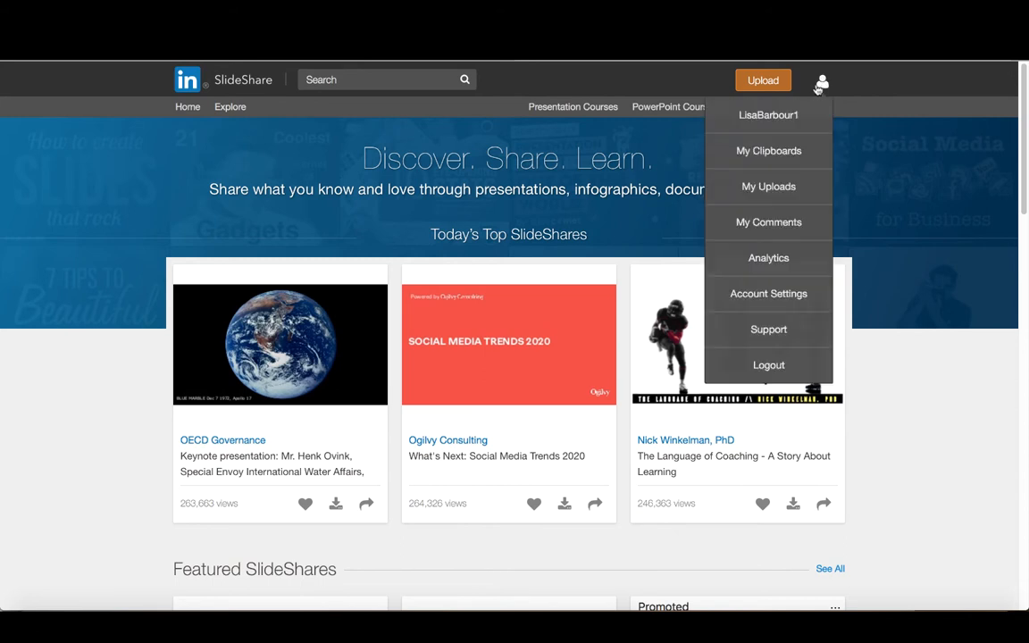
{"action": "mouse_move", "coordinate": [768, 187]}
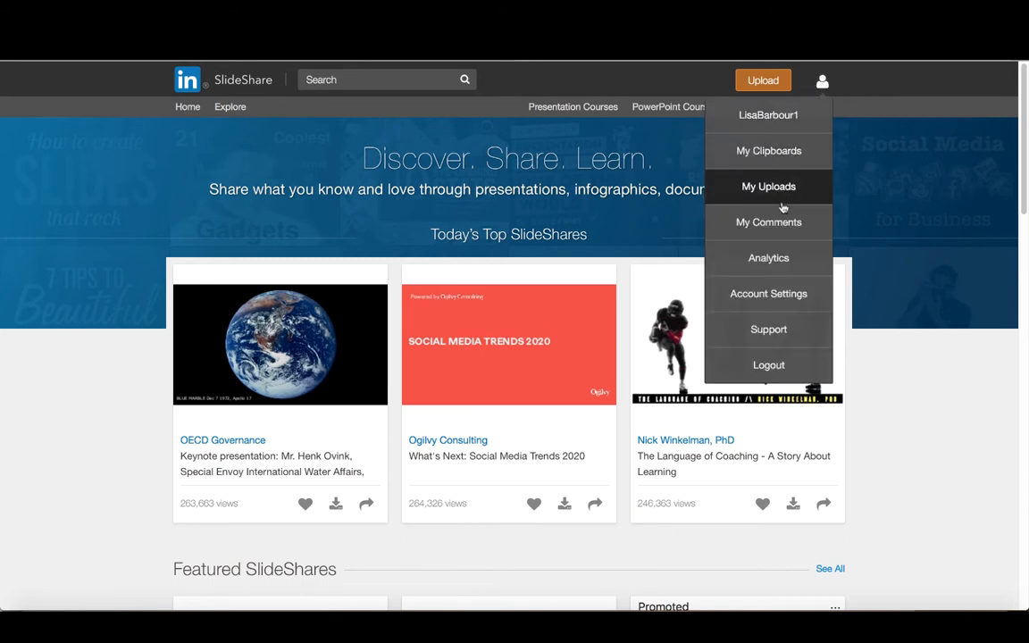
{"action": "mouse_move", "coordinate": [766, 134]}
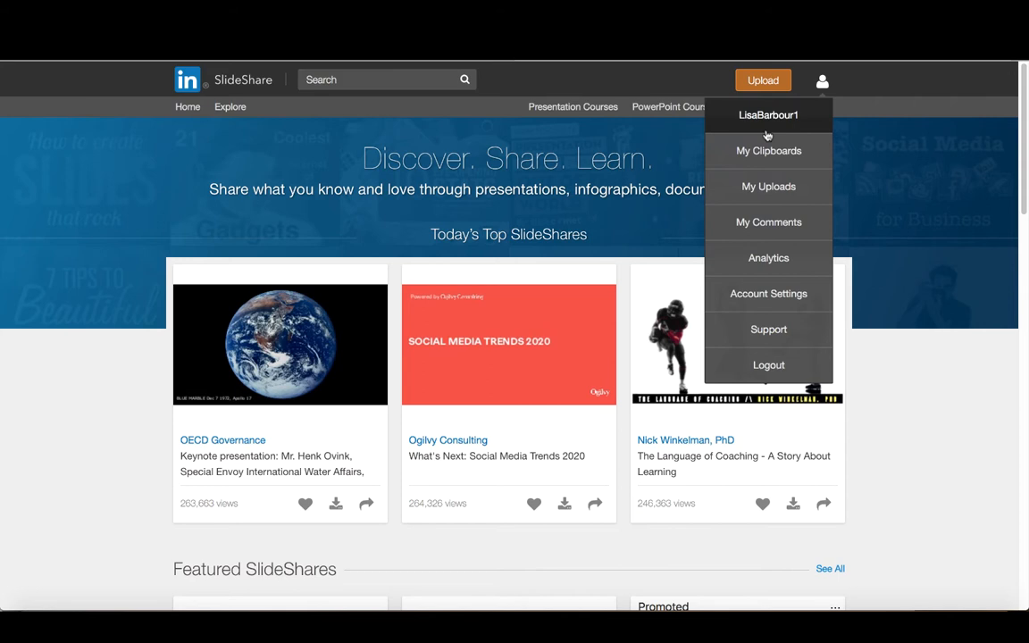
{"action": "mouse_move", "coordinate": [777, 116]}
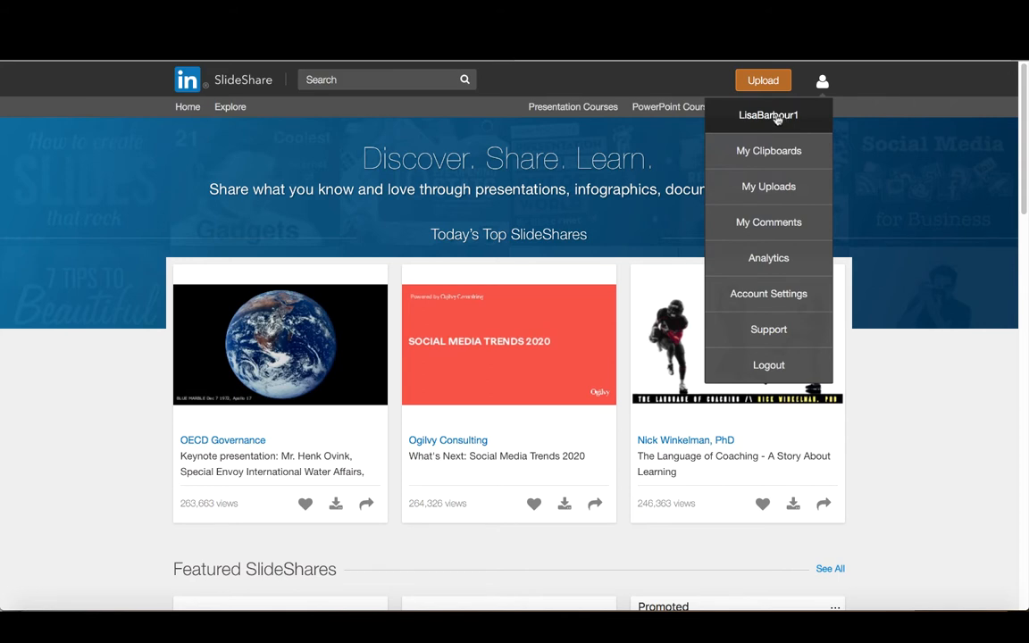
{"action": "mouse_move", "coordinate": [775, 118]}
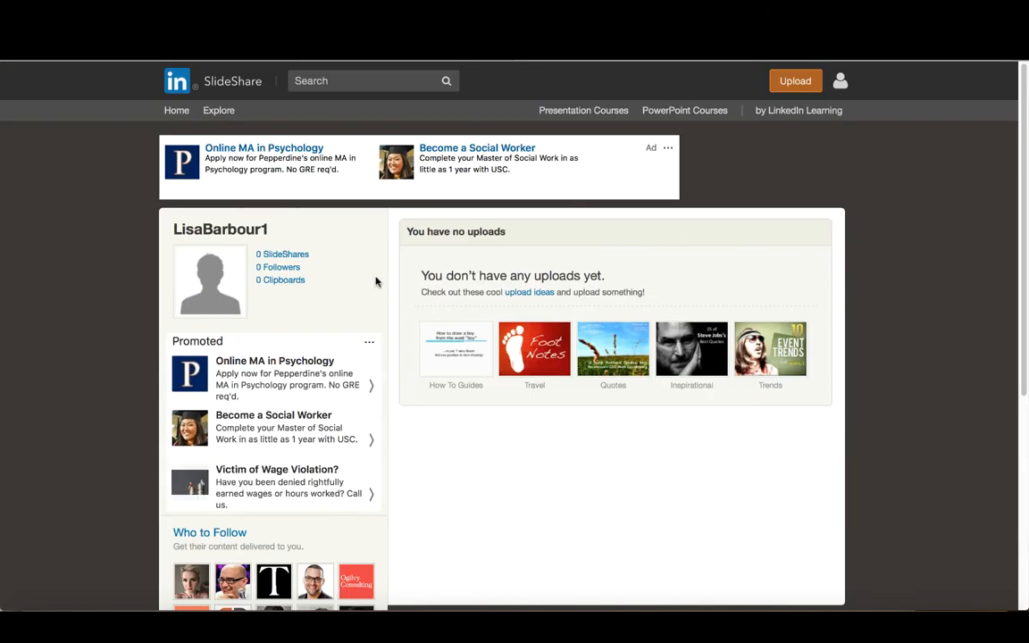
{"action": "mouse_move", "coordinate": [206, 277]}
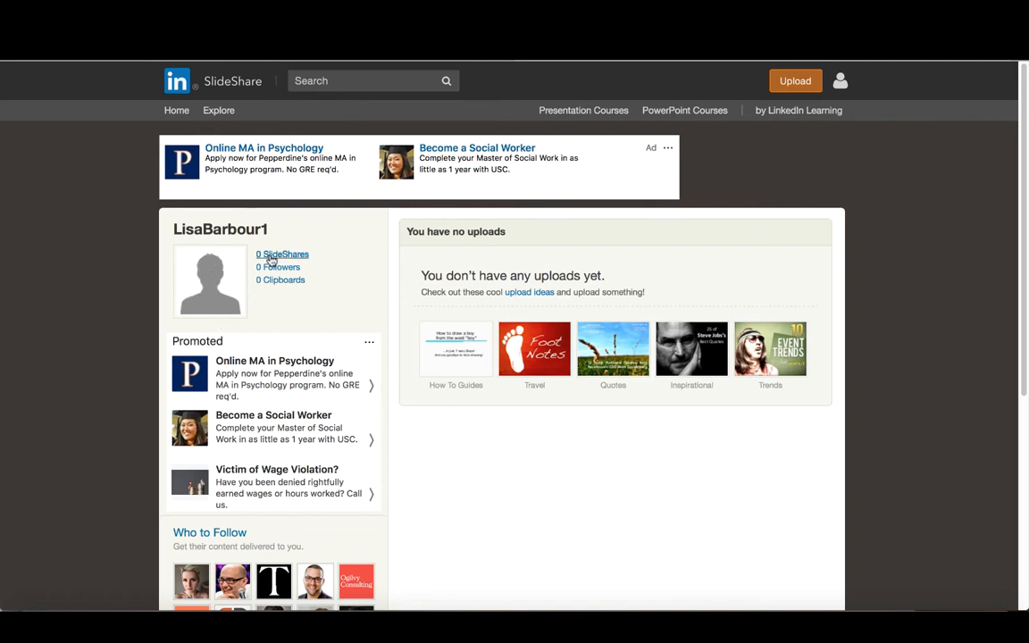
{"action": "mouse_move", "coordinate": [271, 280]}
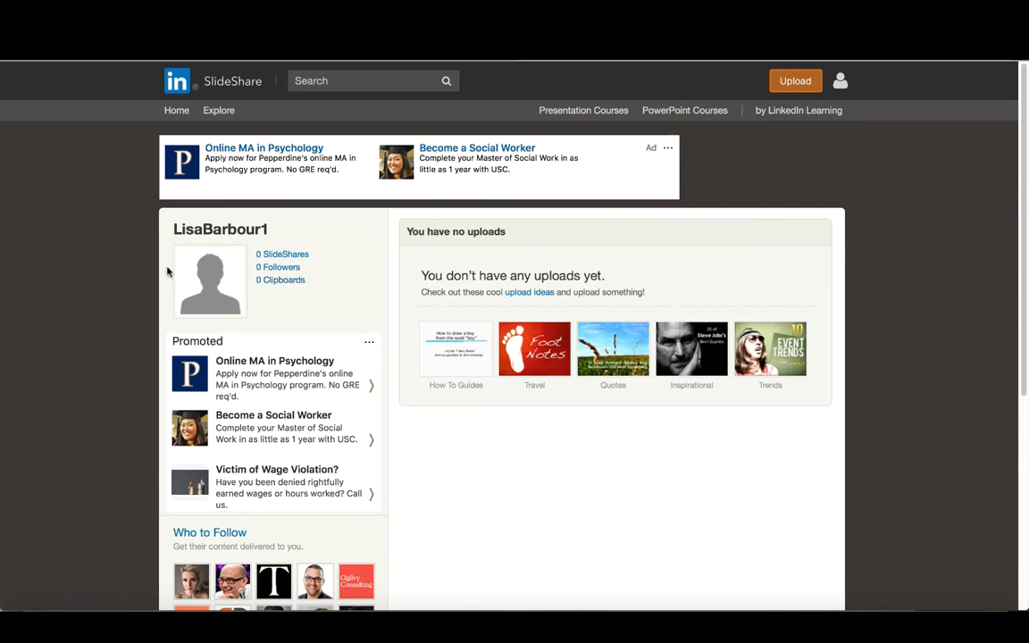
{"action": "mouse_move", "coordinate": [188, 278]}
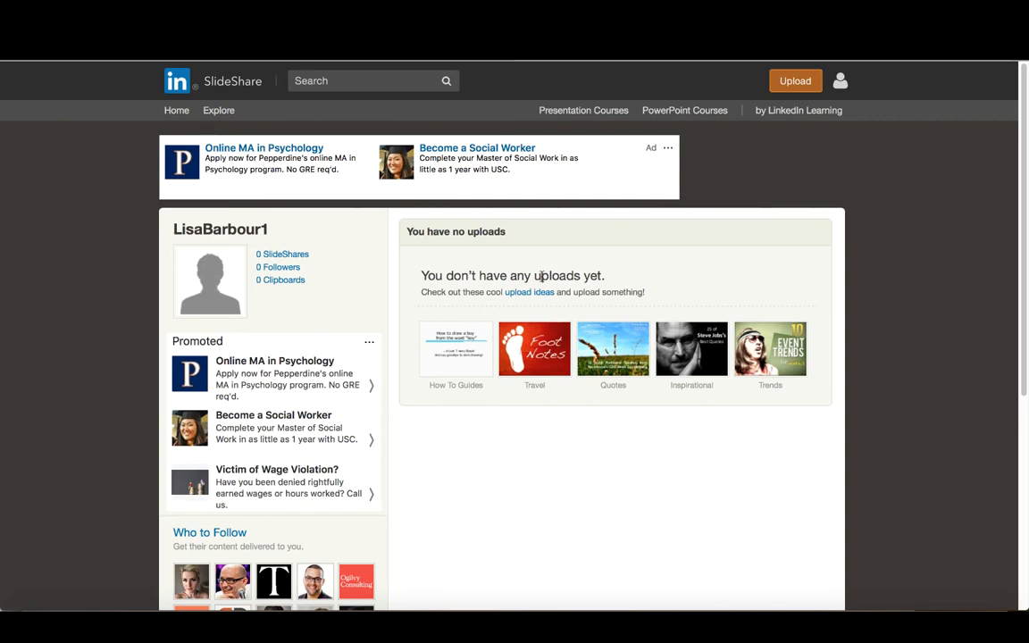
{"action": "mouse_move", "coordinate": [529, 292]}
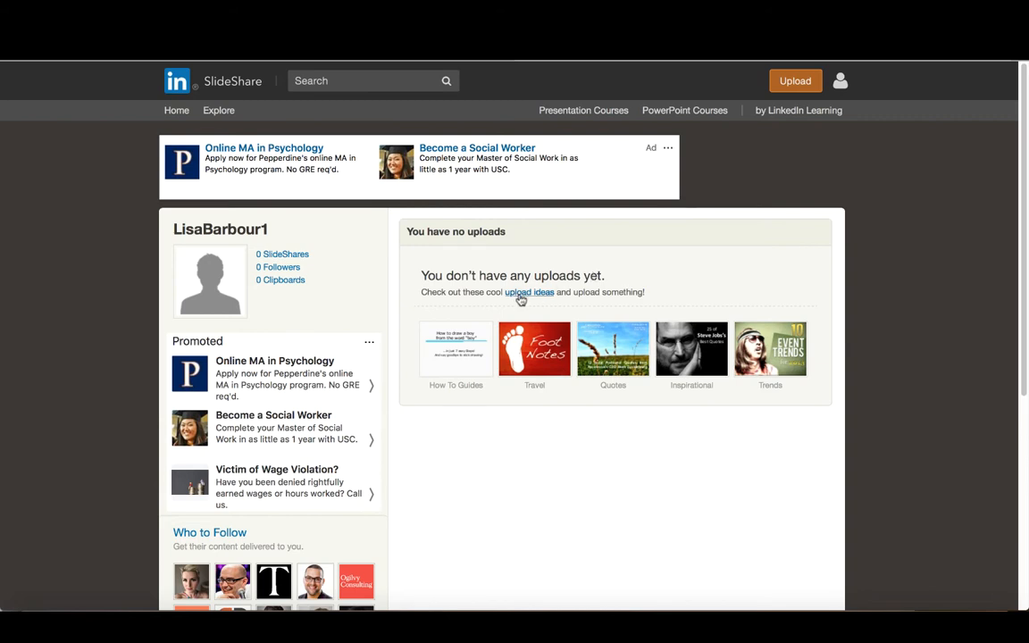
{"action": "mouse_move", "coordinate": [537, 293]}
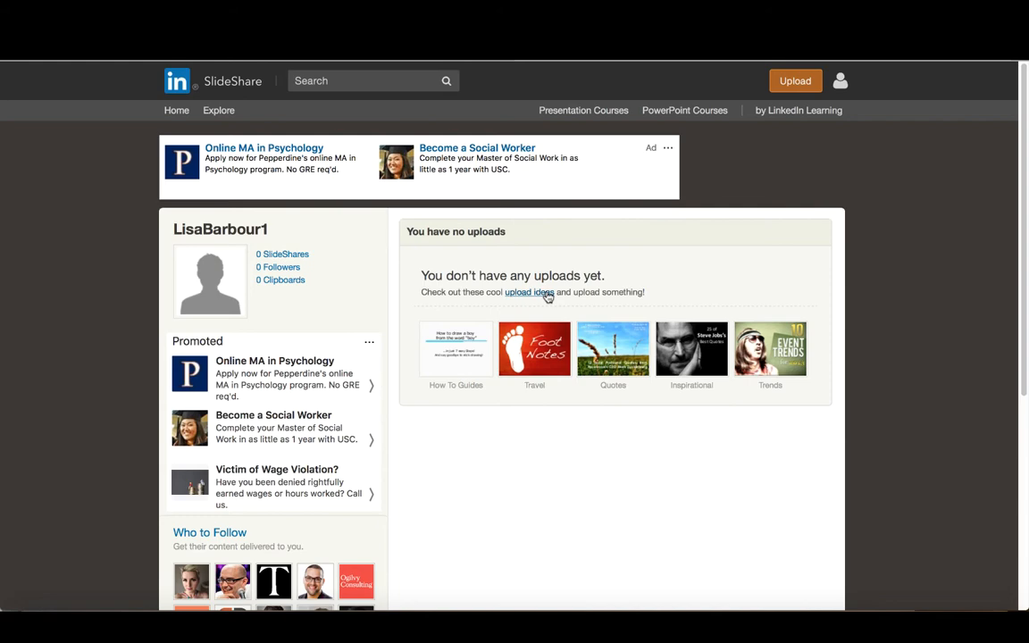
{"action": "scroll", "scroll_direction": "down", "scroll_amount": 3}
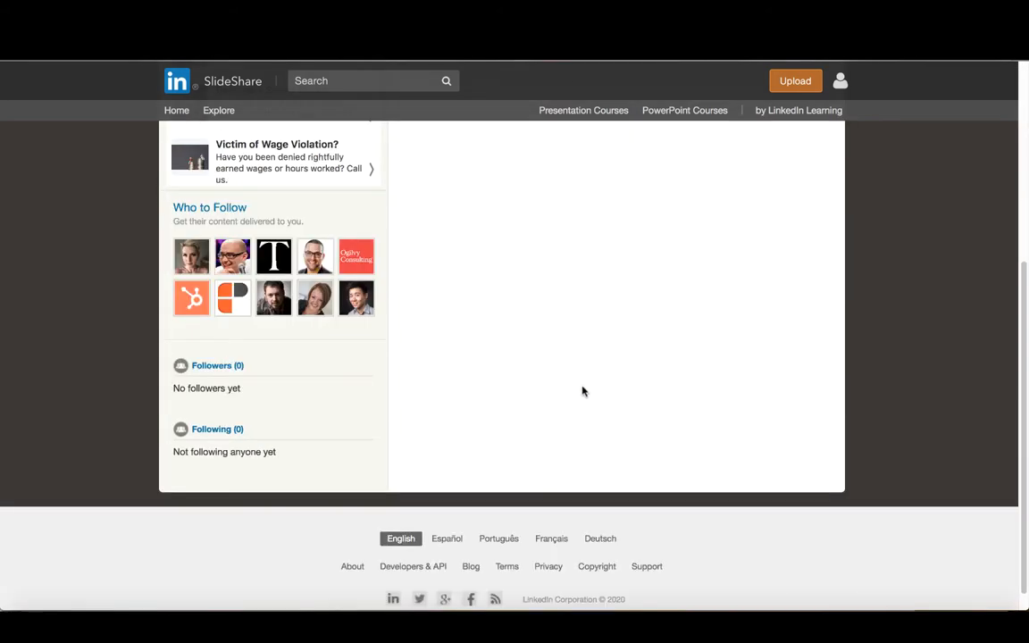
{"action": "mouse_move", "coordinate": [232, 286]}
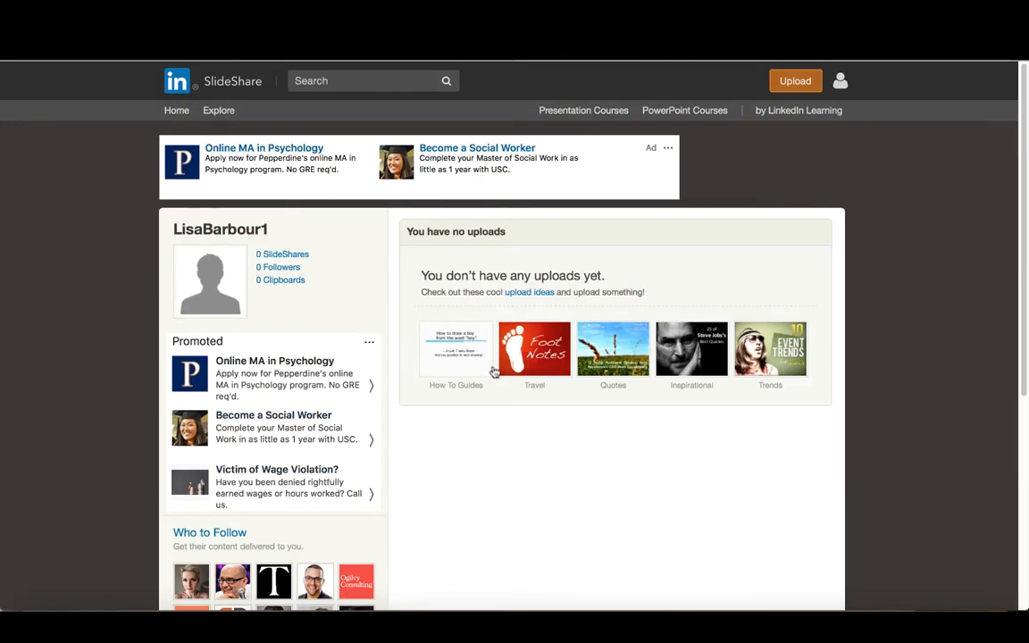
{"action": "mouse_move", "coordinate": [549, 490]}
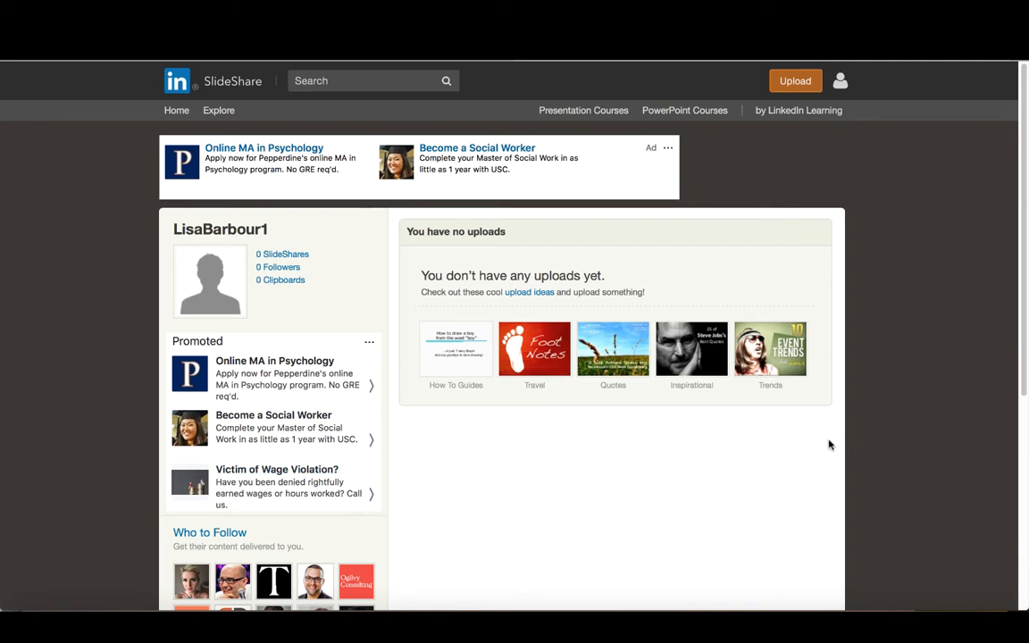
Step: Go to Account Settings from the account menu and expand Profile Details
{"action": "left_click", "coordinate": [839, 81]}
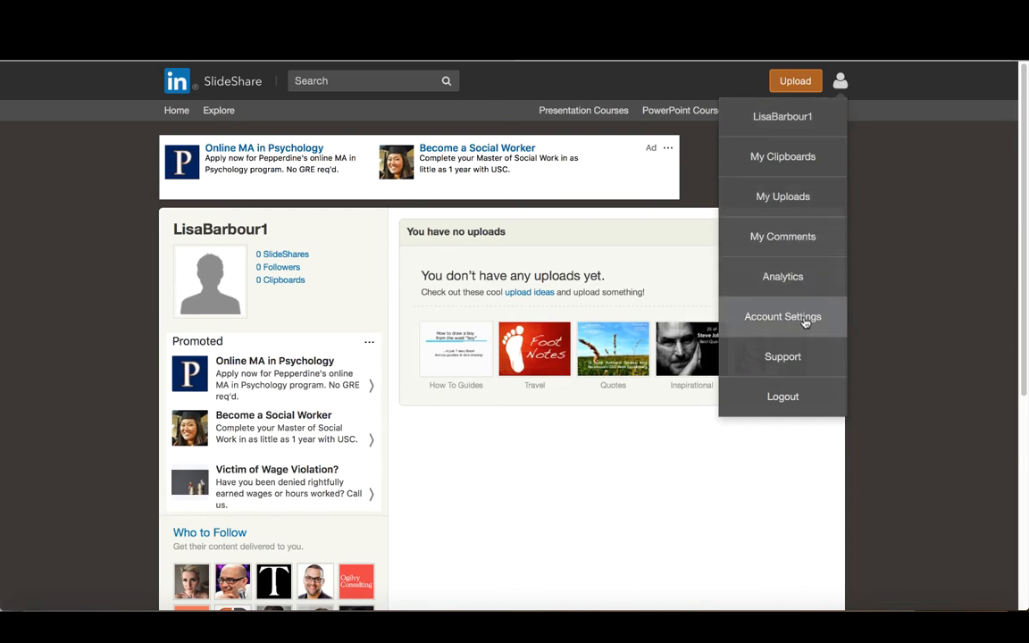
{"action": "left_click", "coordinate": [782, 316]}
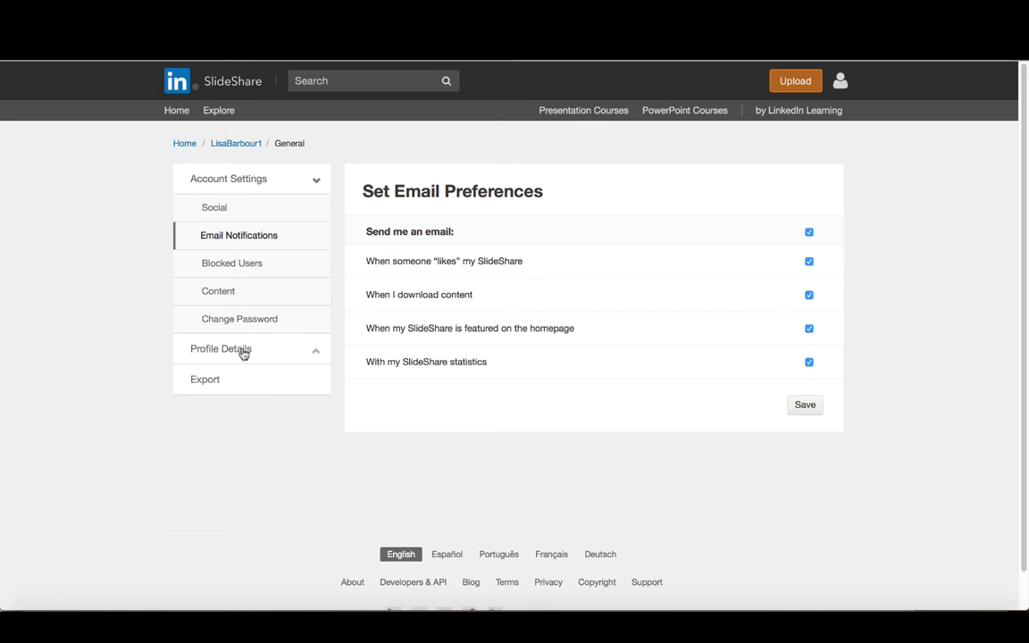
{"action": "mouse_move", "coordinate": [257, 353]}
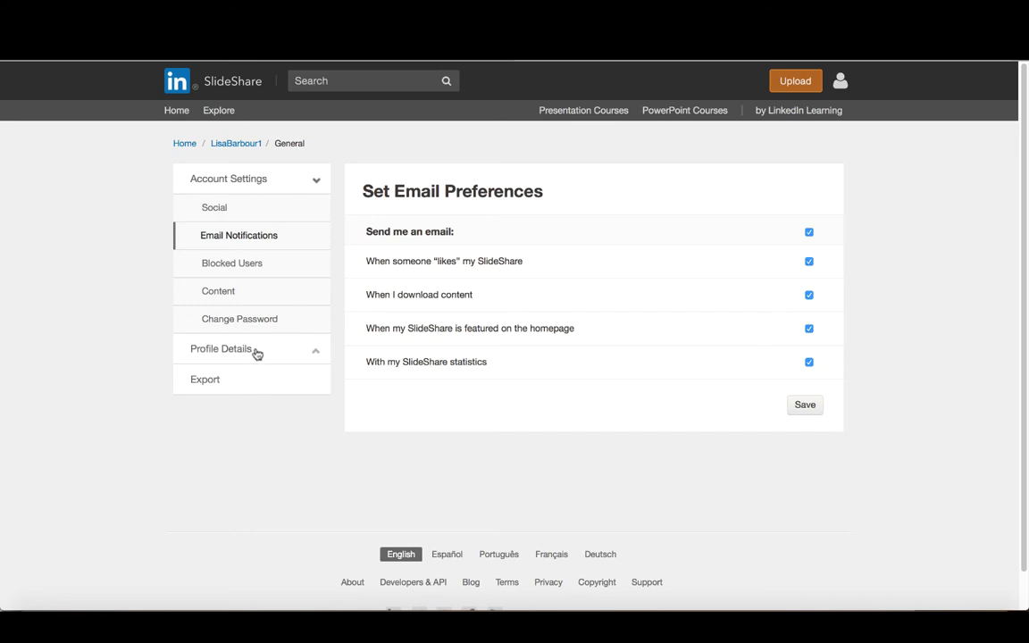
{"action": "left_click", "coordinate": [220, 348]}
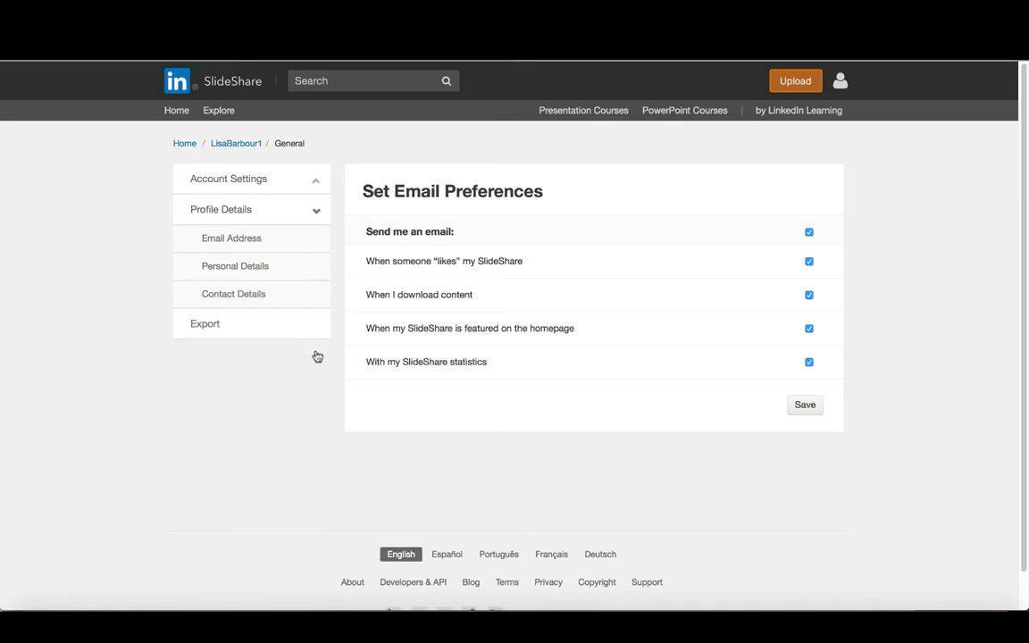
{"action": "mouse_move", "coordinate": [256, 294]}
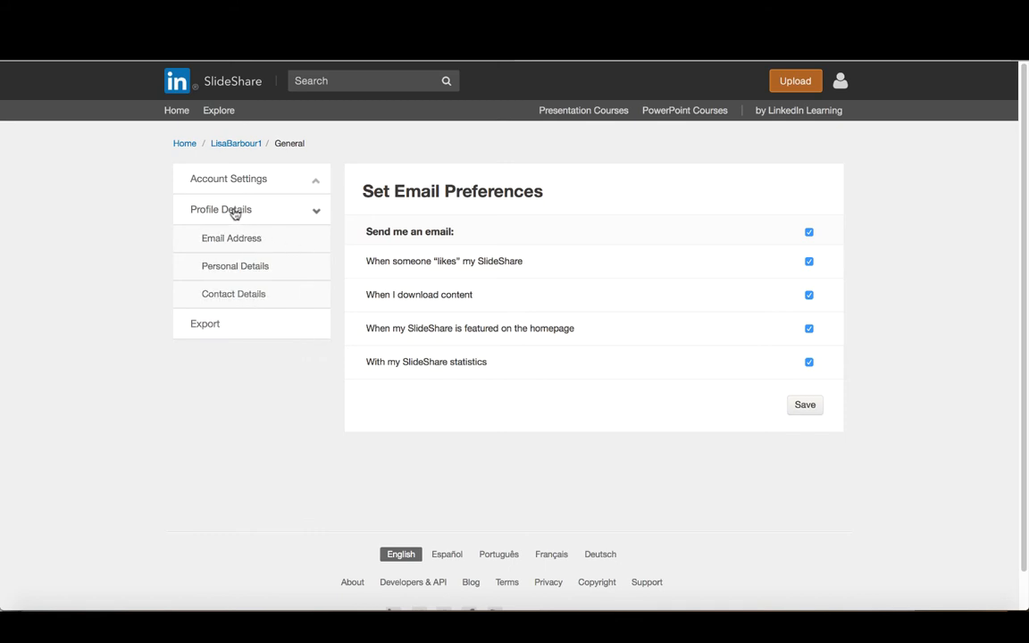
{"action": "left_click", "coordinate": [220, 209]}
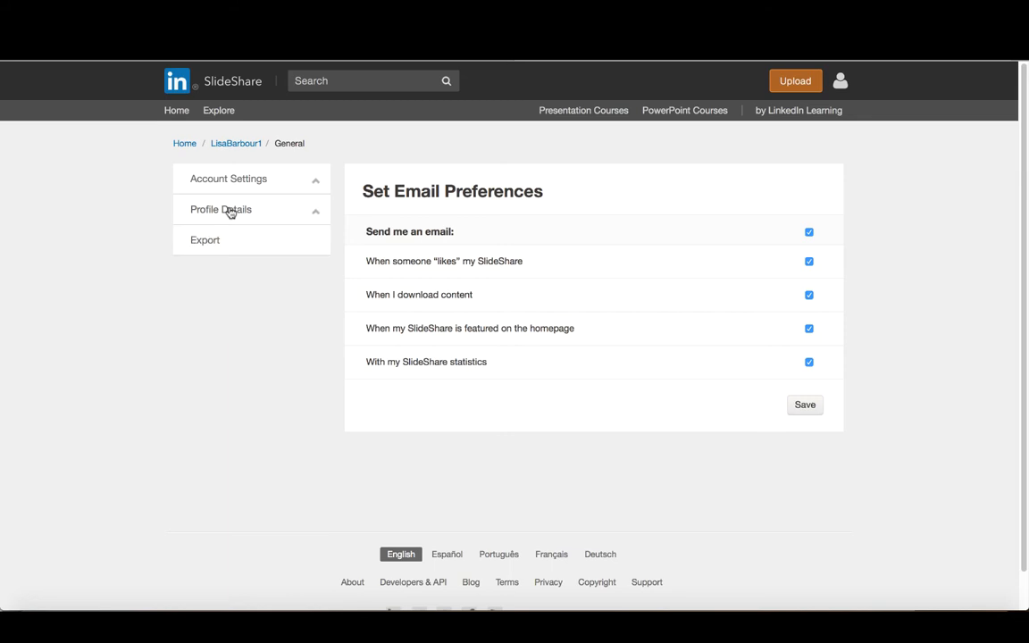
{"action": "left_click", "coordinate": [220, 209]}
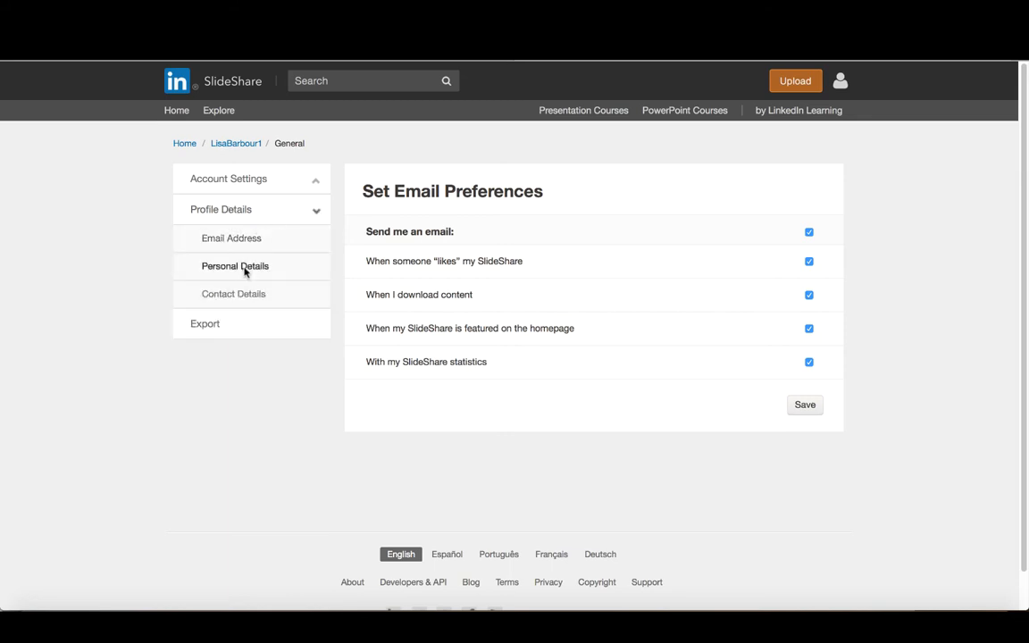
Step: Open Personal Details and scroll through the profile picture and personal information form
{"action": "left_click", "coordinate": [235, 265]}
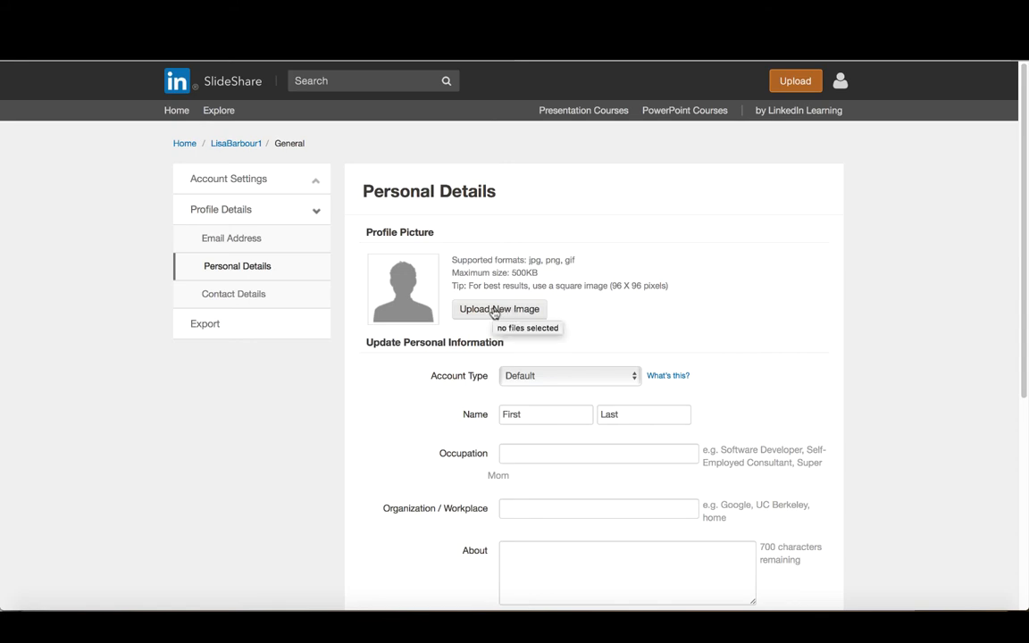
{"action": "left_click", "coordinate": [498, 308]}
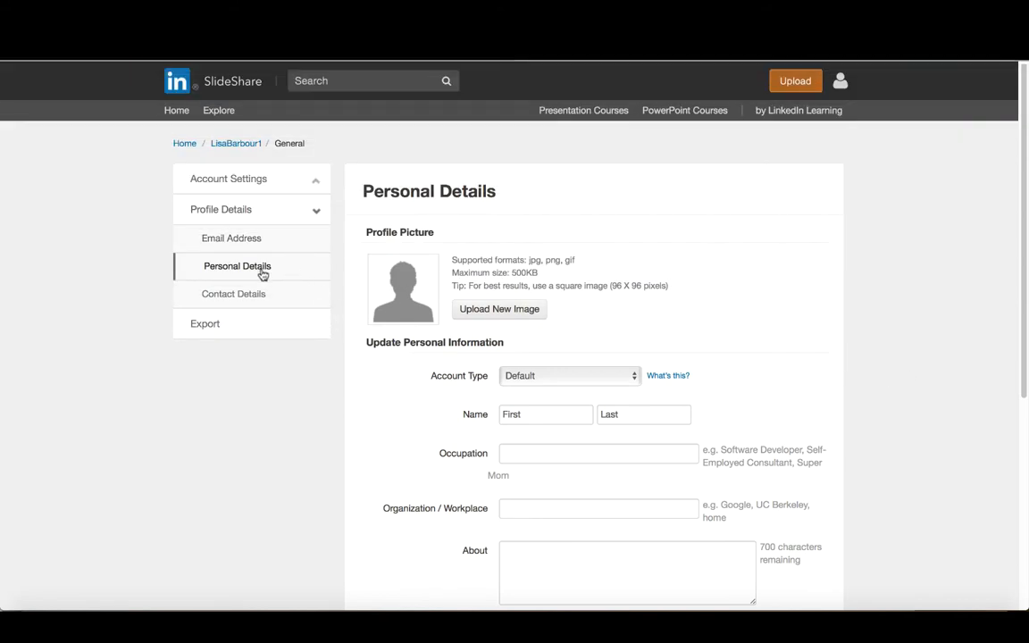
{"action": "scroll", "scroll_direction": "down", "scroll_amount": 3}
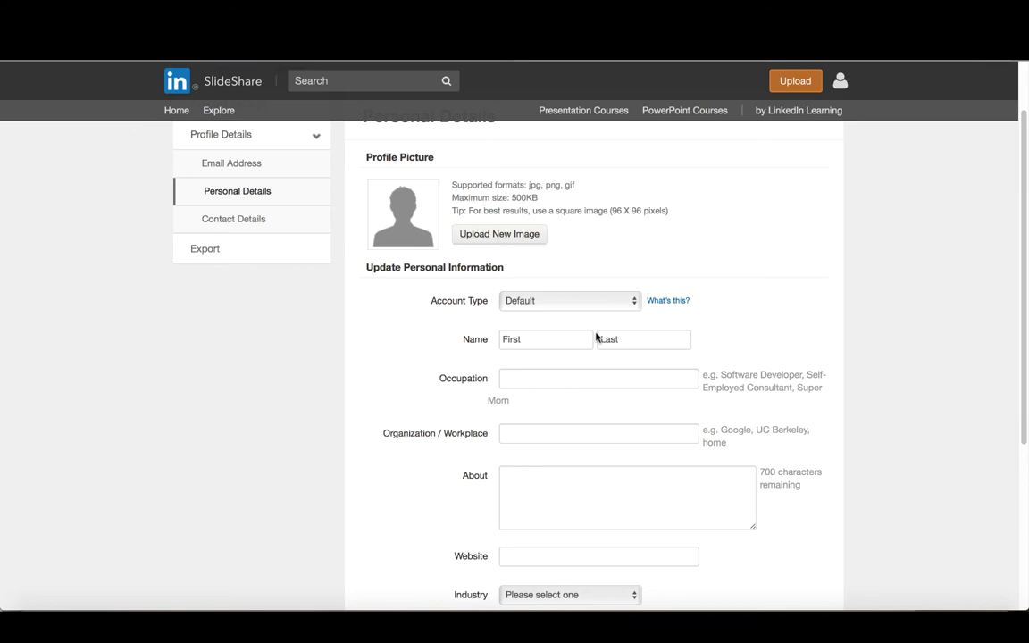
{"action": "scroll", "scroll_direction": "down", "scroll_amount": 3}
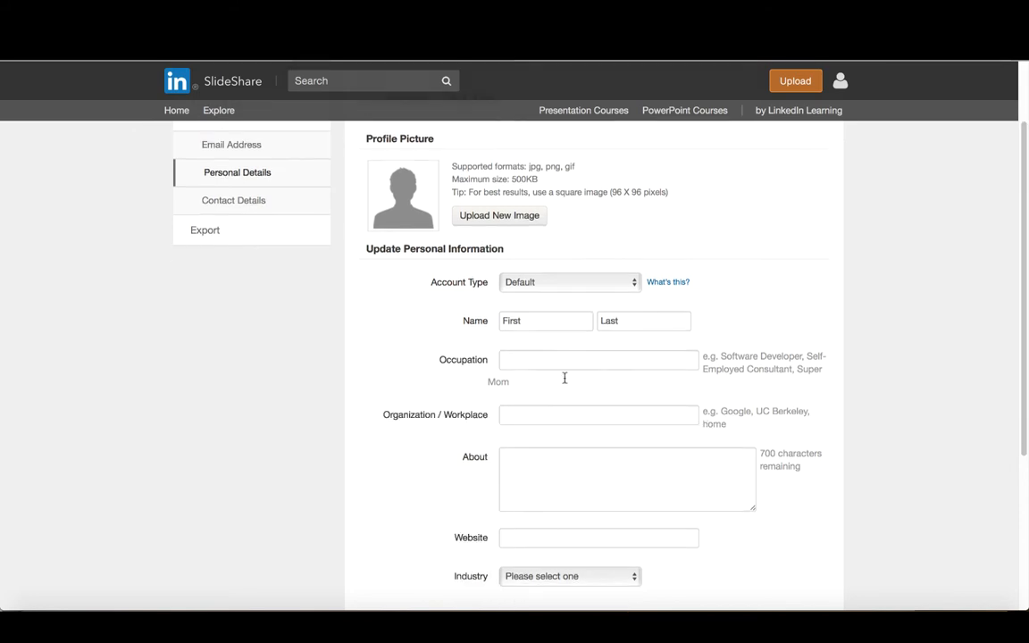
{"action": "scroll", "scroll_direction": "down", "scroll_amount": 3}
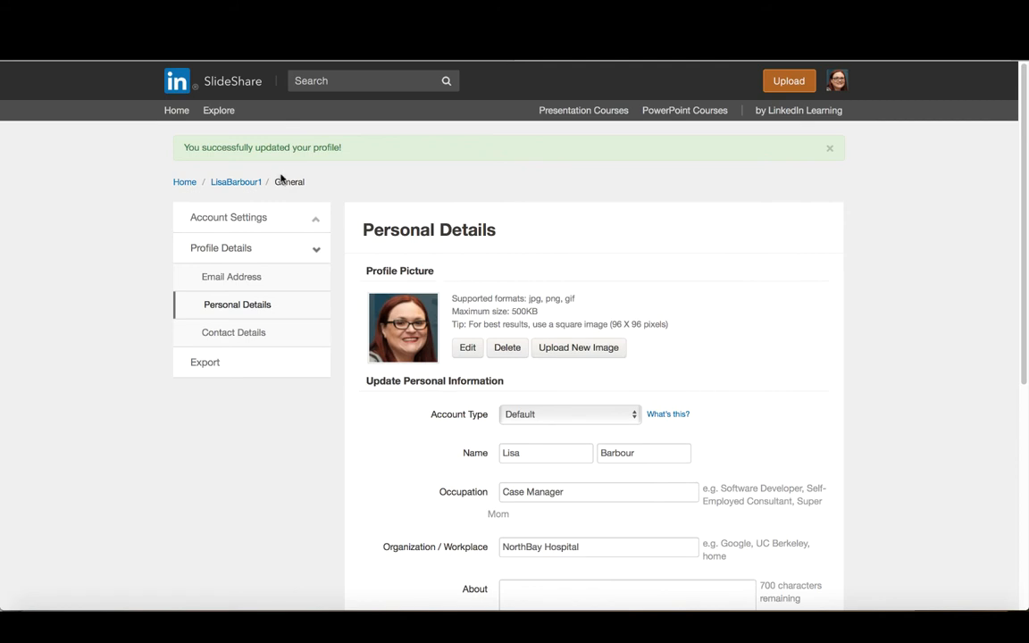
{"action": "mouse_move", "coordinate": [713, 352]}
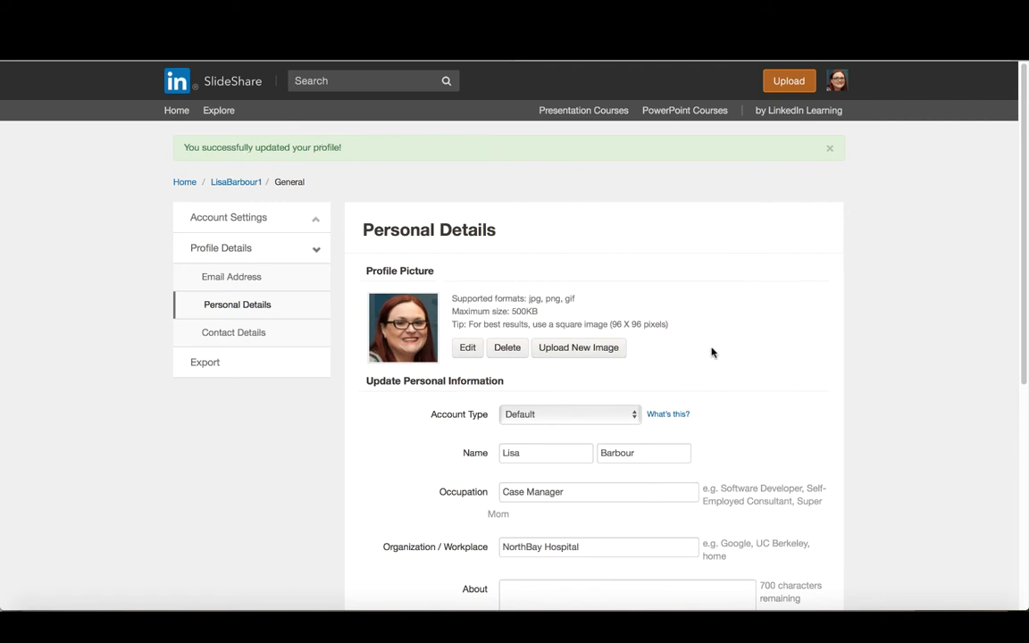
{"action": "scroll", "scroll_direction": "down", "scroll_amount": 3}
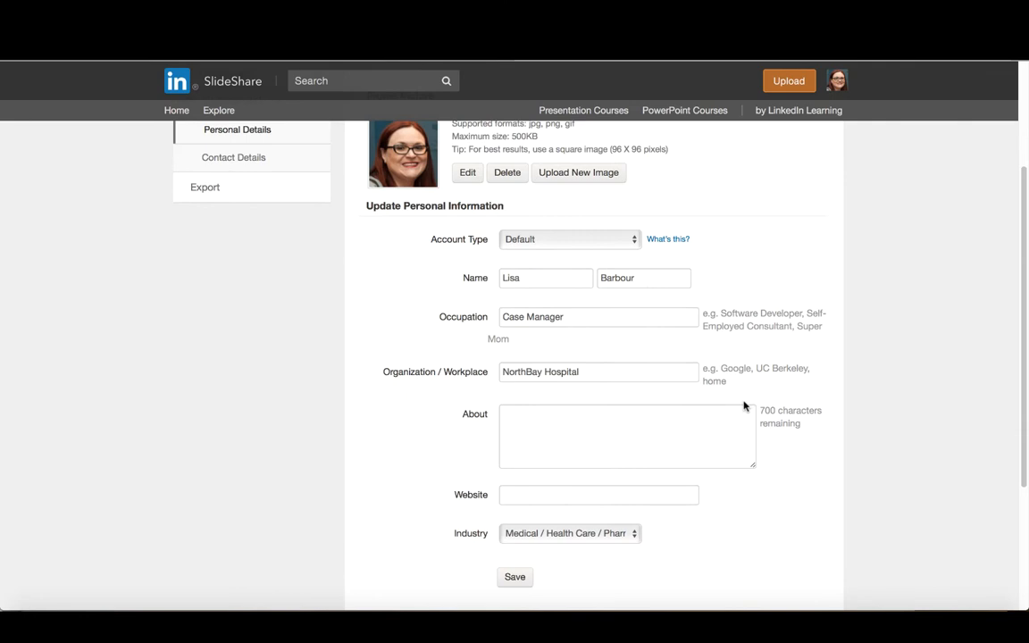
{"action": "scroll", "scroll_direction": "down", "scroll_amount": 3}
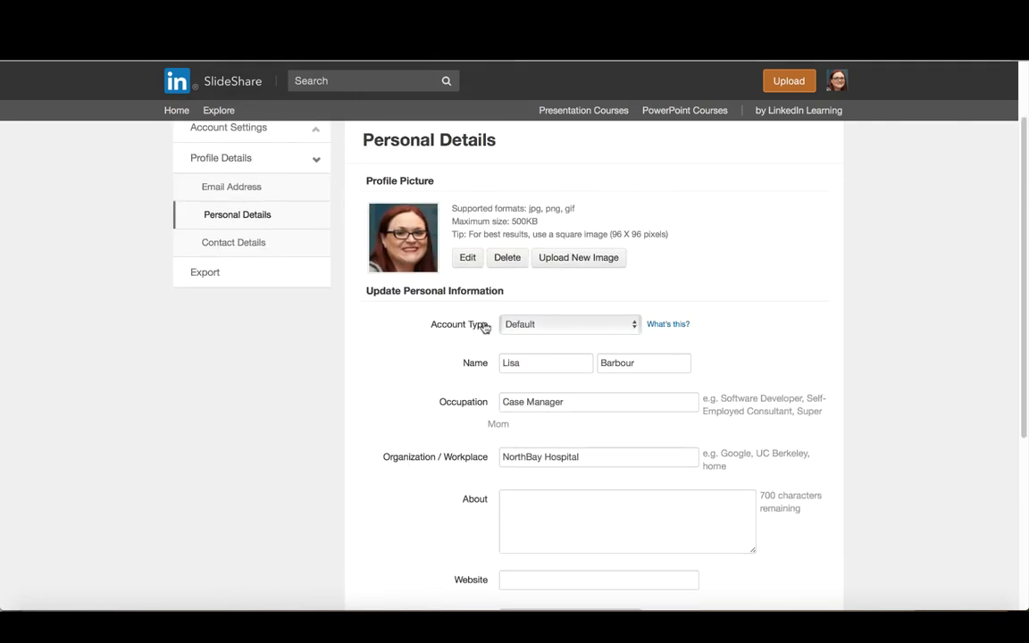
{"action": "mouse_move", "coordinate": [459, 331]}
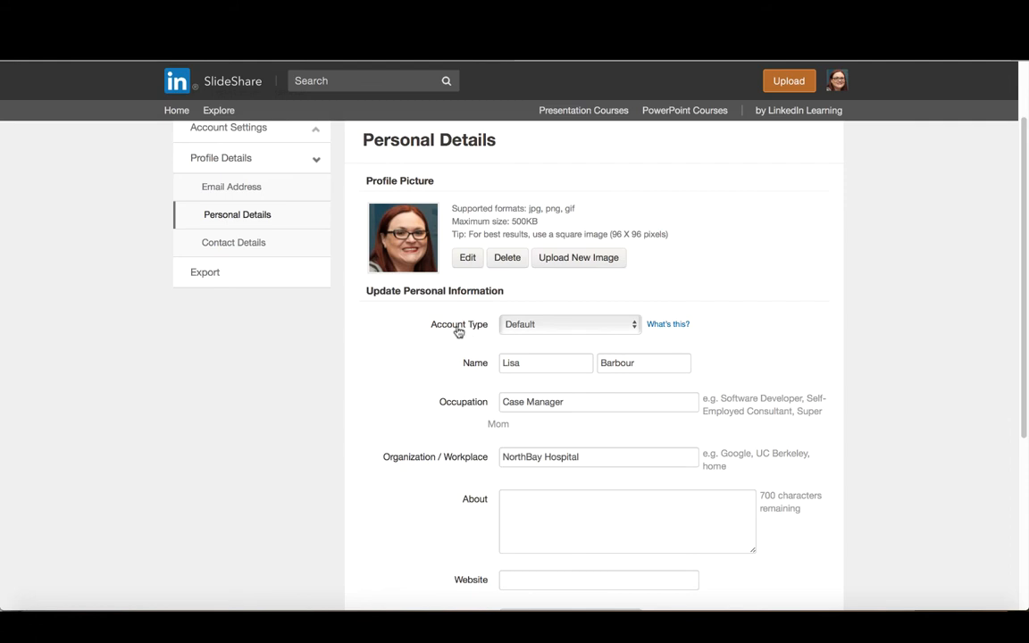
{"action": "left_click", "coordinate": [568, 323]}
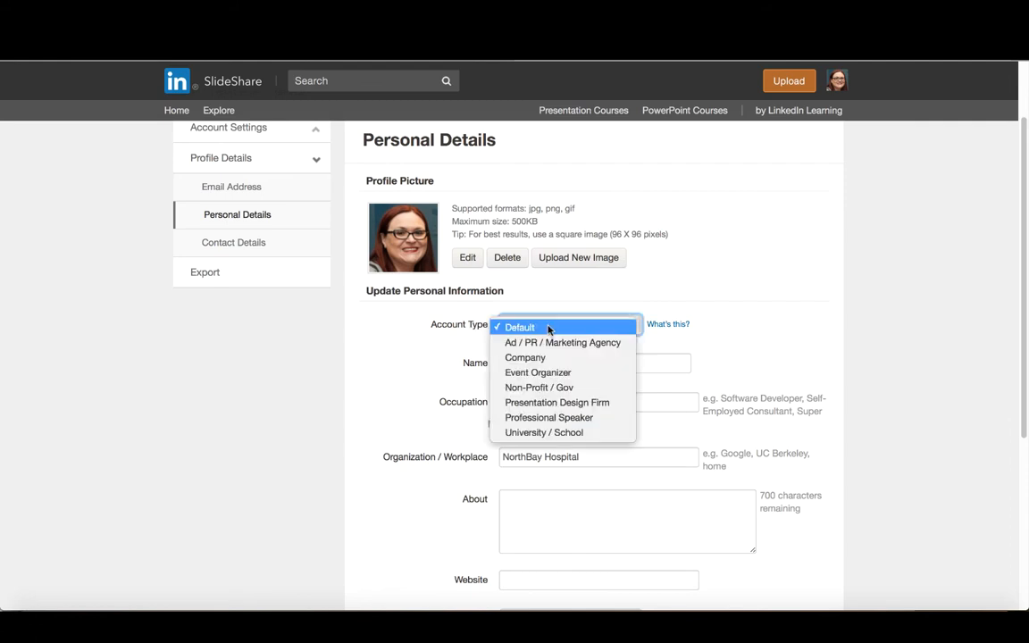
{"action": "mouse_move", "coordinate": [556, 402]}
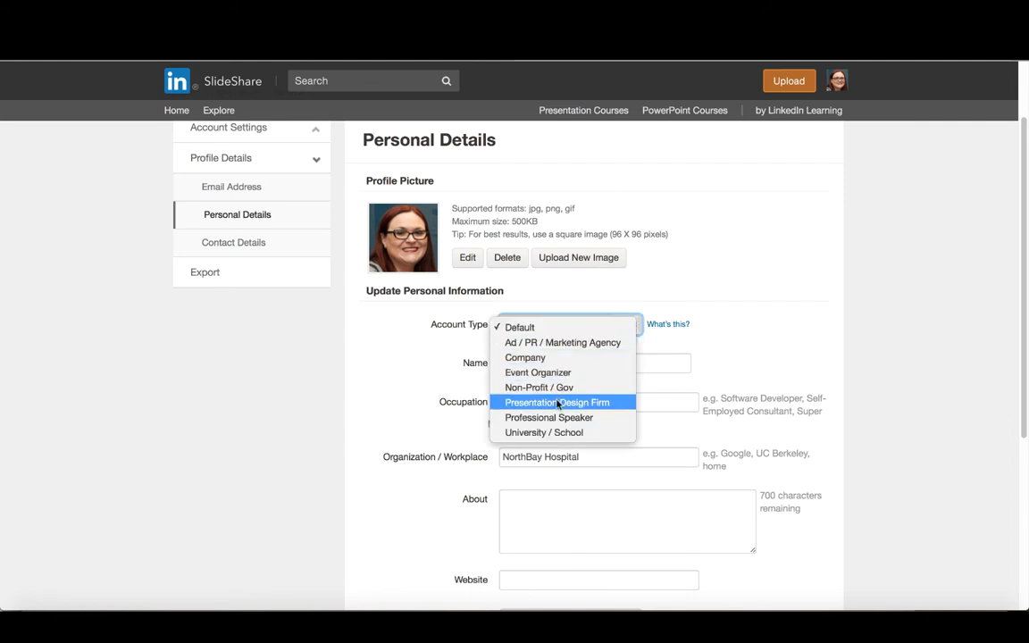
{"action": "mouse_move", "coordinate": [544, 432]}
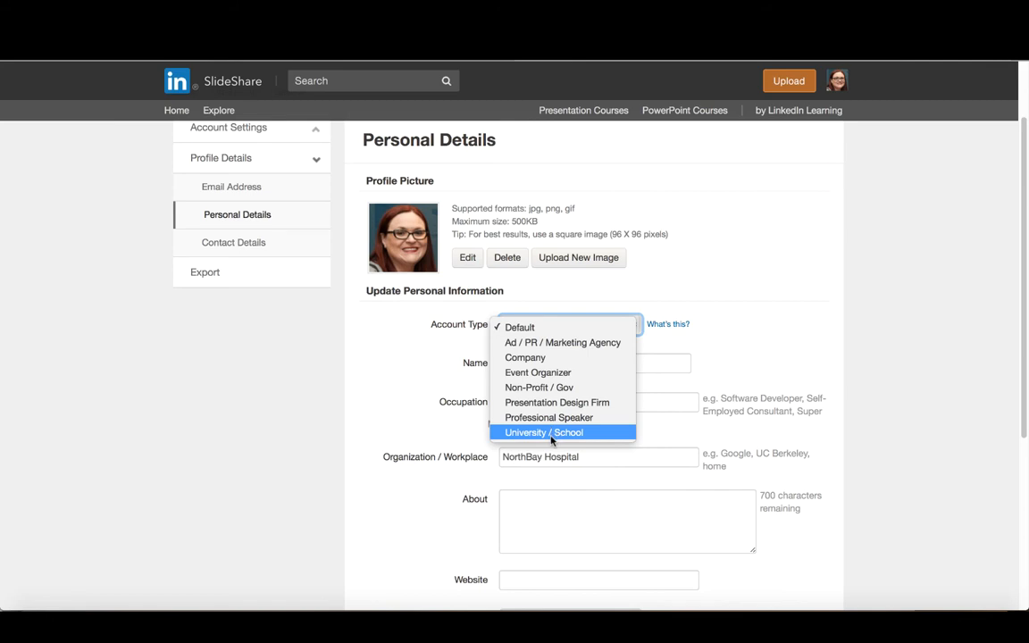
{"action": "mouse_move", "coordinate": [549, 440]}
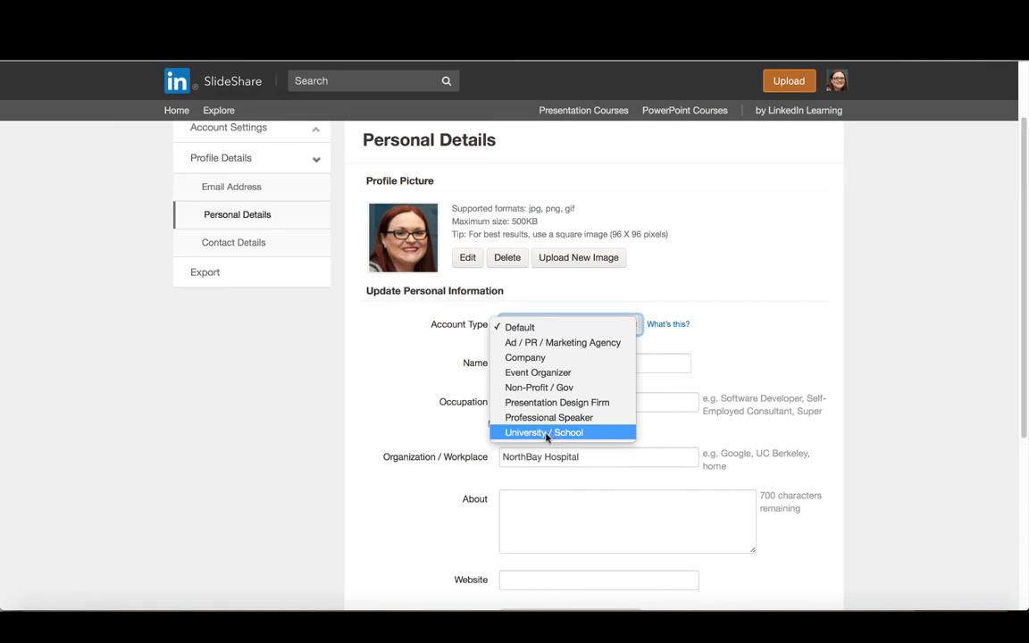
{"action": "mouse_move", "coordinate": [531, 434]}
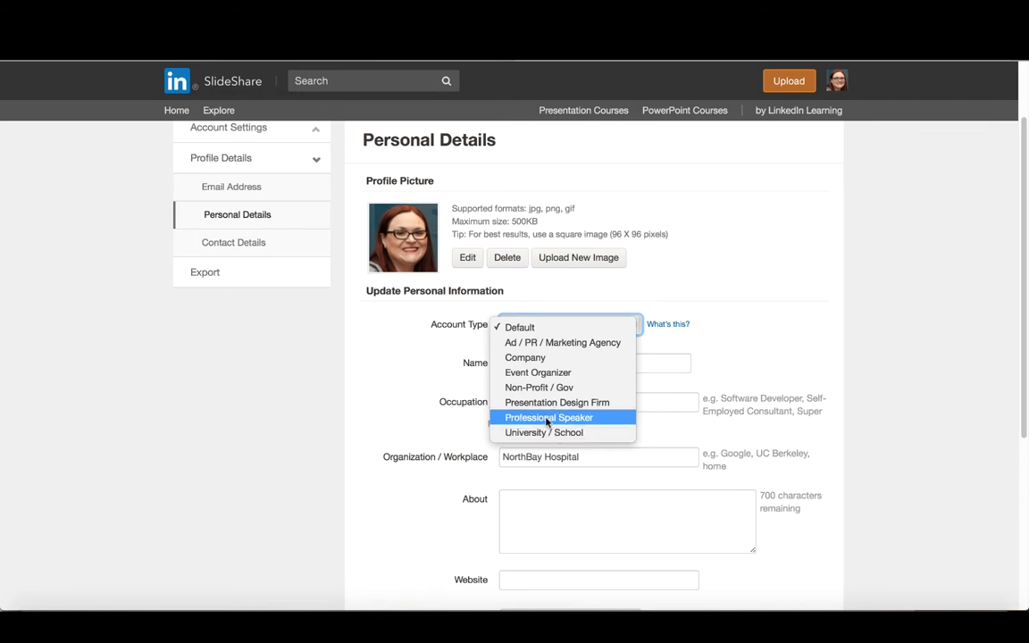
{"action": "mouse_move", "coordinate": [520, 327]}
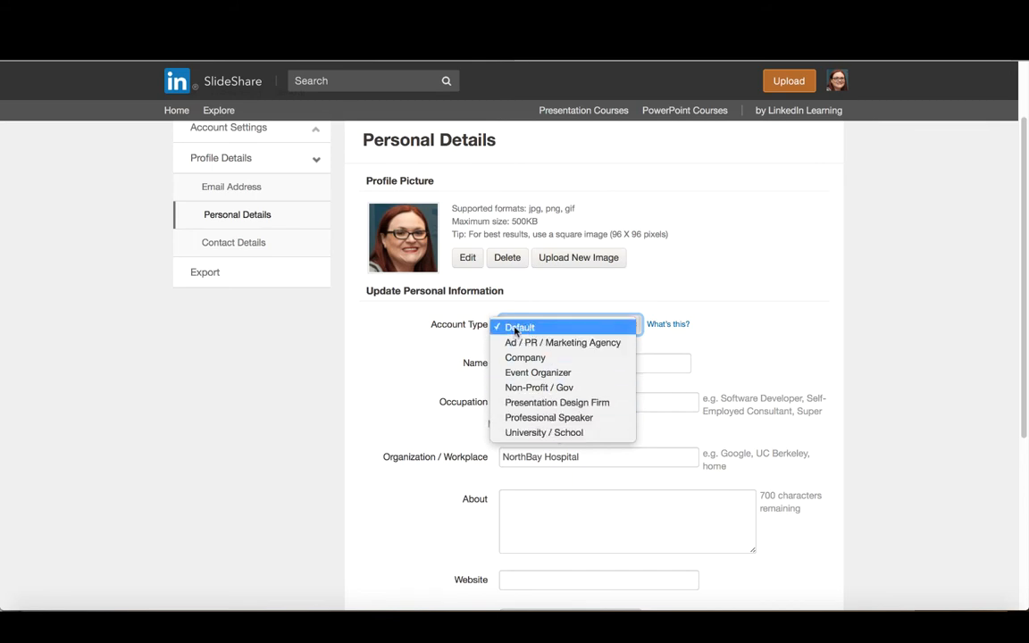
{"action": "left_click", "coordinate": [519, 326]}
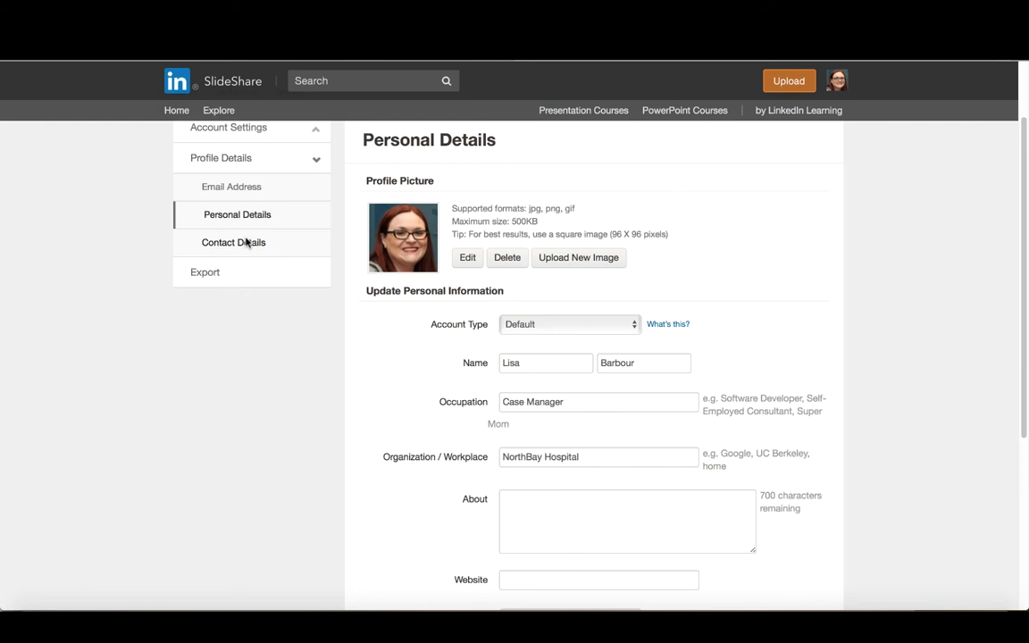
Step: Enter contact details: city Fairfield, region California, country United States
{"action": "left_click", "coordinate": [233, 242]}
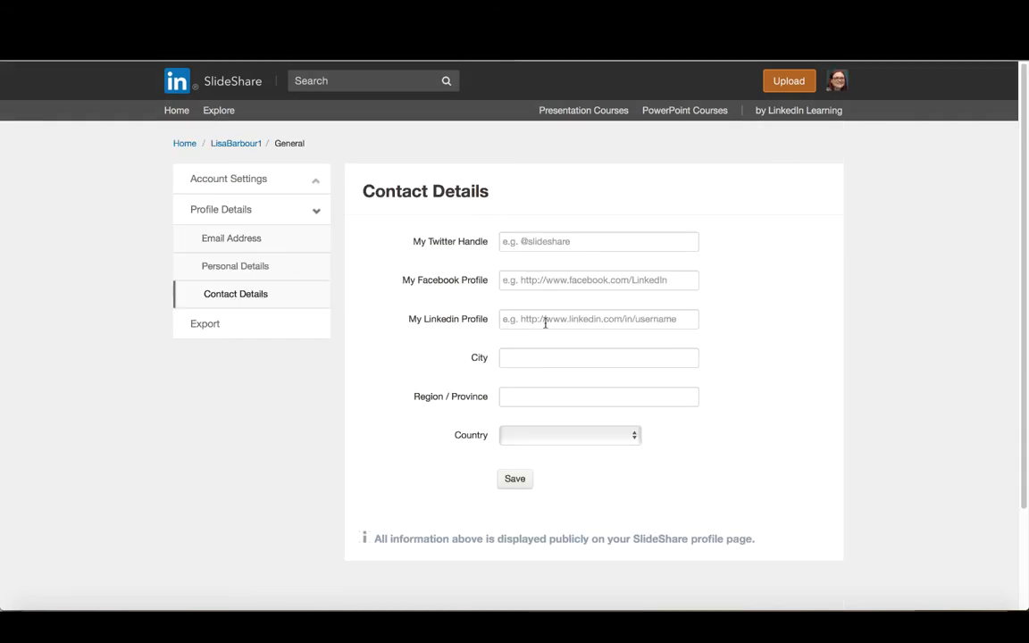
{"action": "mouse_move", "coordinate": [539, 403]}
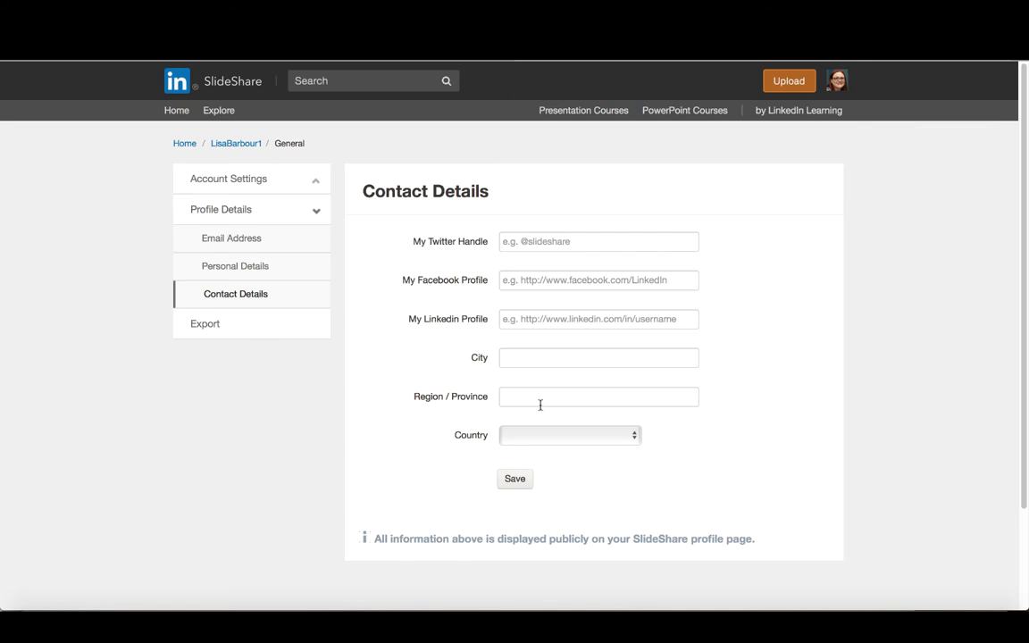
{"action": "left_click", "coordinate": [598, 357]}
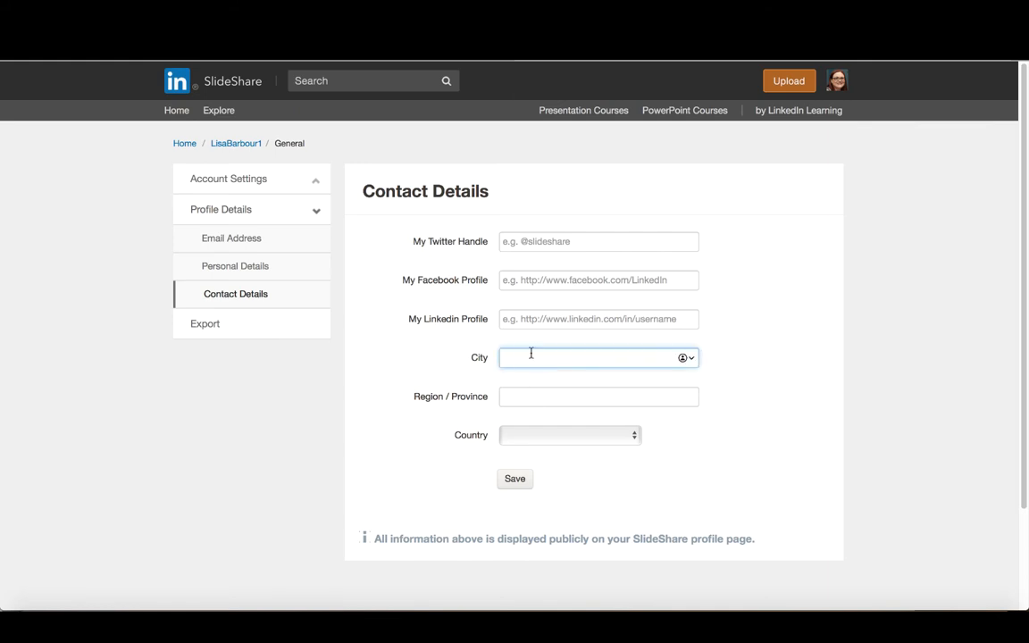
{"action": "left_click", "coordinate": [594, 357]}
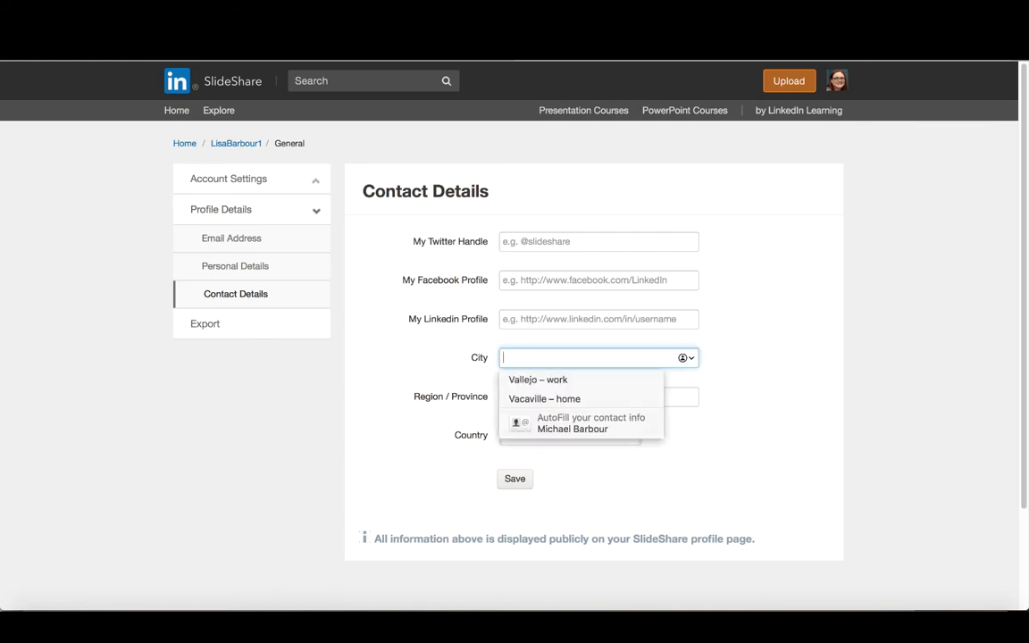
{"action": "type", "text": "Fairfei"}
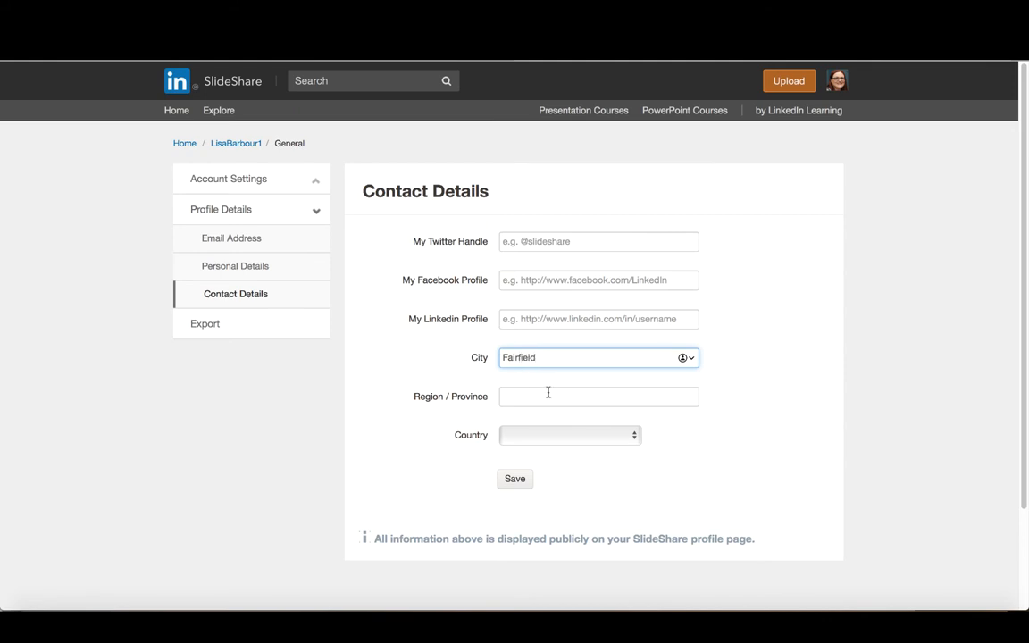
{"action": "type", "text": "C"}
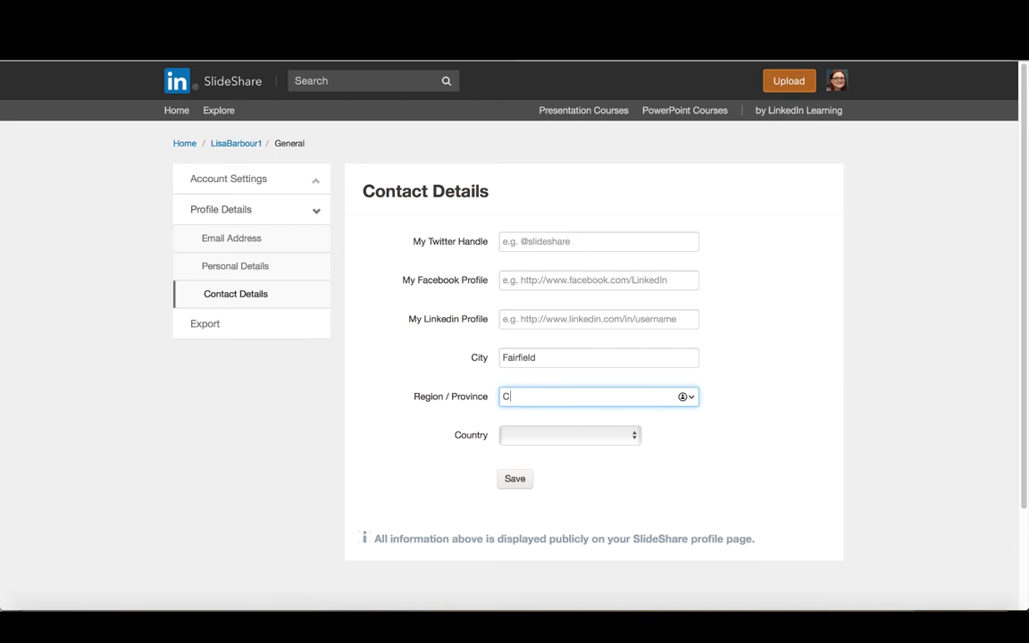
{"action": "type", "text": "alifornia"}
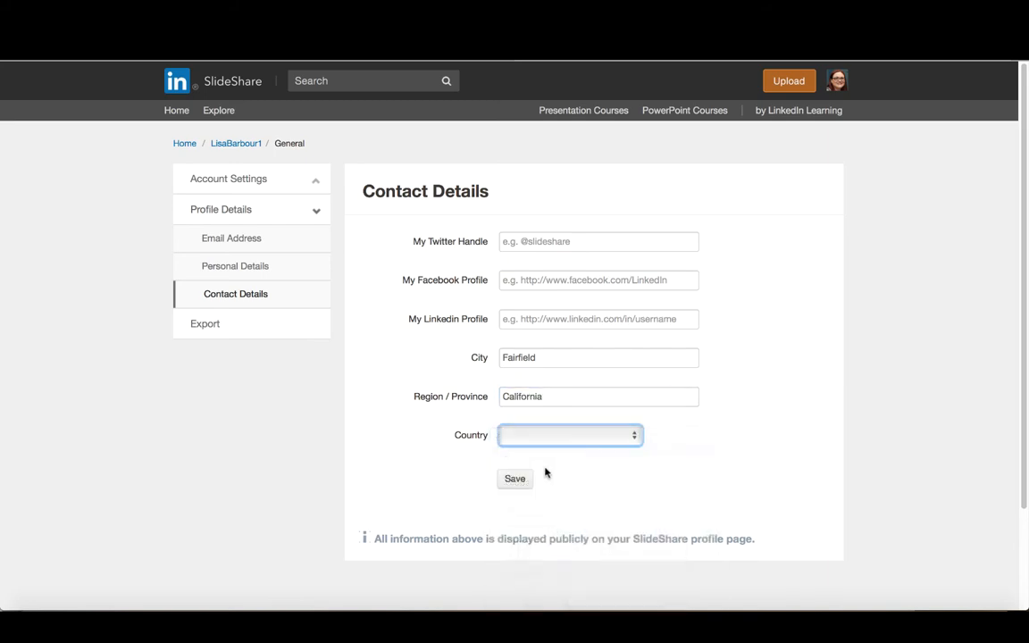
{"action": "left_click", "coordinate": [570, 435]}
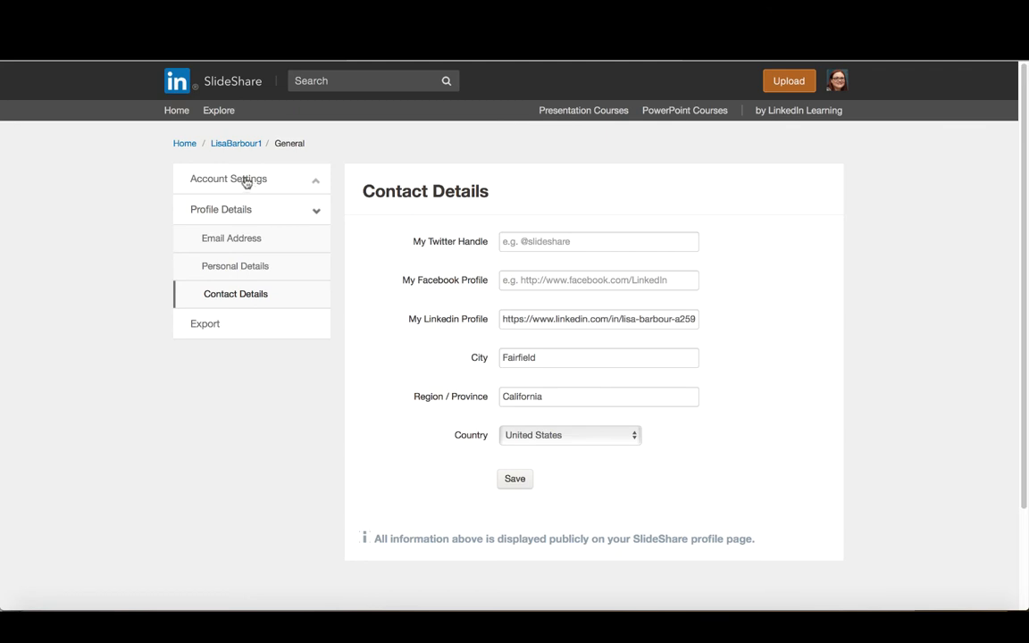
{"action": "left_click", "coordinate": [229, 179]}
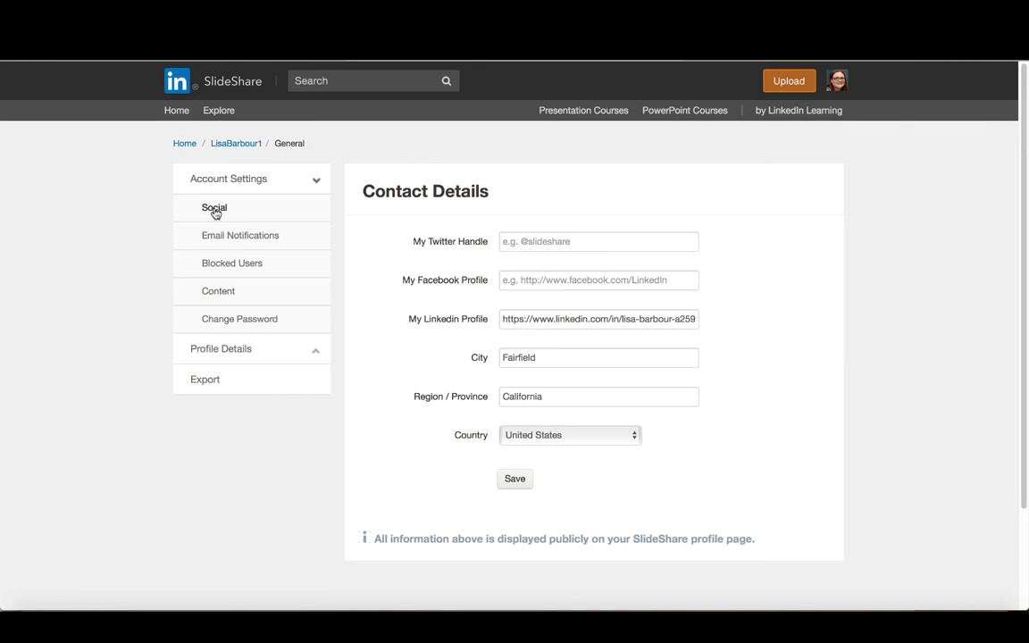
Step: Open the Social settings under Account Settings
{"action": "left_click", "coordinate": [213, 207]}
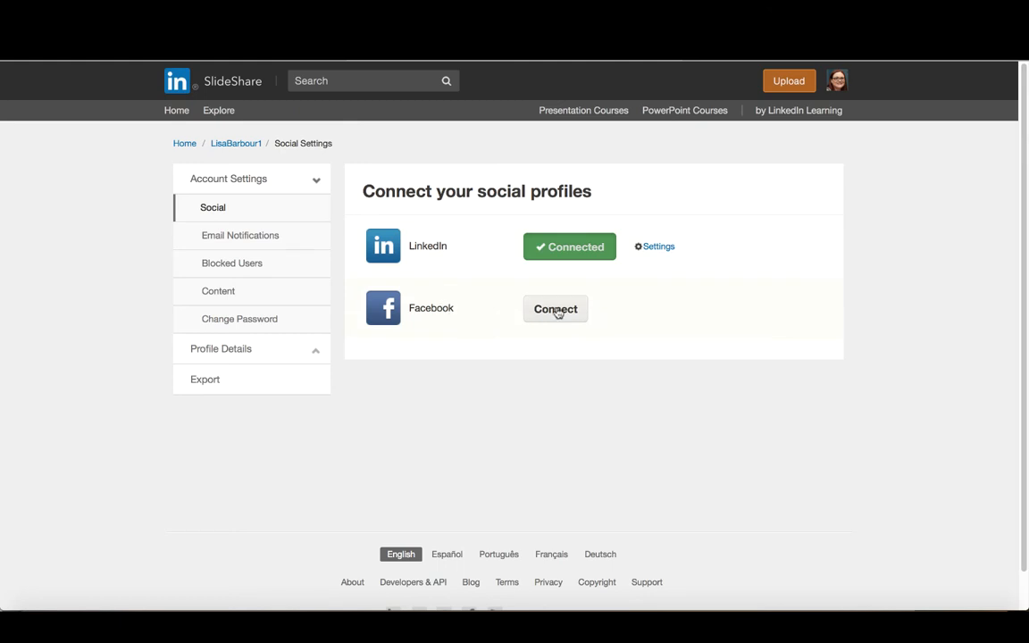
{"action": "mouse_move", "coordinate": [522, 313]}
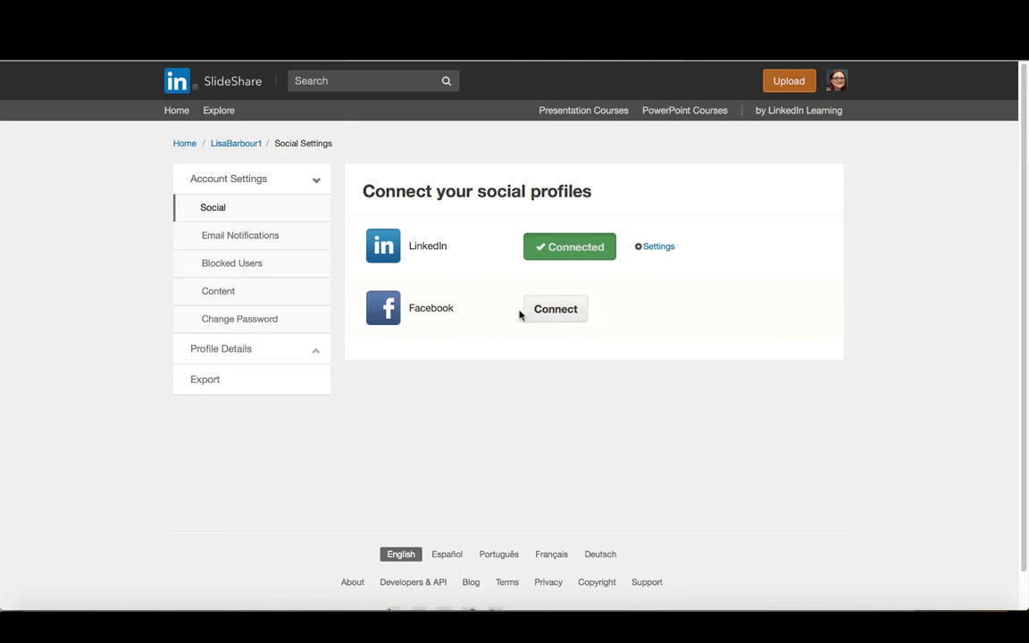
{"action": "mouse_move", "coordinate": [239, 235]}
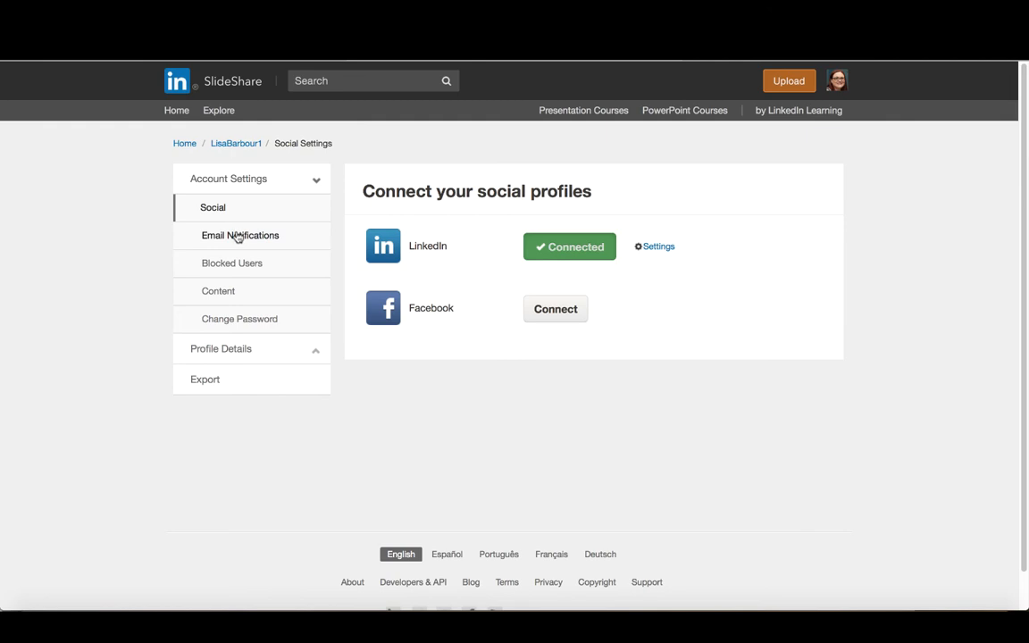
Step: Save email notification preferences with all notification types enabled
{"action": "left_click", "coordinate": [240, 234]}
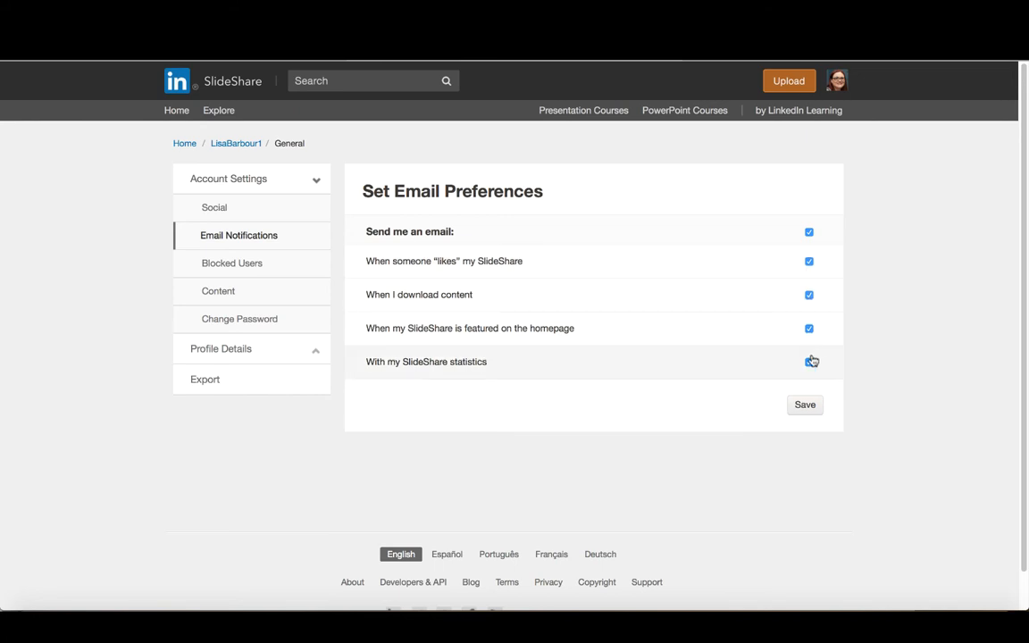
{"action": "left_click", "coordinate": [809, 364]}
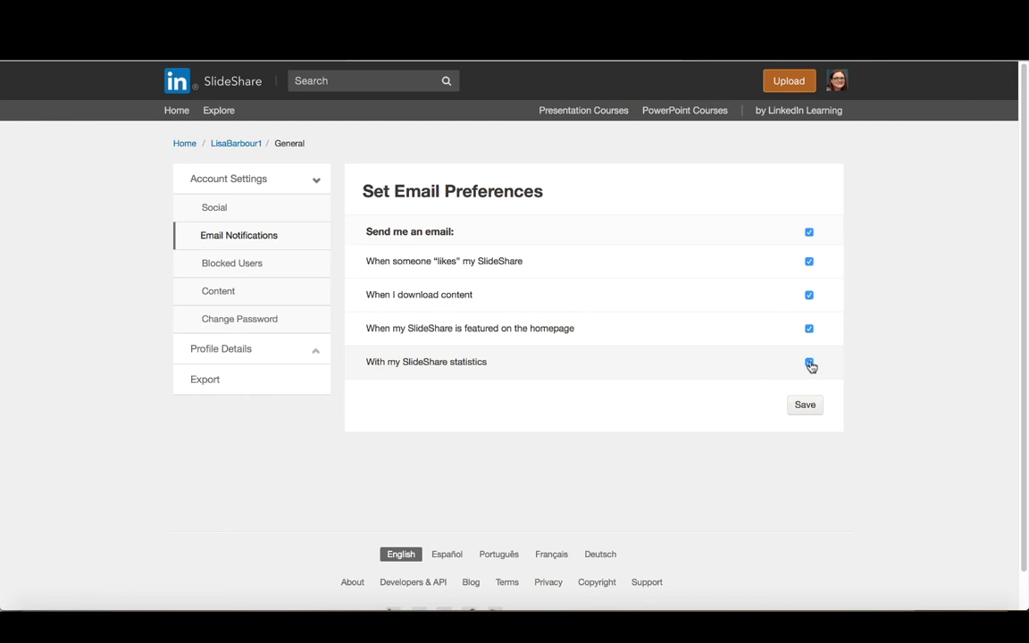
{"action": "mouse_move", "coordinate": [608, 358]}
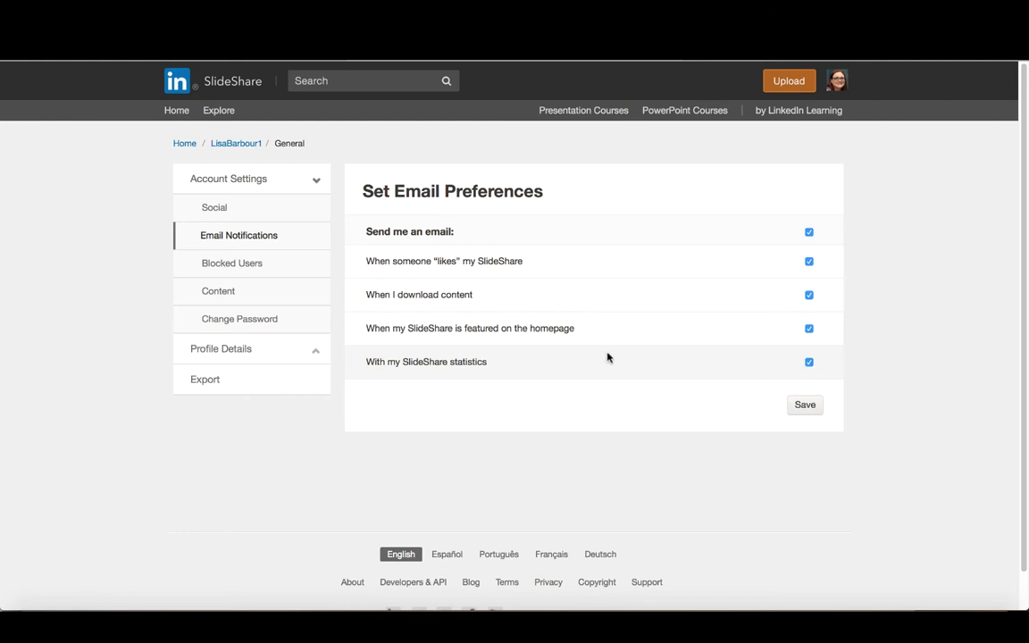
{"action": "mouse_move", "coordinate": [684, 382]}
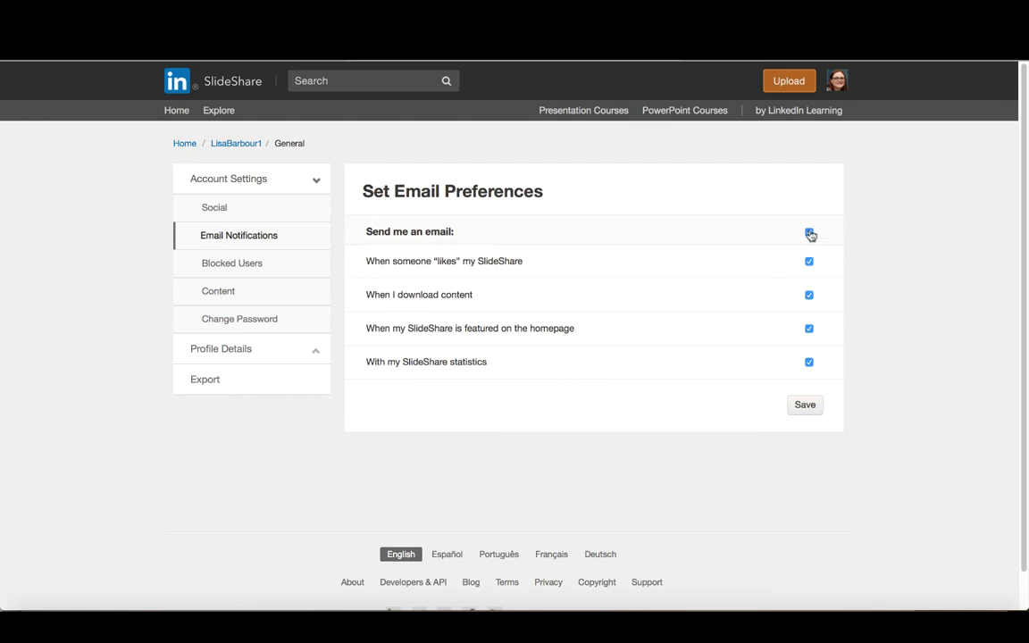
{"action": "left_click", "coordinate": [809, 234]}
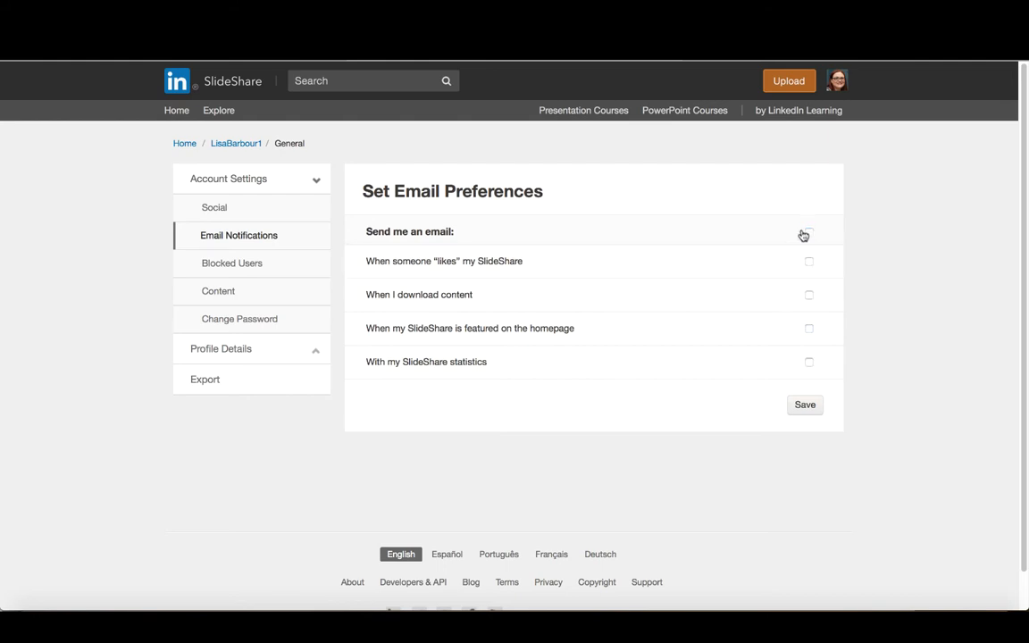
{"action": "left_click", "coordinate": [808, 232]}
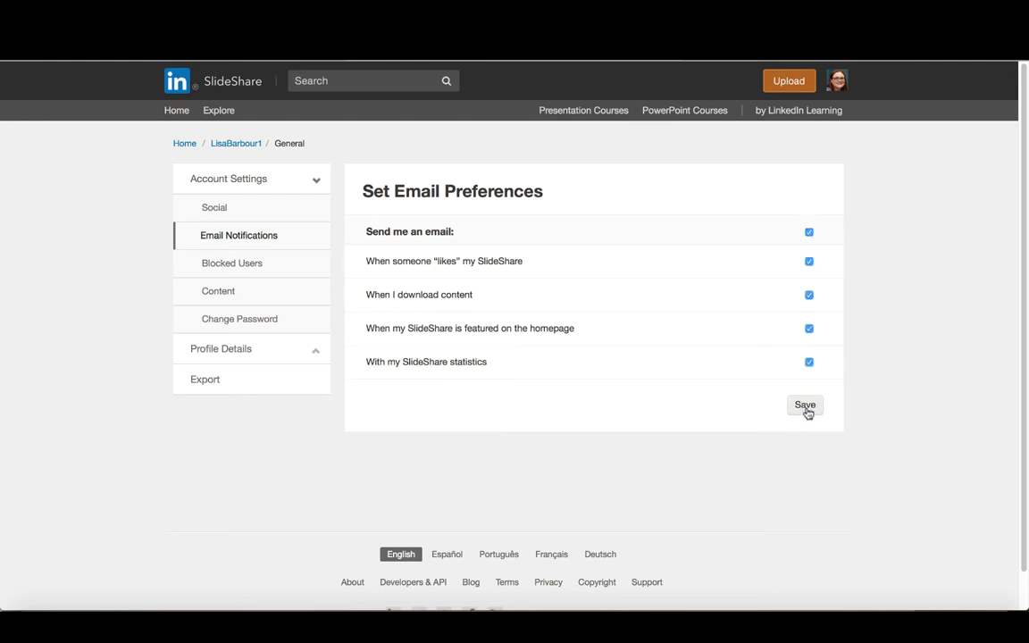
{"action": "left_click", "coordinate": [805, 405]}
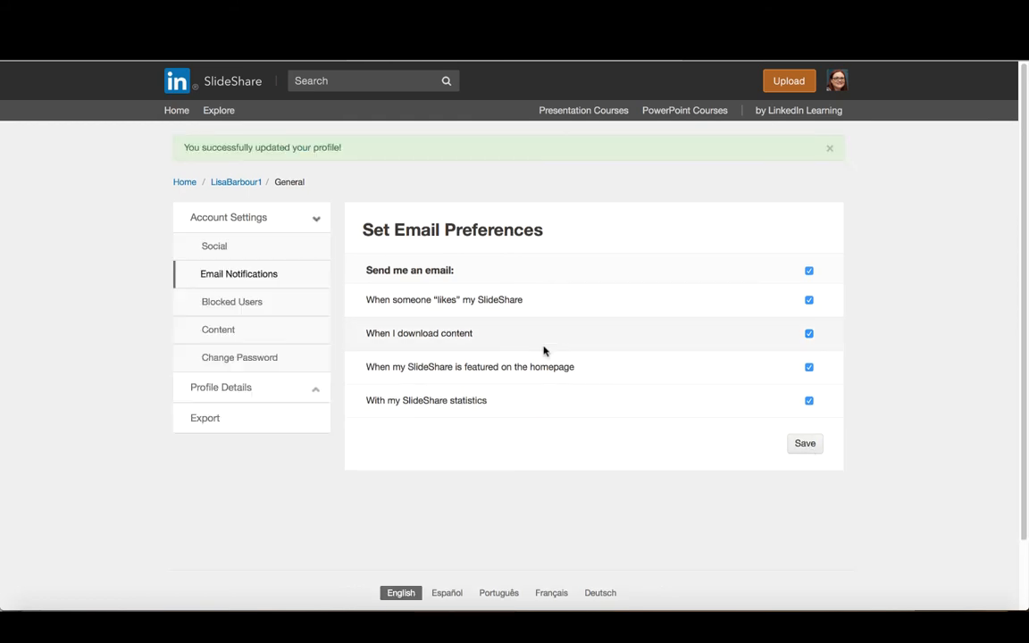
{"action": "left_click", "coordinate": [231, 301]}
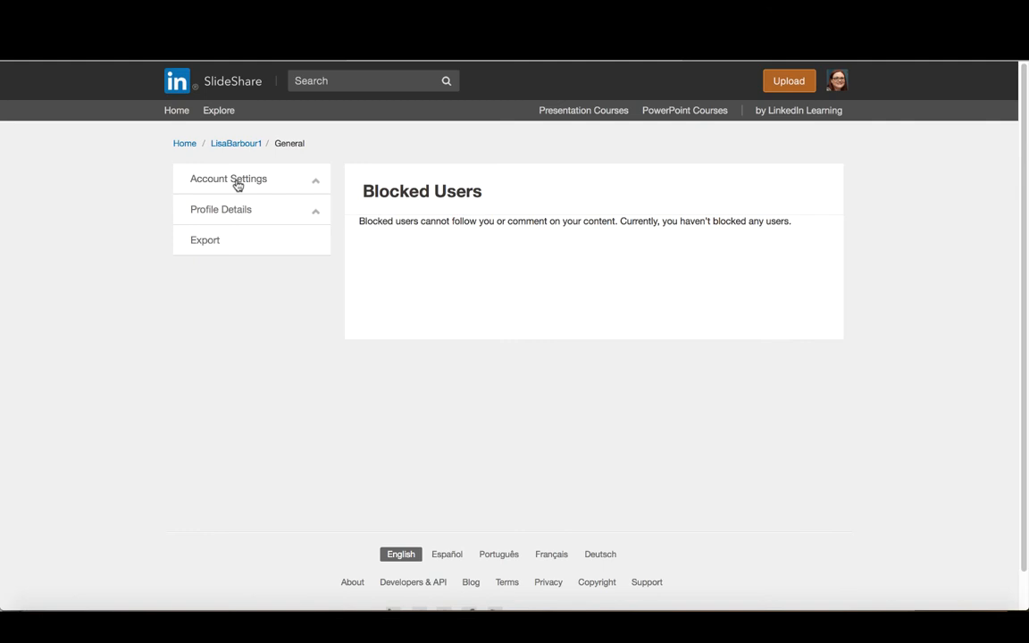
Step: Save content settings: preferred language English, default license All Rights Reserved
{"action": "left_click", "coordinate": [228, 179]}
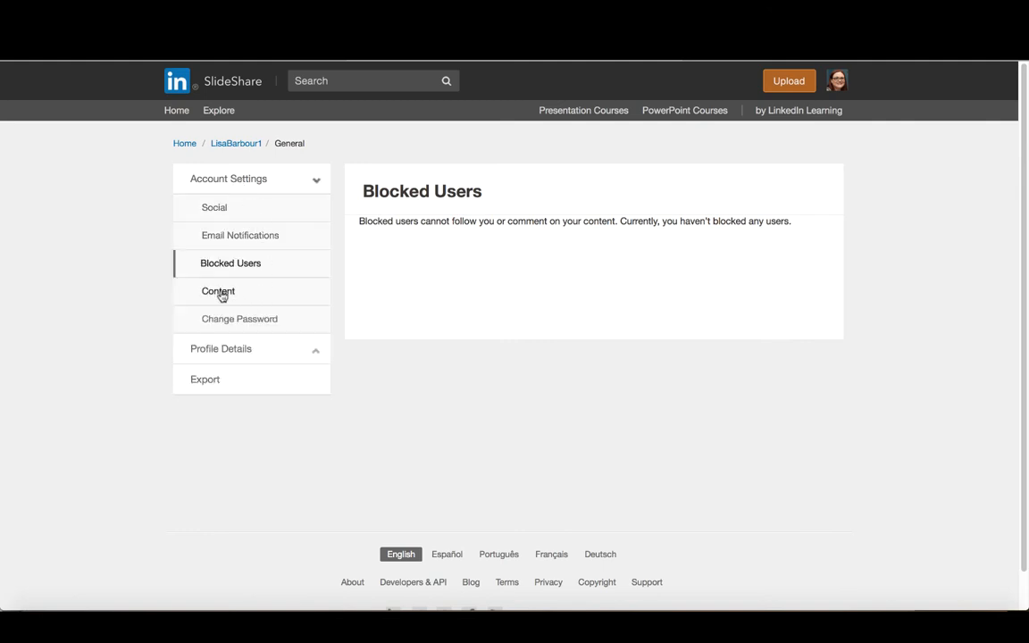
{"action": "left_click", "coordinate": [217, 292]}
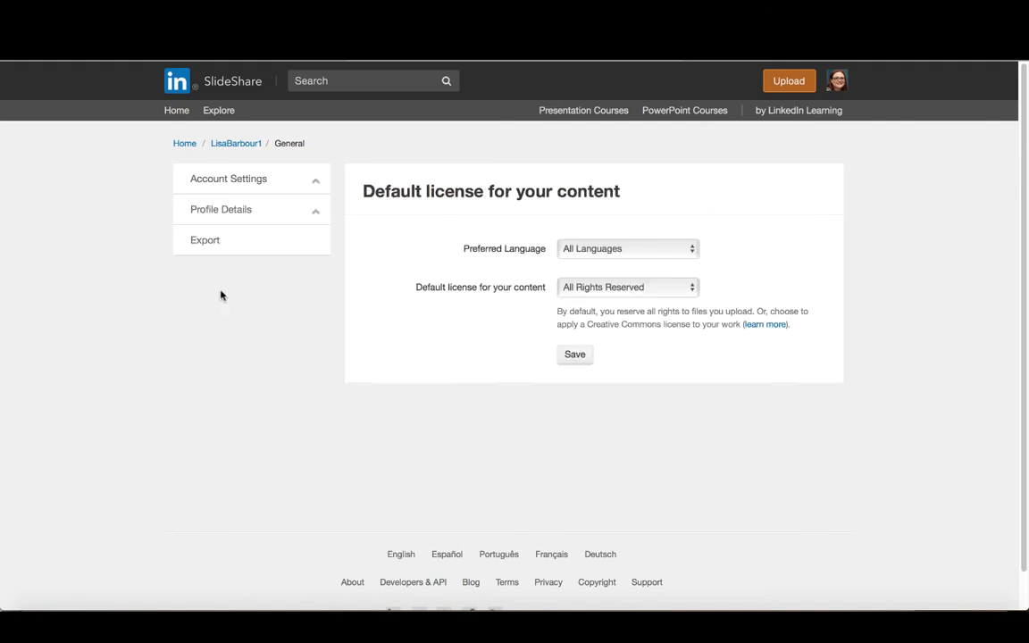
{"action": "left_click", "coordinate": [229, 179]}
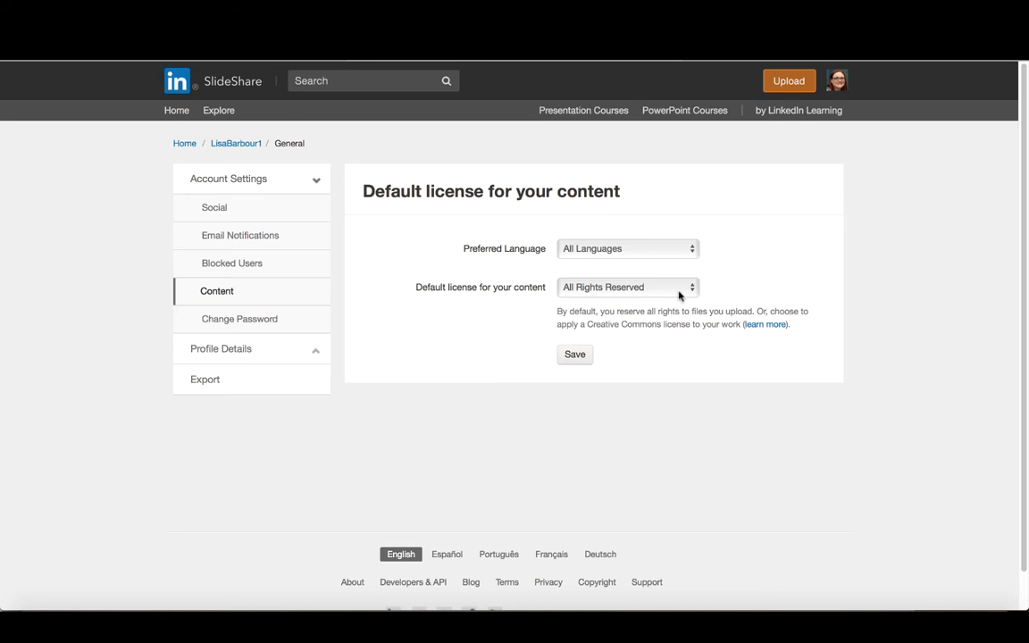
{"action": "left_click", "coordinate": [626, 287]}
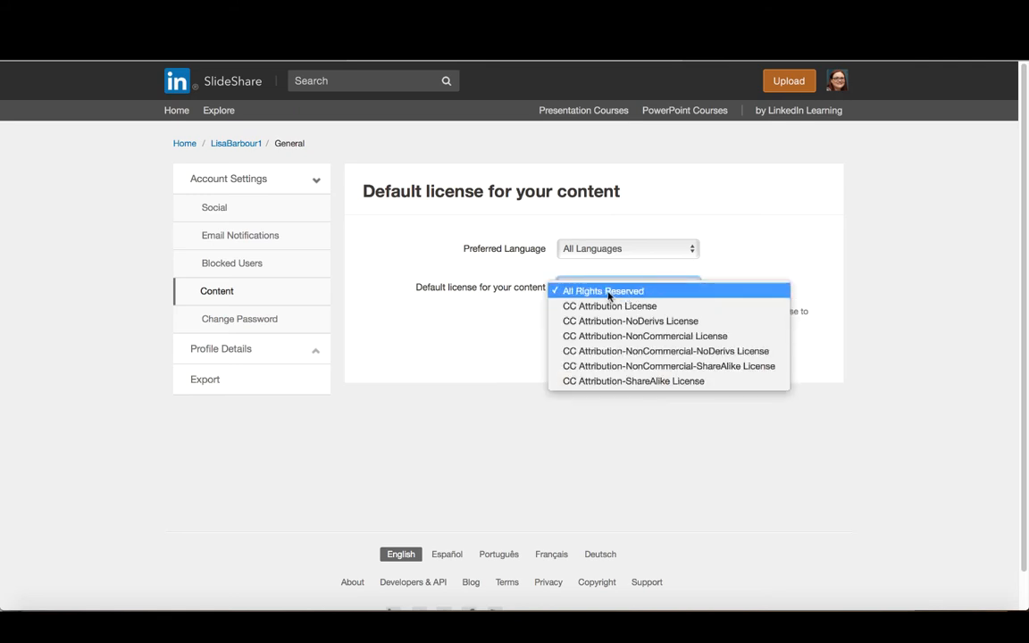
{"action": "mouse_move", "coordinate": [639, 250]}
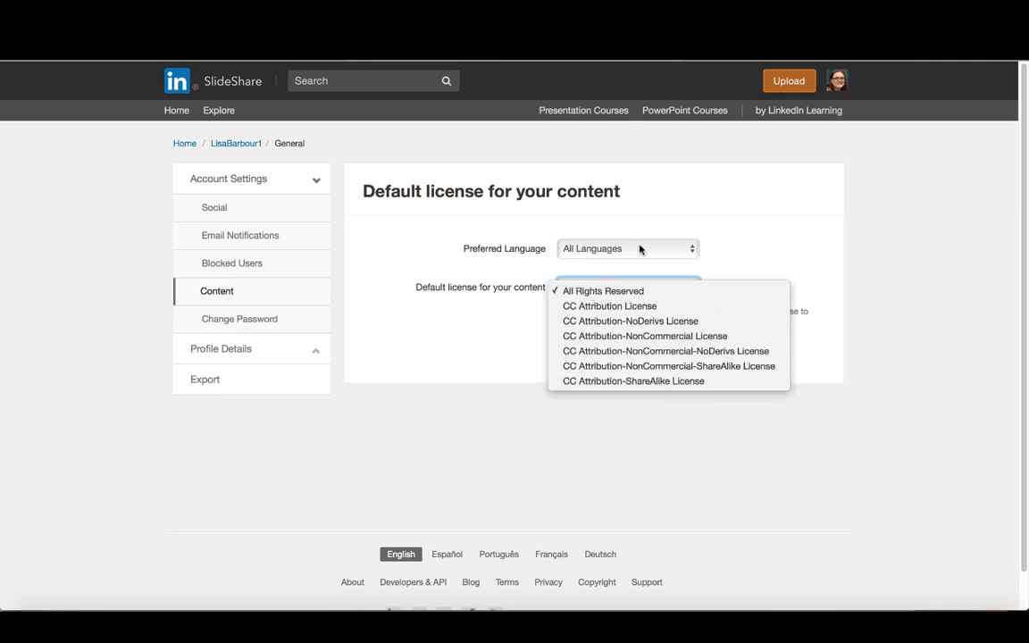
{"action": "left_click", "coordinate": [627, 248]}
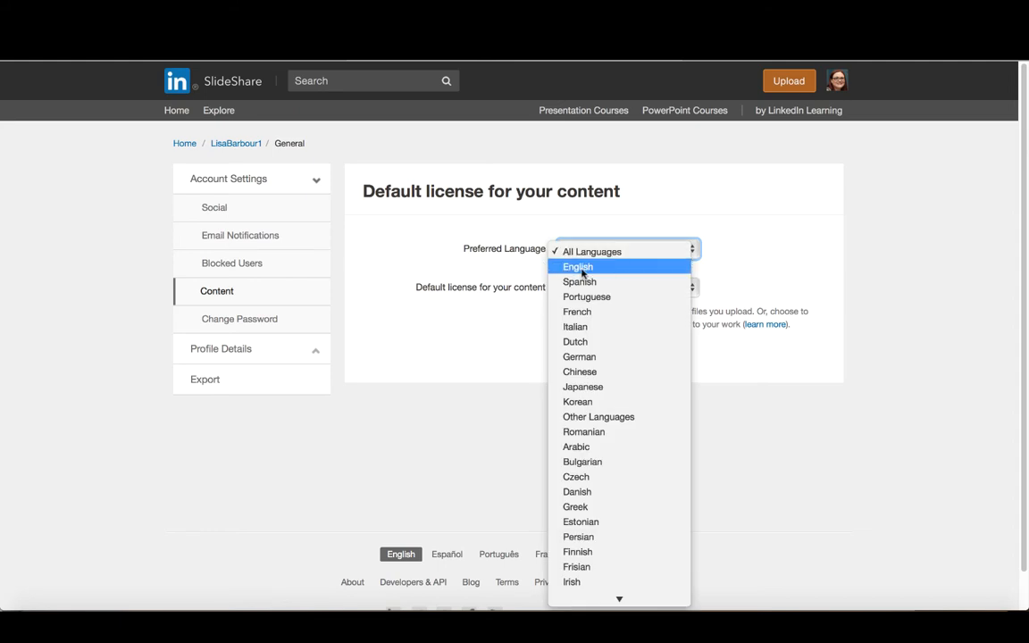
{"action": "left_click", "coordinate": [576, 266]}
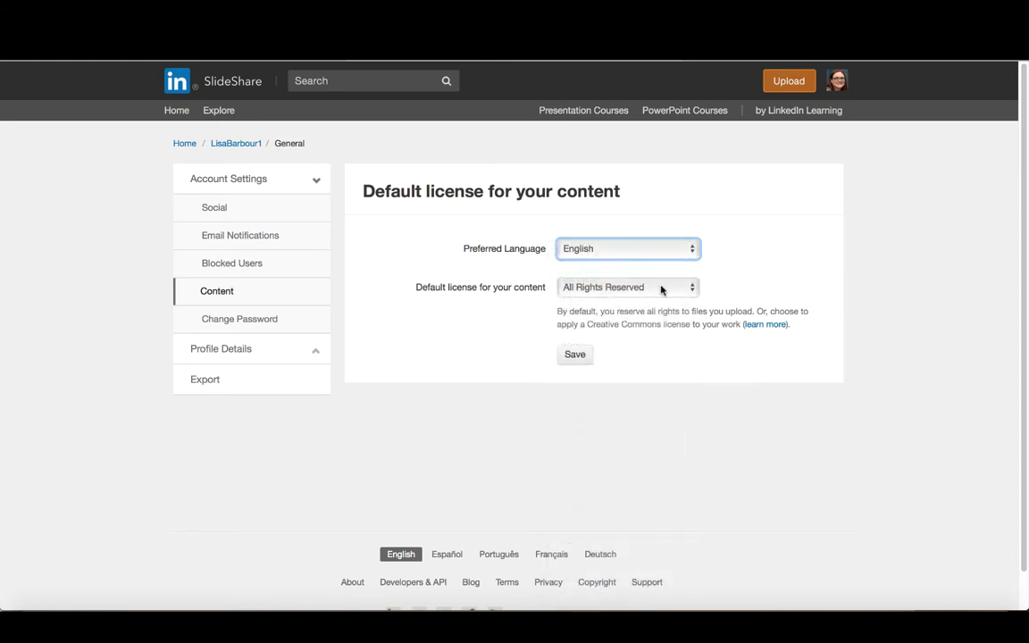
{"action": "left_click", "coordinate": [627, 286]}
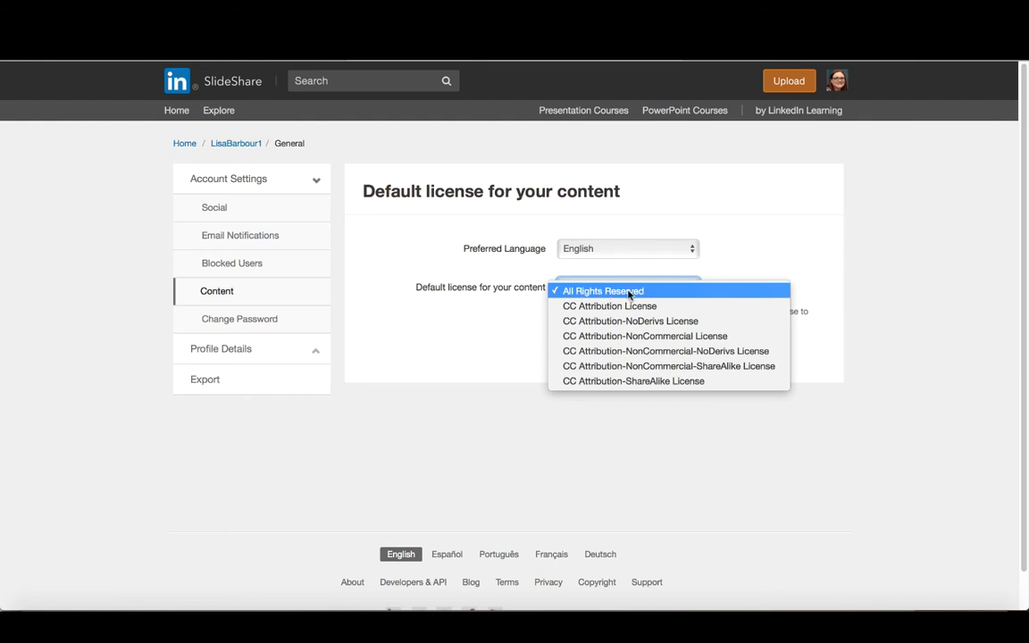
{"action": "mouse_move", "coordinate": [619, 293]}
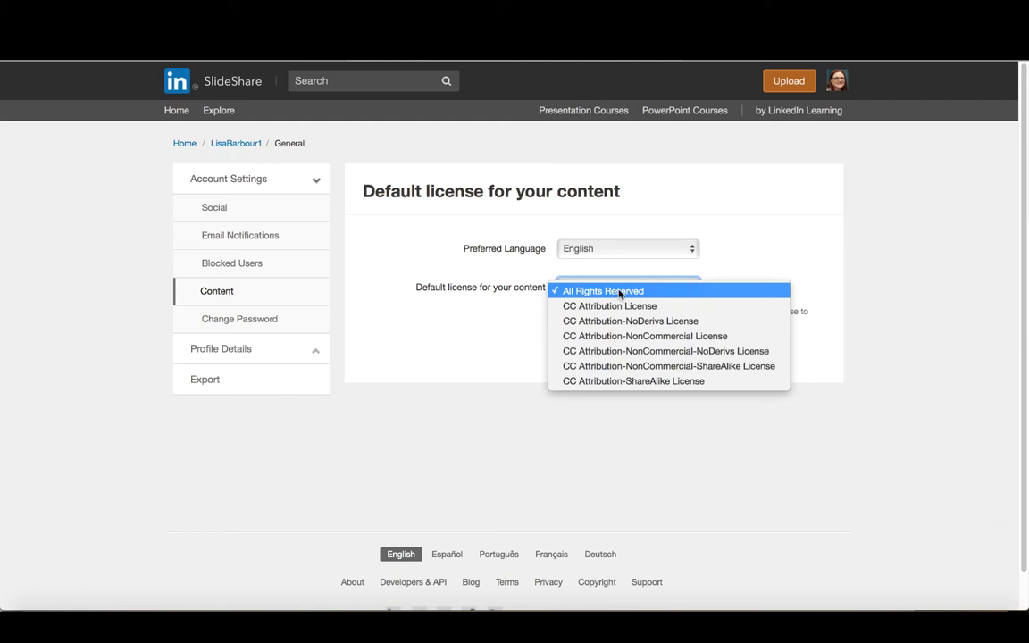
{"action": "mouse_move", "coordinate": [610, 306]}
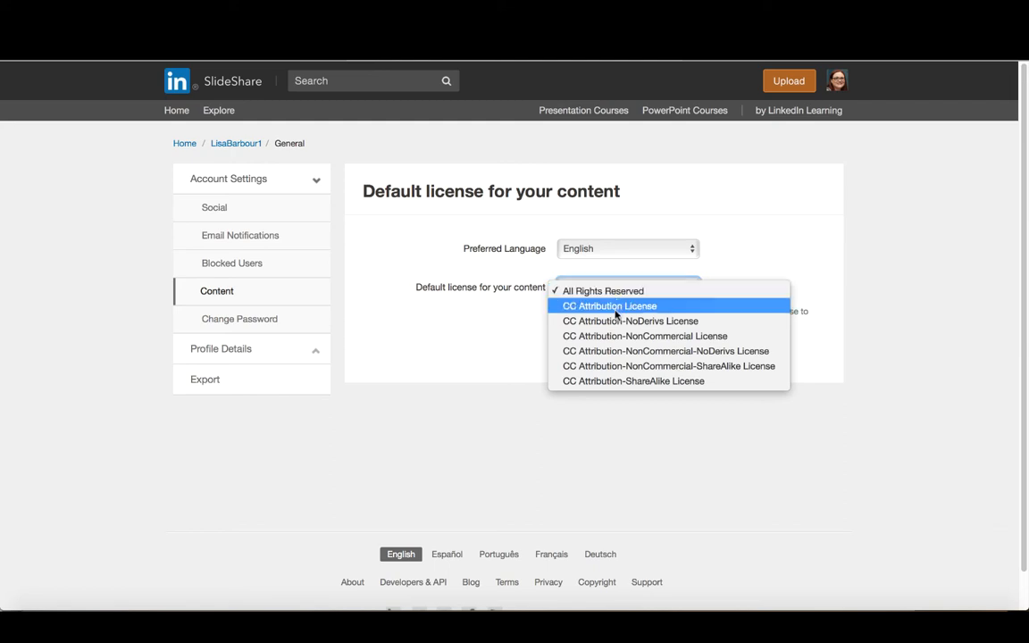
{"action": "mouse_move", "coordinate": [625, 291]}
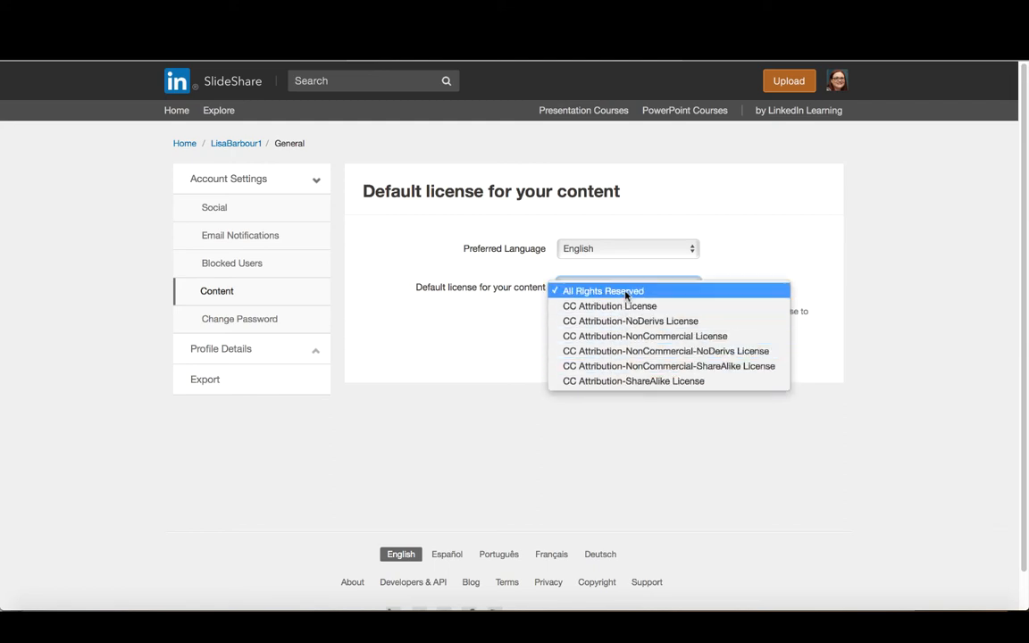
{"action": "left_click", "coordinate": [604, 290]}
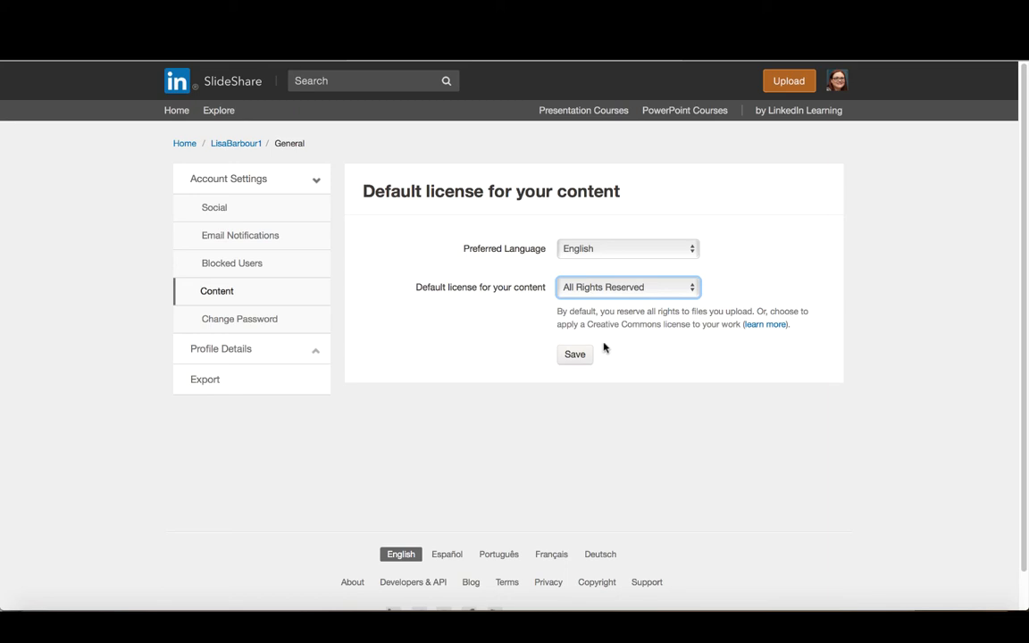
{"action": "mouse_move", "coordinate": [605, 364]}
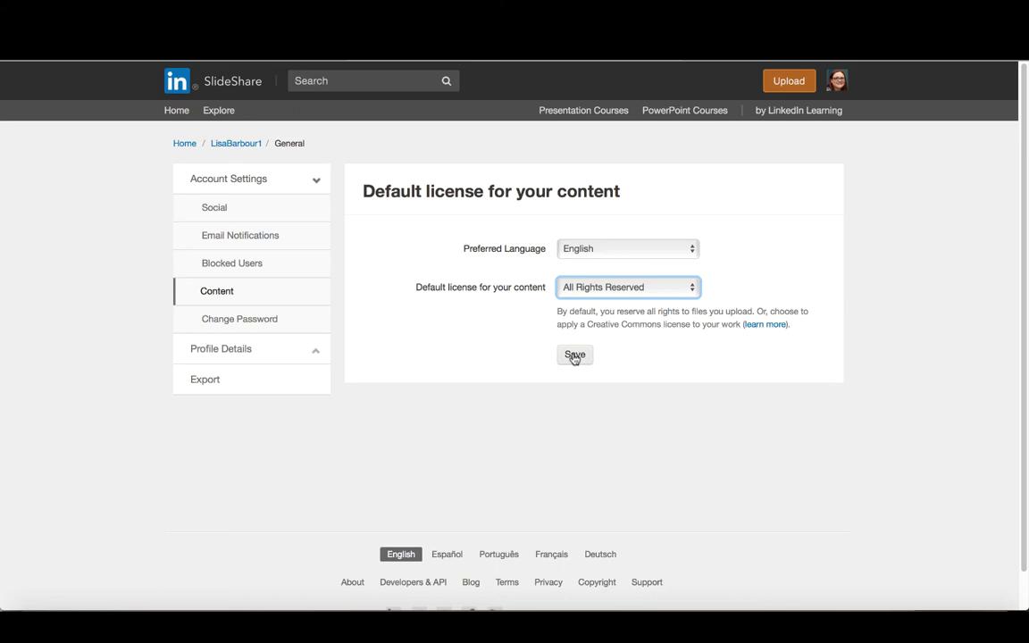
{"action": "left_click", "coordinate": [574, 354]}
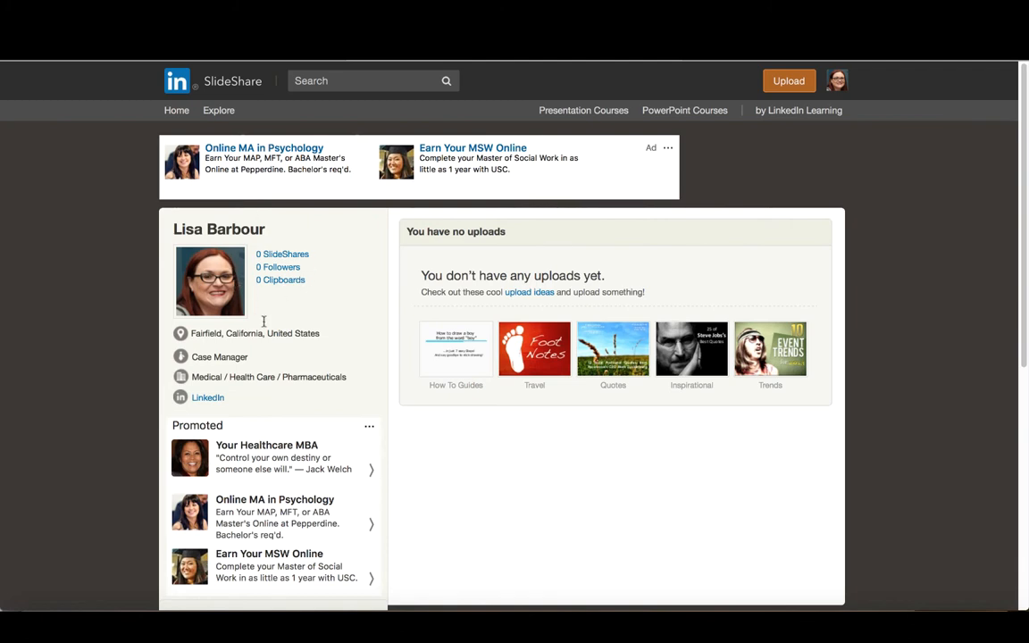
{"action": "mouse_move", "coordinate": [311, 379]}
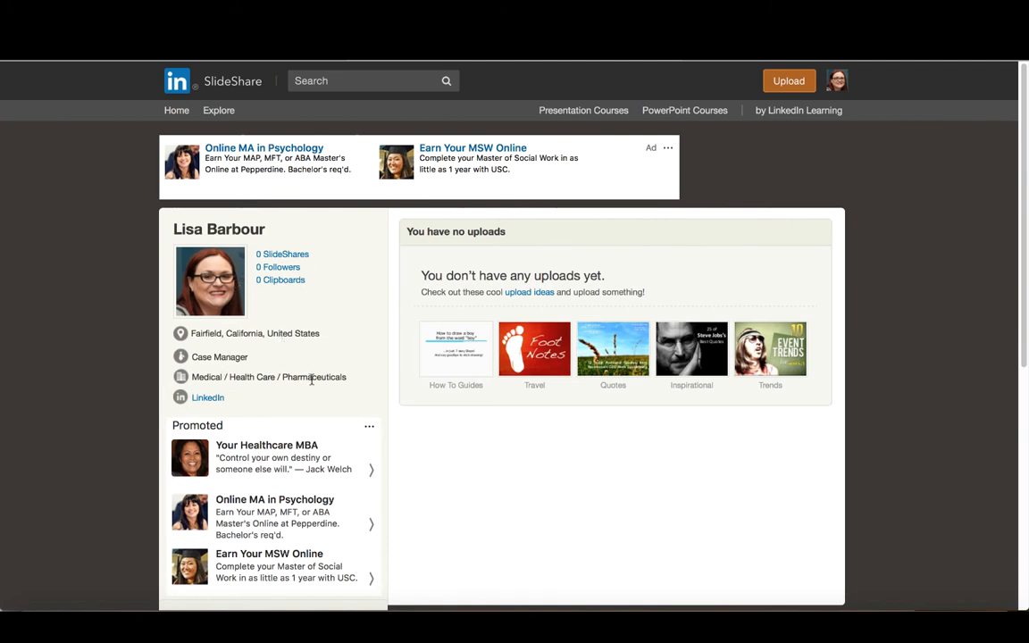
{"action": "mouse_move", "coordinate": [240, 388]}
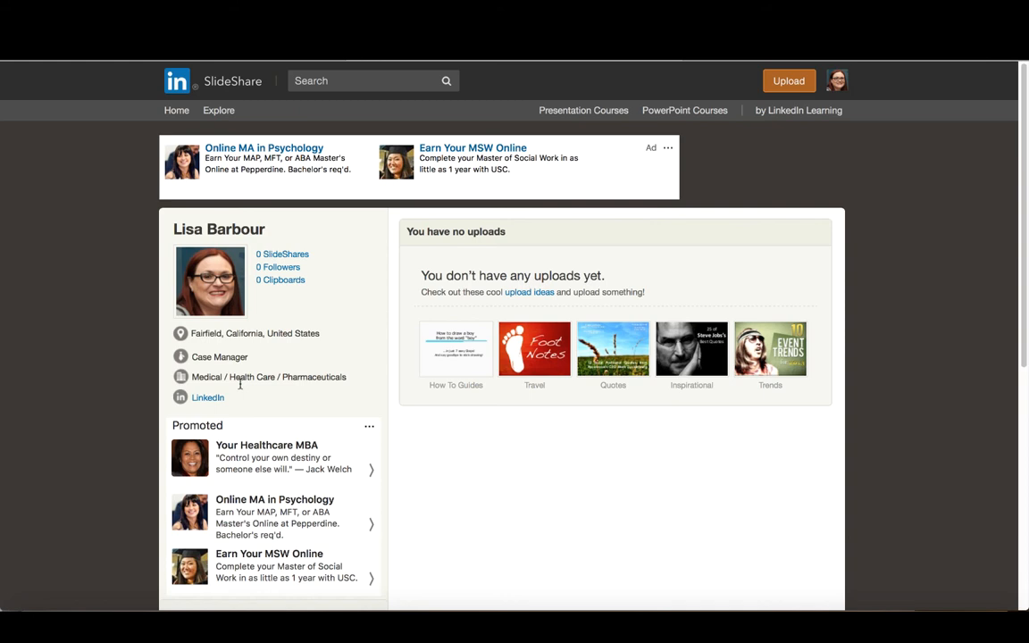
{"action": "mouse_move", "coordinate": [336, 324]}
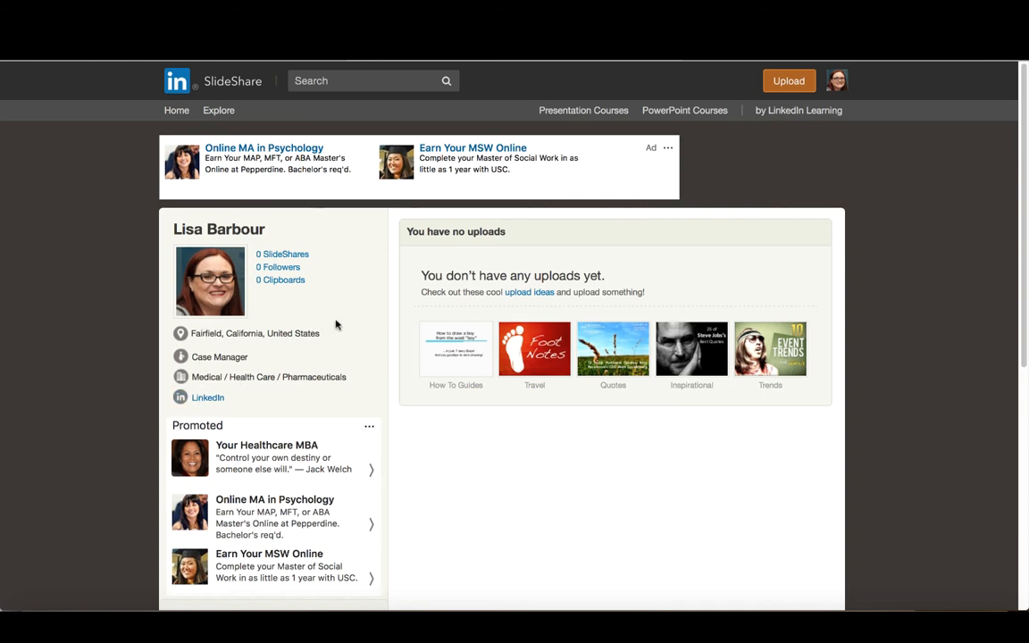
{"action": "mouse_move", "coordinate": [757, 184]}
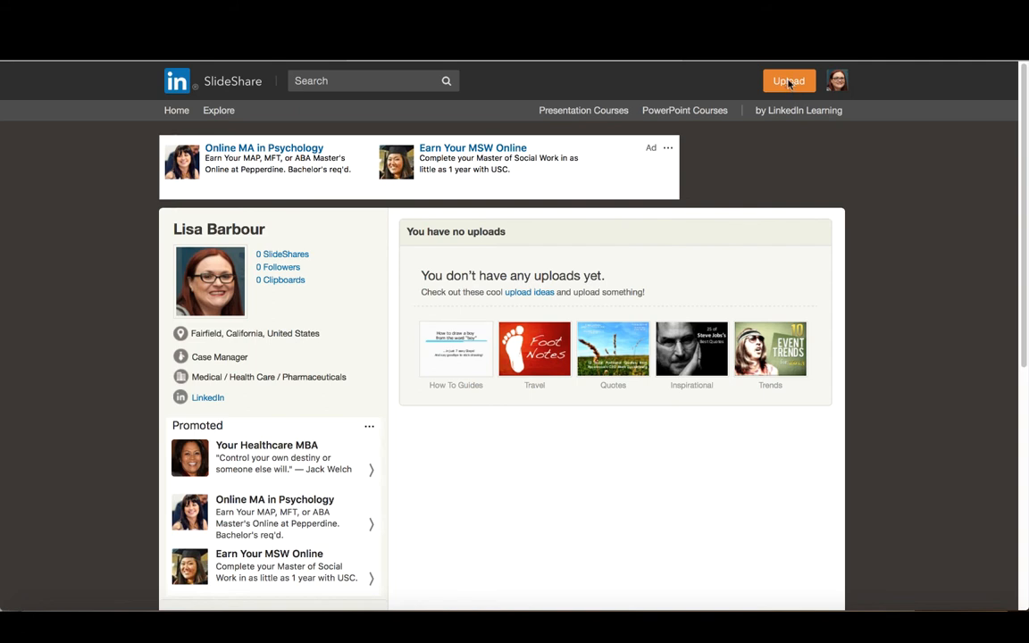
Step: Go to the upload page using the Upload button in the top bar
{"action": "left_click", "coordinate": [788, 80]}
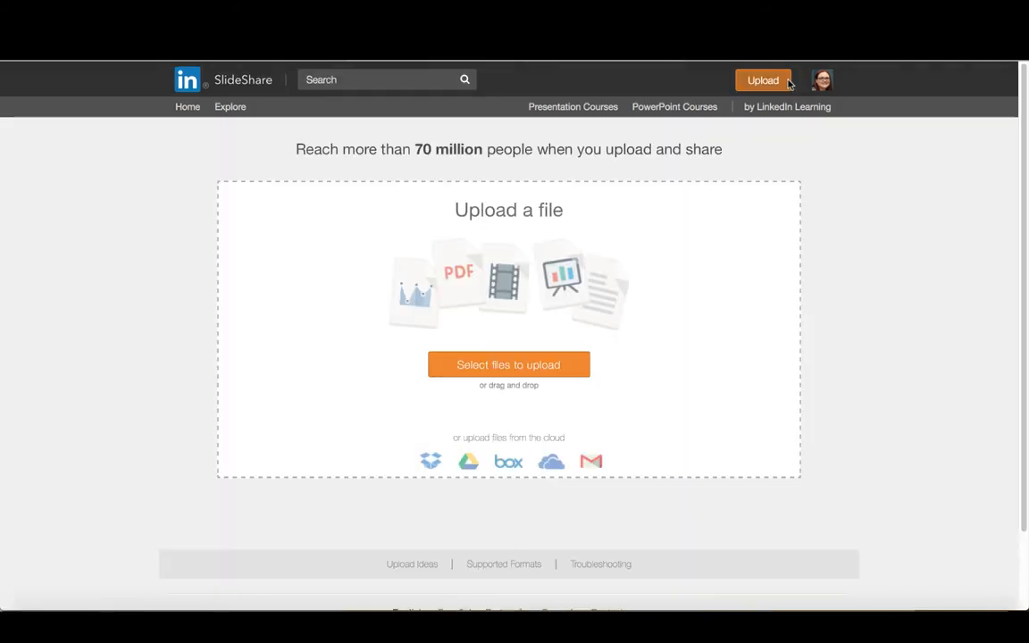
{"action": "left_click", "coordinate": [821, 80]}
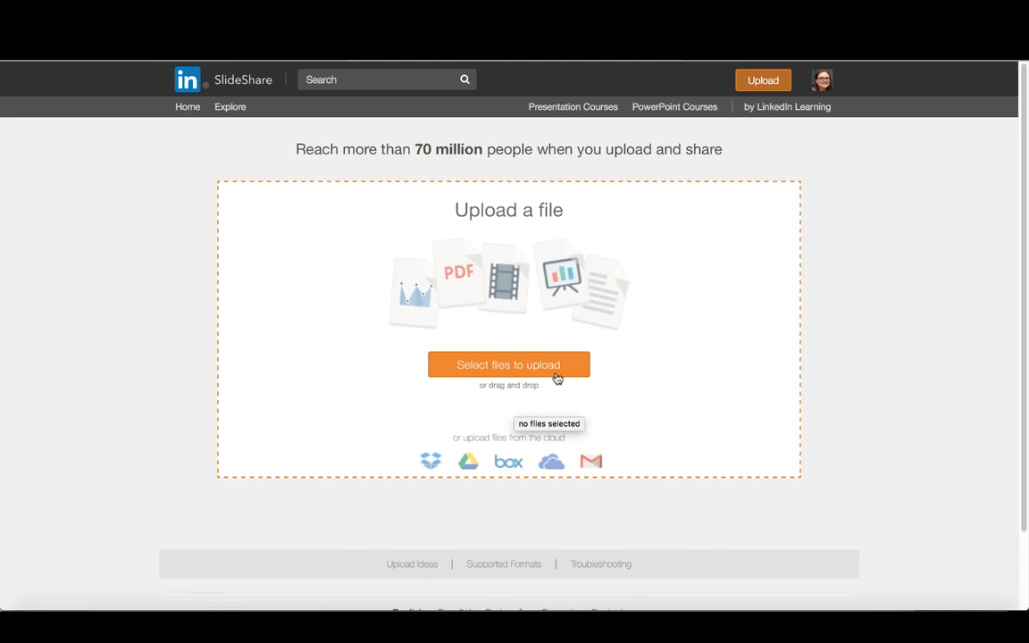
{"action": "mouse_move", "coordinate": [607, 436]}
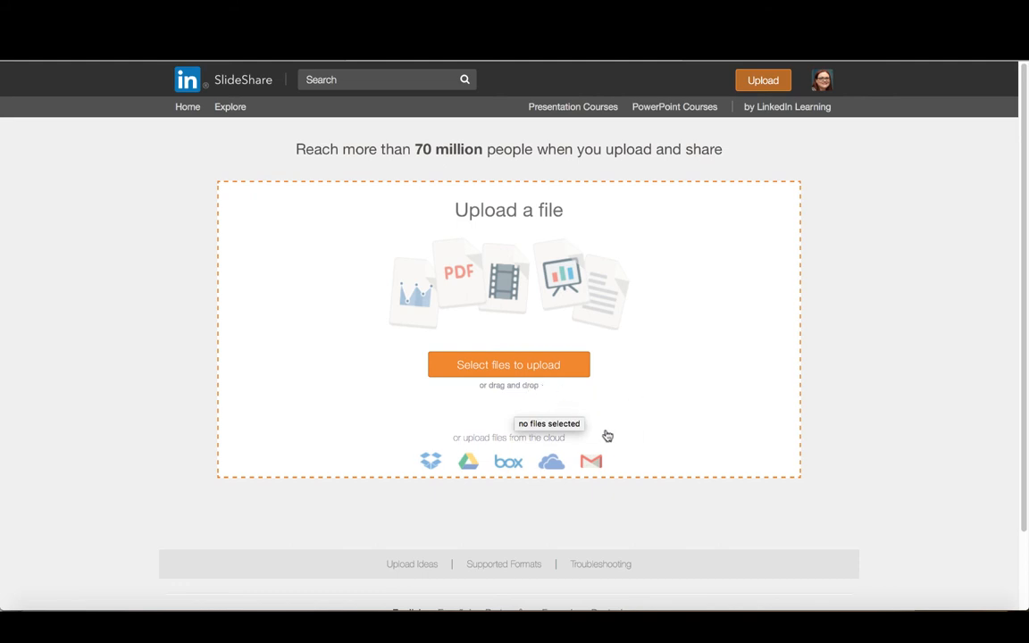
{"action": "mouse_move", "coordinate": [428, 301]}
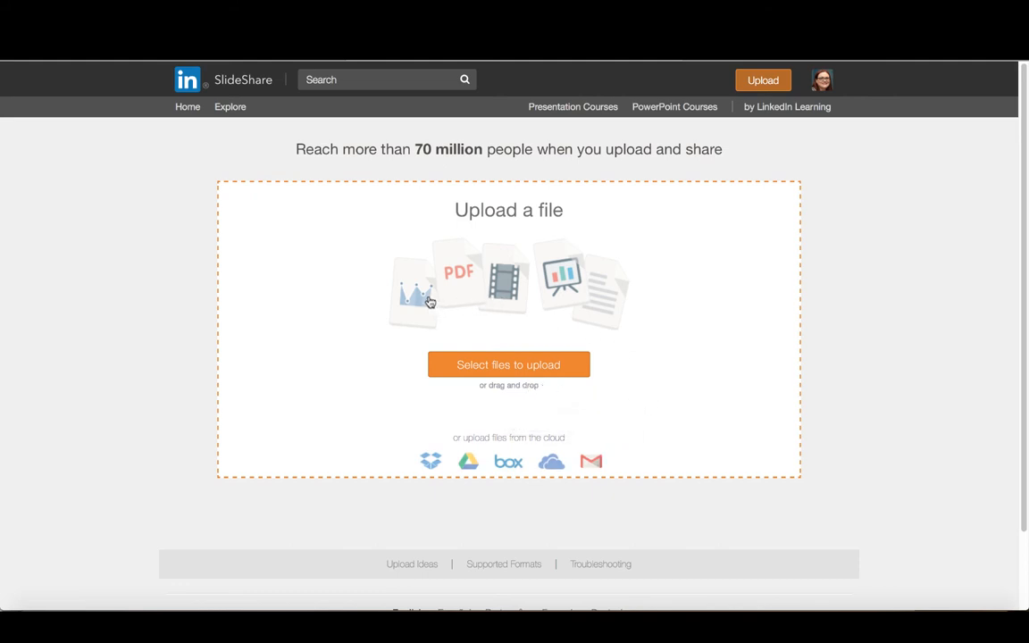
{"action": "mouse_move", "coordinate": [431, 300]}
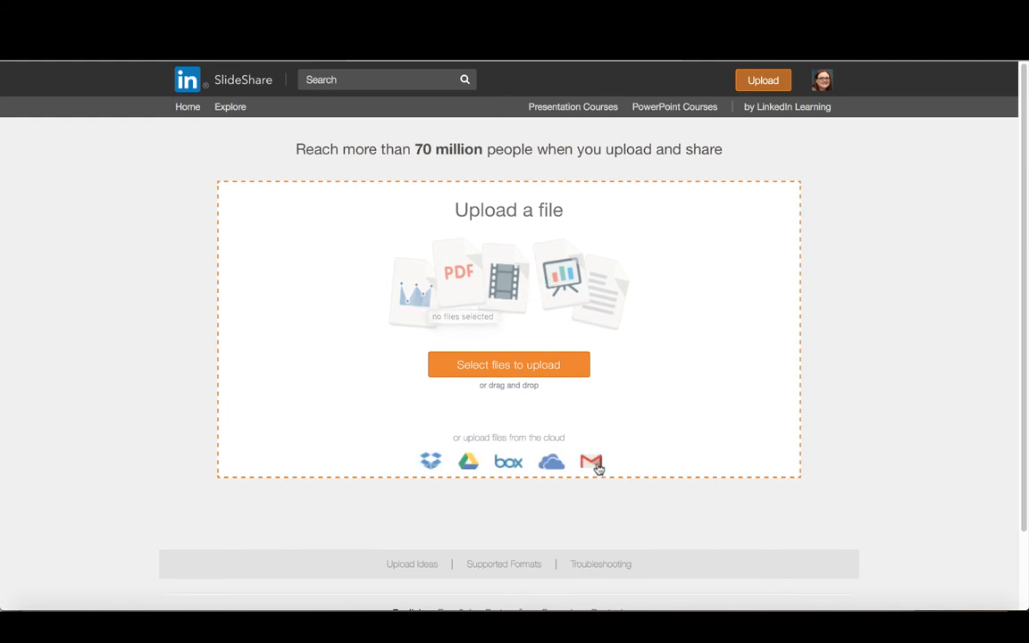
{"action": "mouse_move", "coordinate": [431, 462]}
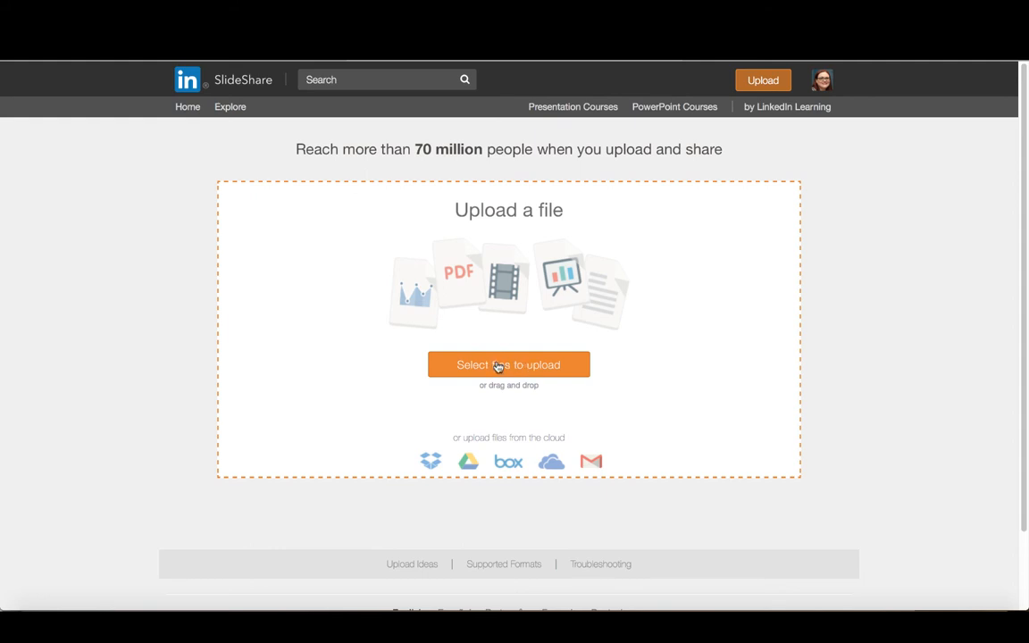
{"action": "mouse_move", "coordinate": [519, 367]}
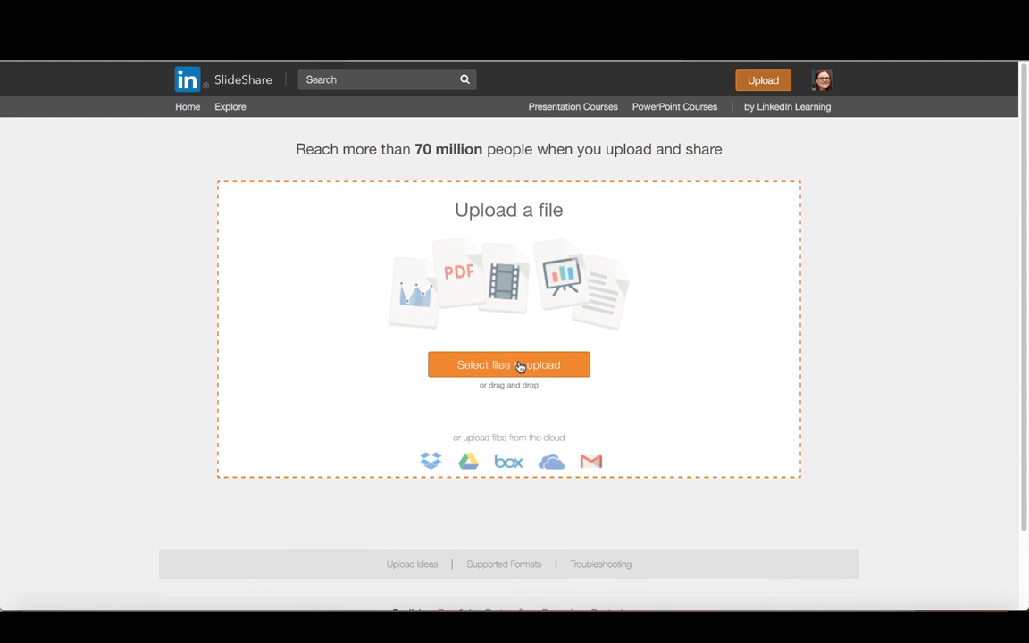
Step: Upload the Nursing Leadership .ppt from the Conferences folder via the file picker
{"action": "left_click", "coordinate": [508, 364]}
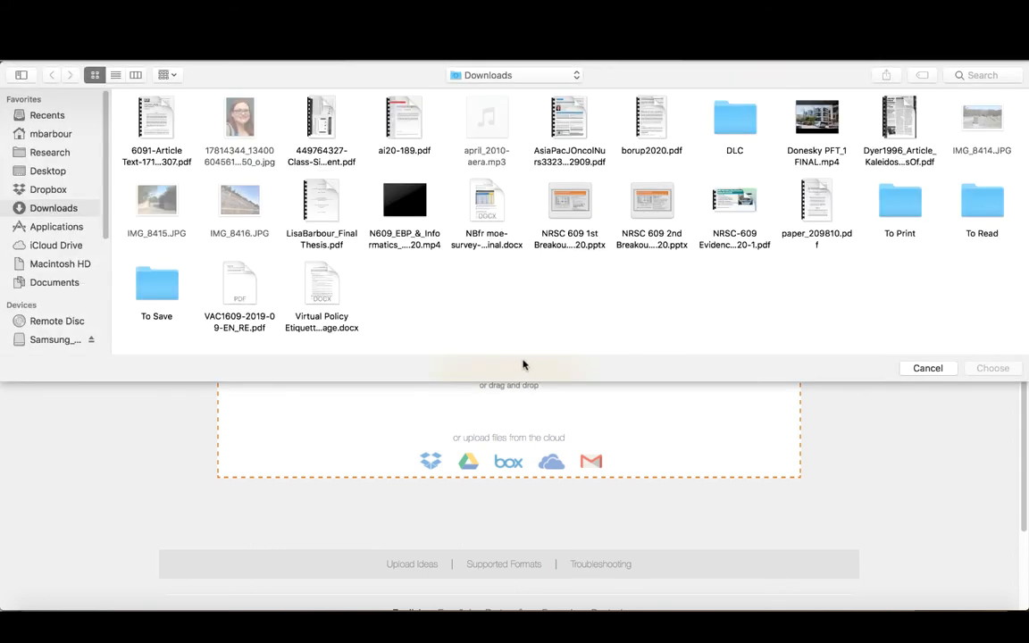
{"action": "mouse_move", "coordinate": [490, 311]}
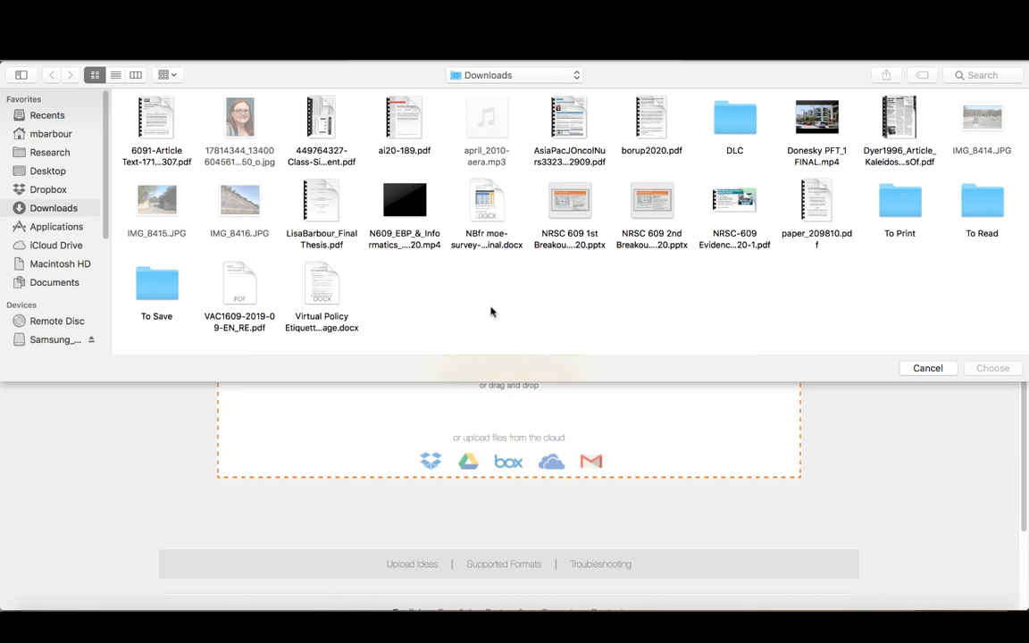
{"action": "mouse_move", "coordinate": [497, 80]}
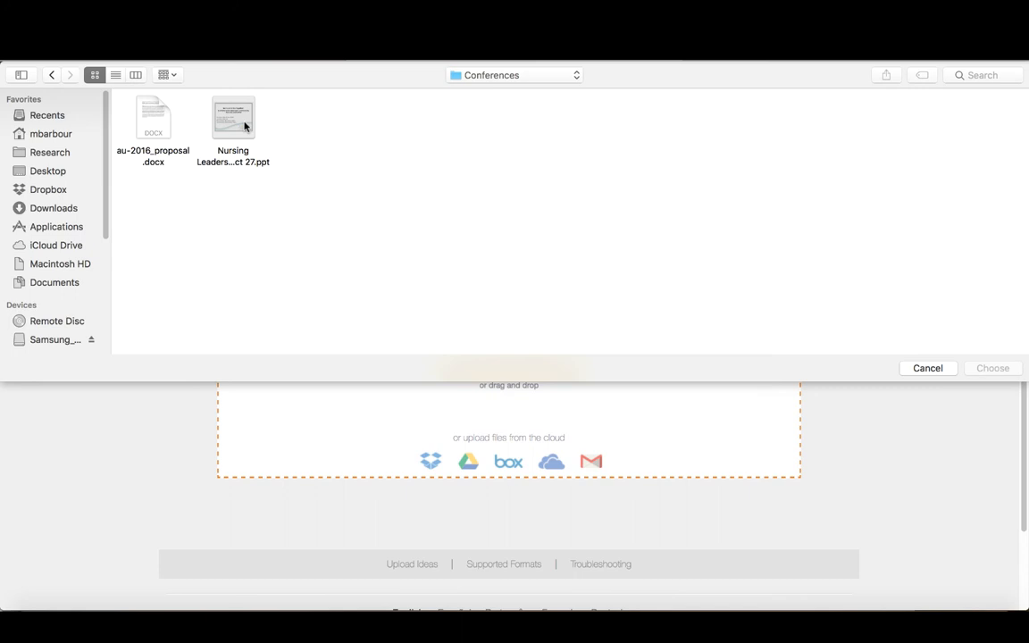
{"action": "left_click", "coordinate": [233, 117]}
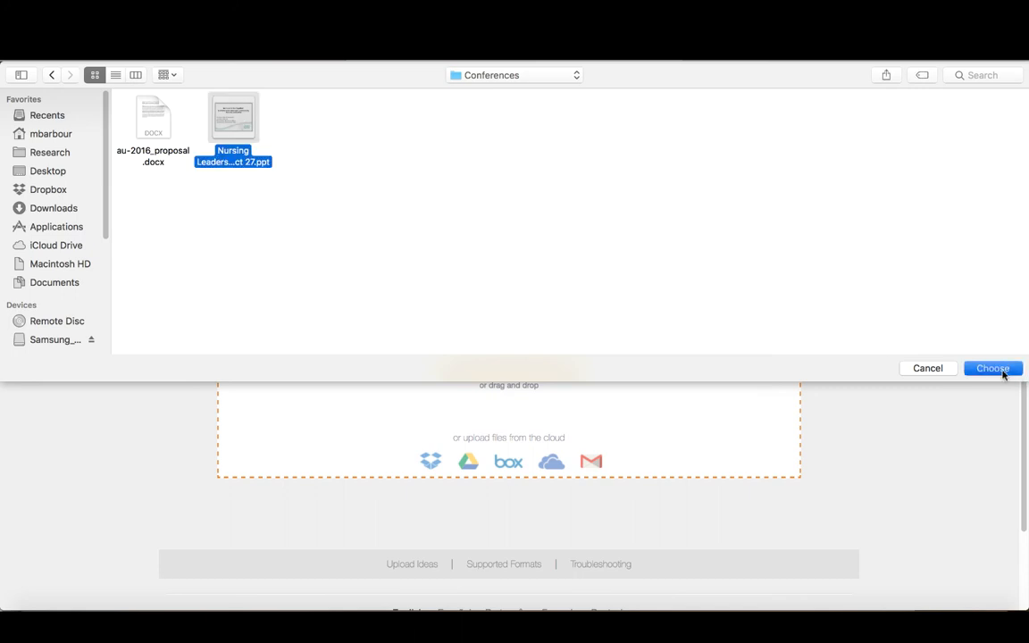
{"action": "left_click", "coordinate": [992, 368]}
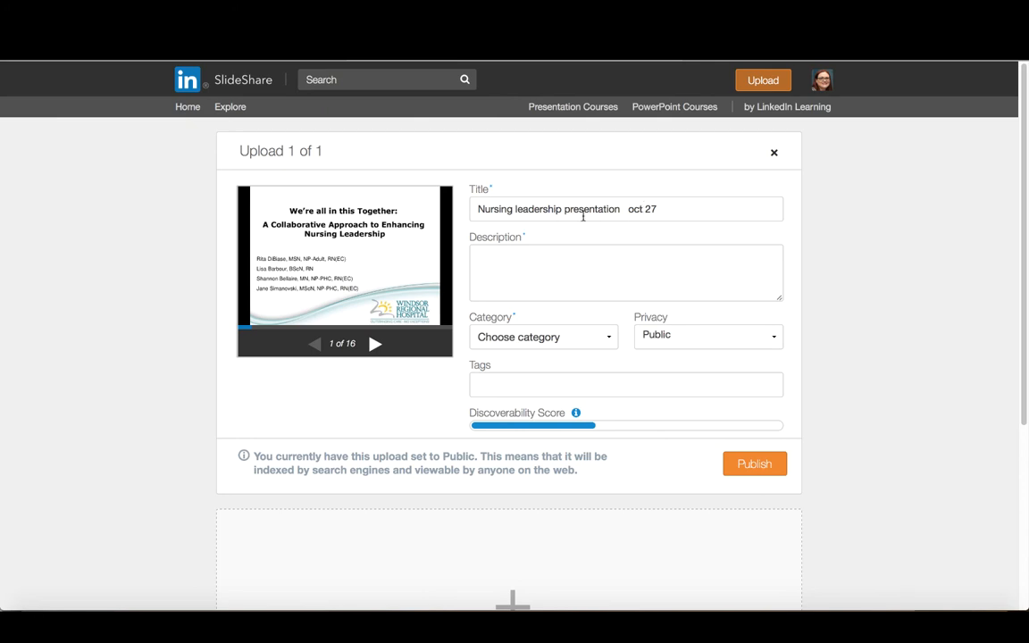
Step: Set category Healthcare, add the citation description and title 'A collaborative approach to enhancing nursing leadership skills'
{"action": "left_click", "coordinate": [542, 337]}
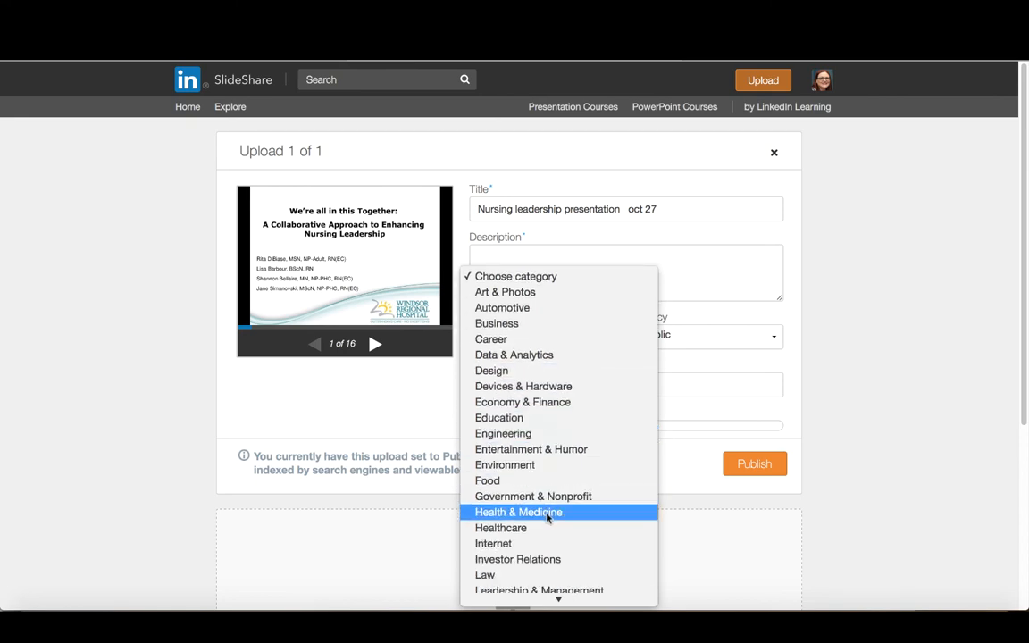
{"action": "mouse_move", "coordinate": [500, 527]}
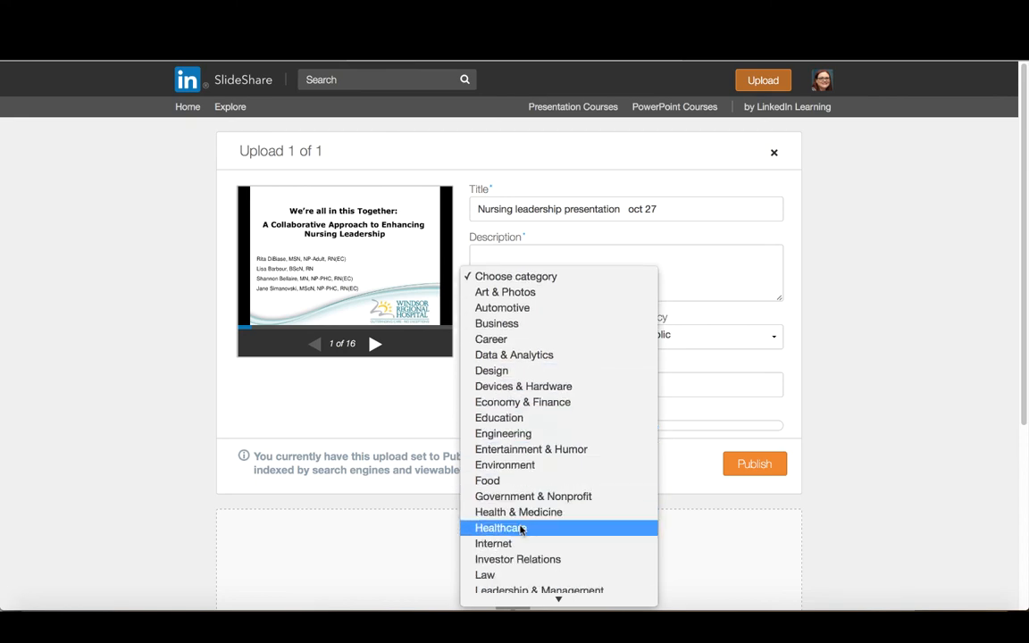
{"action": "left_click", "coordinate": [498, 526]}
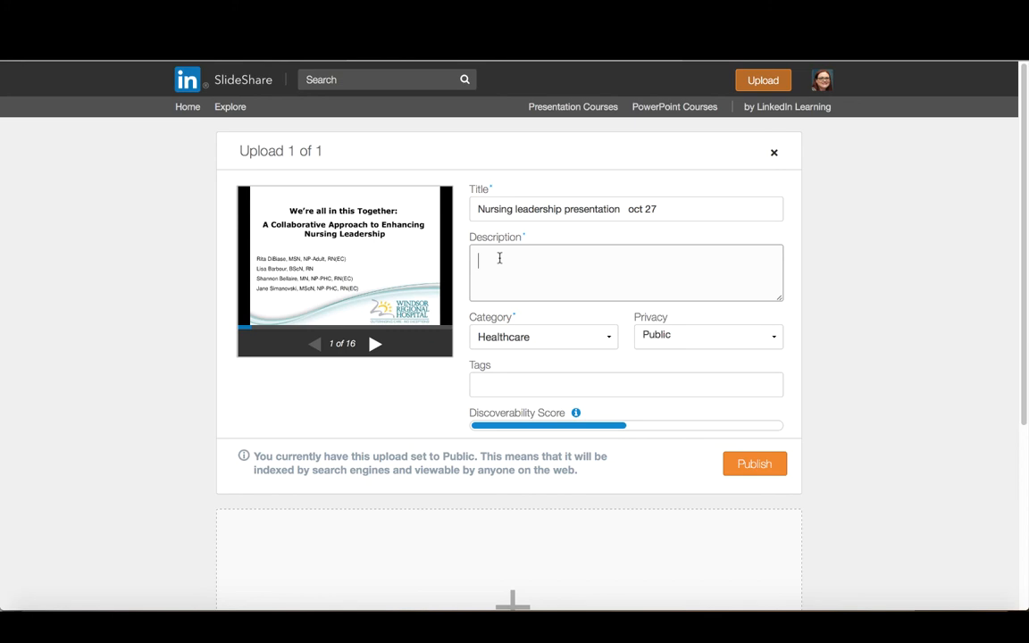
{"action": "type", "text": "leadership skills. A concurrent presentation at the Workplace Integration of New Nurses-Nursing the Future (WINN-NTF) annual conference, Toronto, ON."}
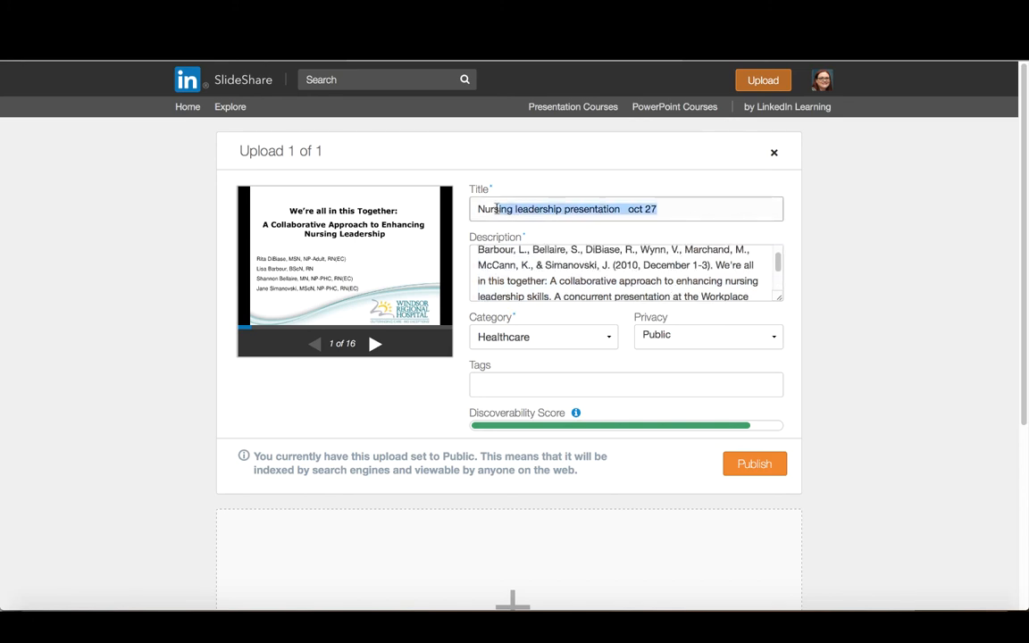
{"action": "type", "text": "A collaborative approach to enhancing nursing leadership skills"}
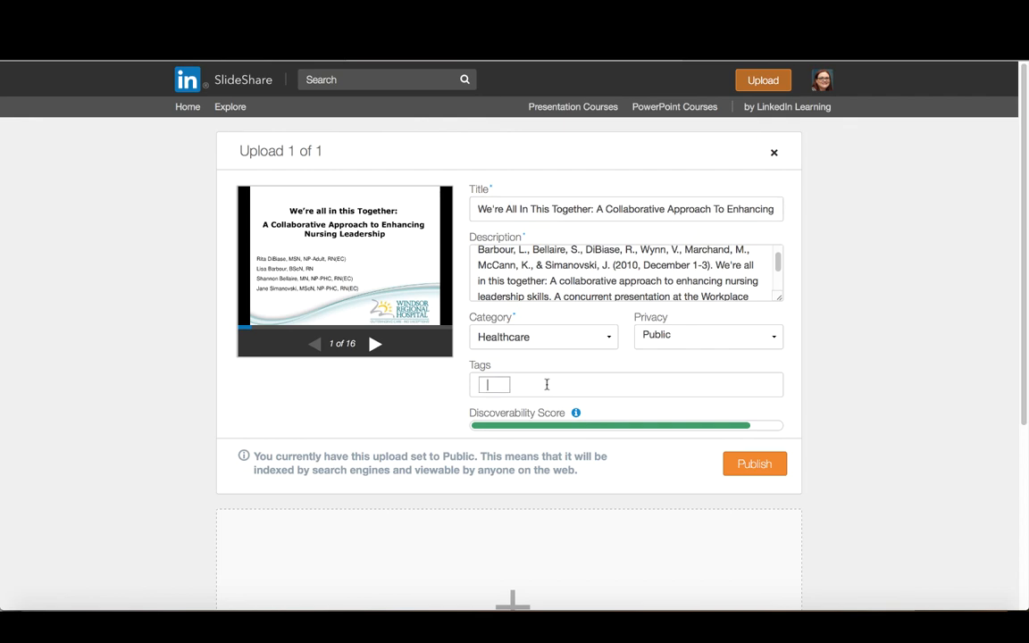
Step: Add tags nursing, nursing leadership and collaboration, then publish the presentation
{"action": "type", "text": "nurs"}
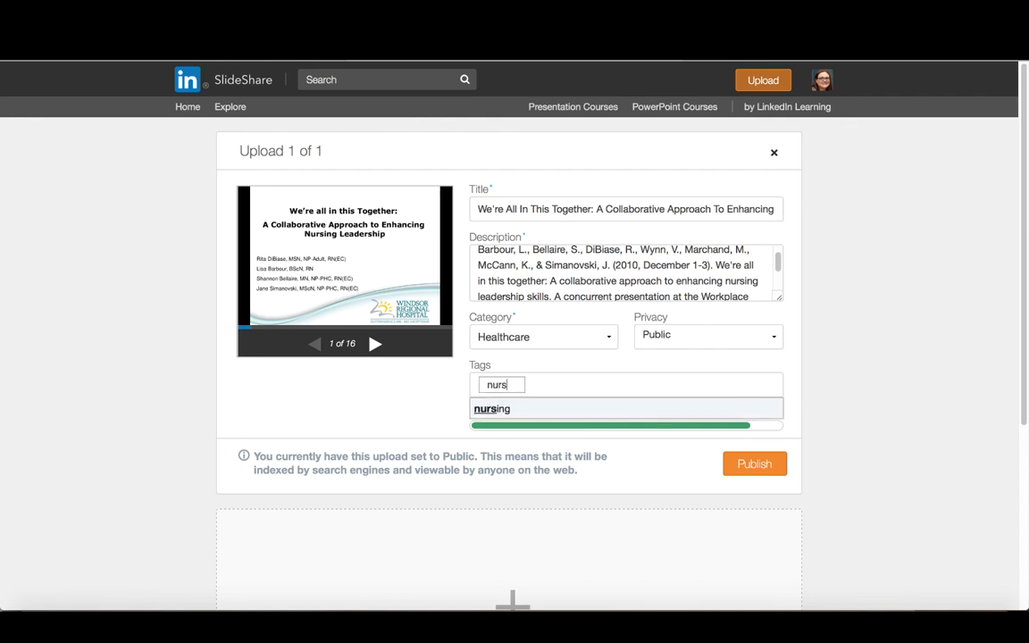
{"action": "left_click", "coordinate": [491, 408]}
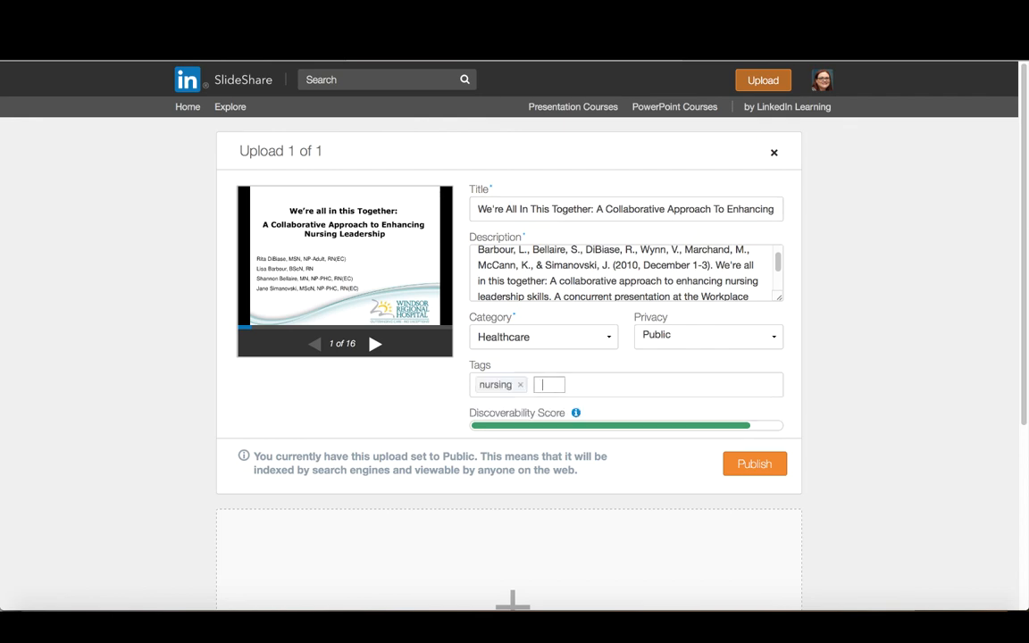
{"action": "type", "text": "nursing leadership"}
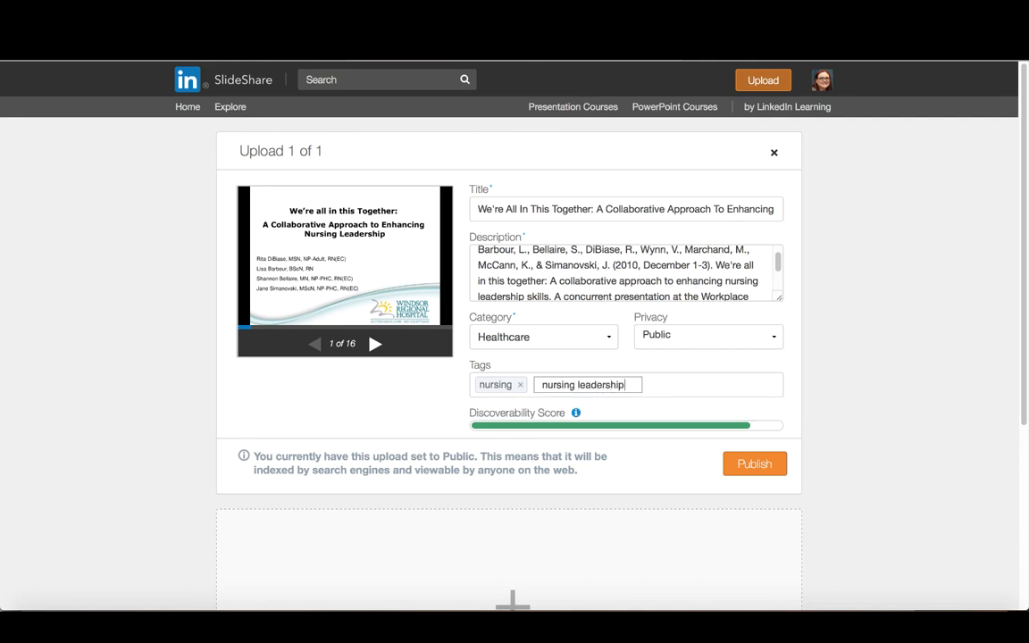
{"action": "type", "text": "cola"}
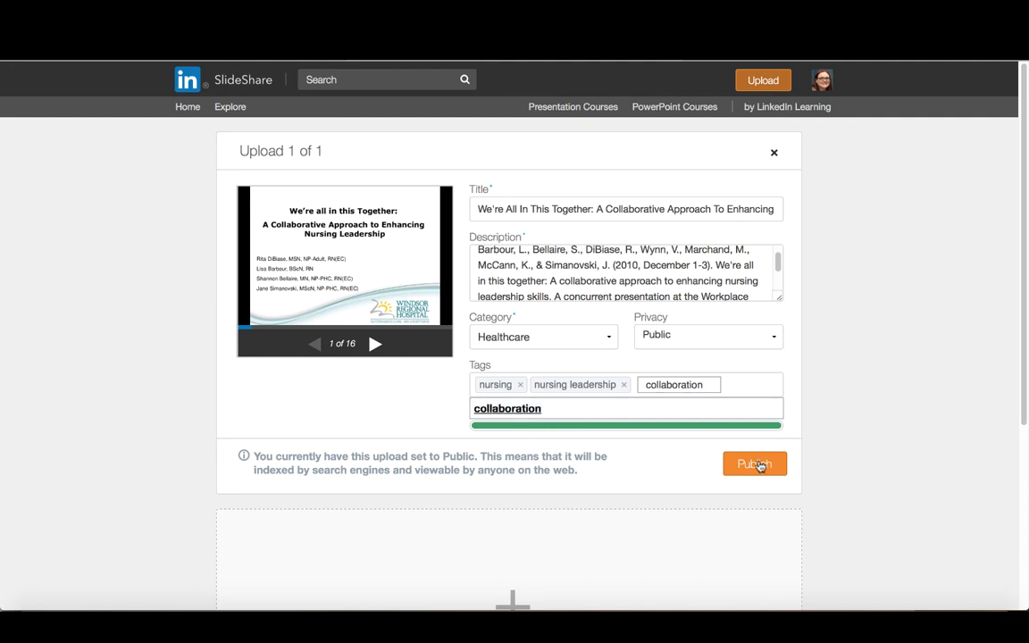
{"action": "left_click", "coordinate": [755, 463]}
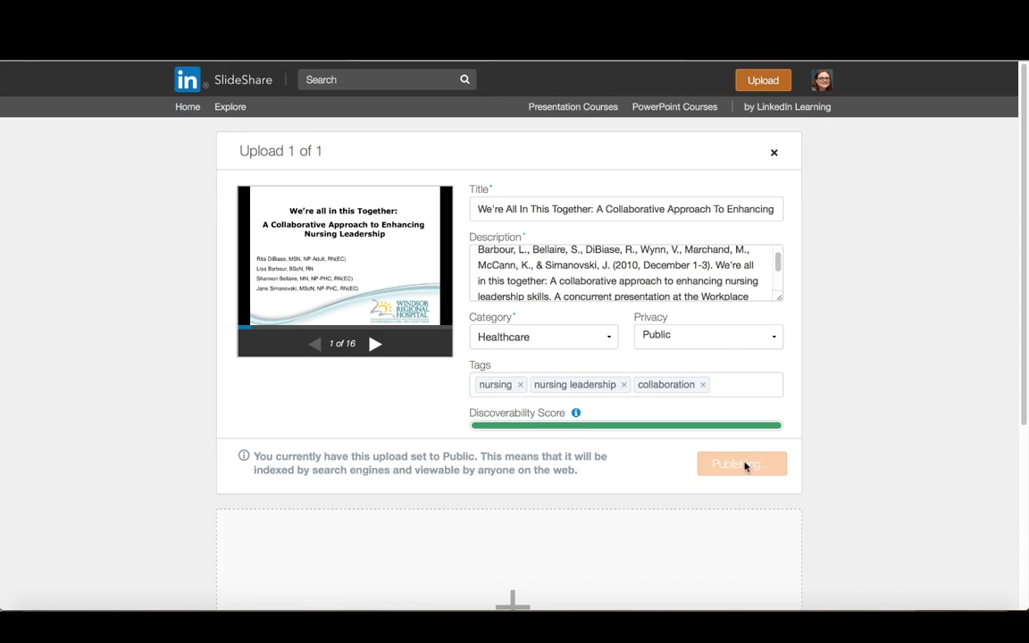
{"action": "left_click", "coordinate": [741, 464]}
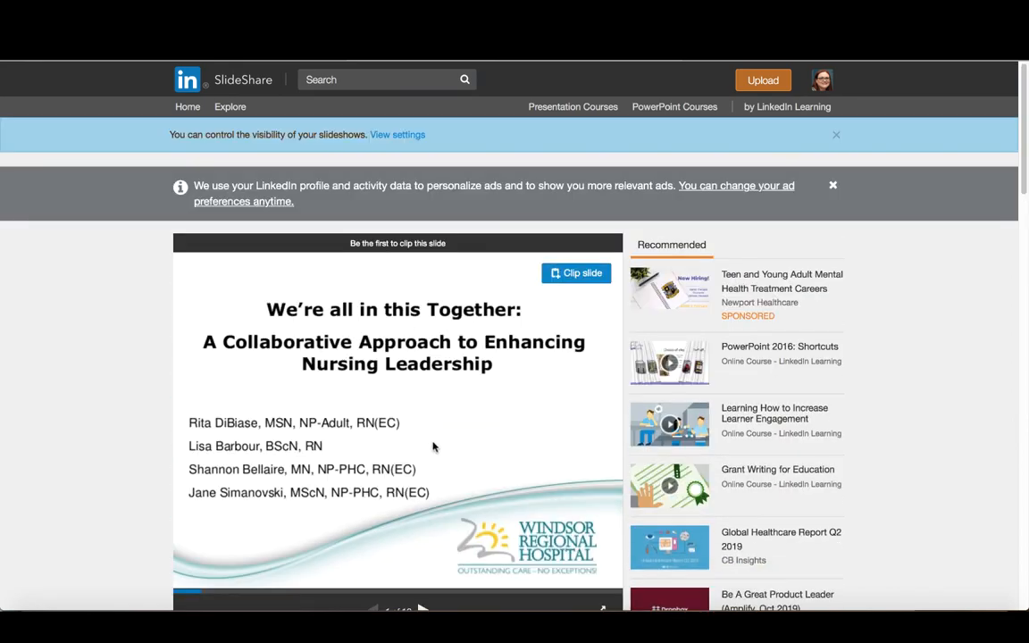
{"action": "mouse_move", "coordinate": [365, 404]}
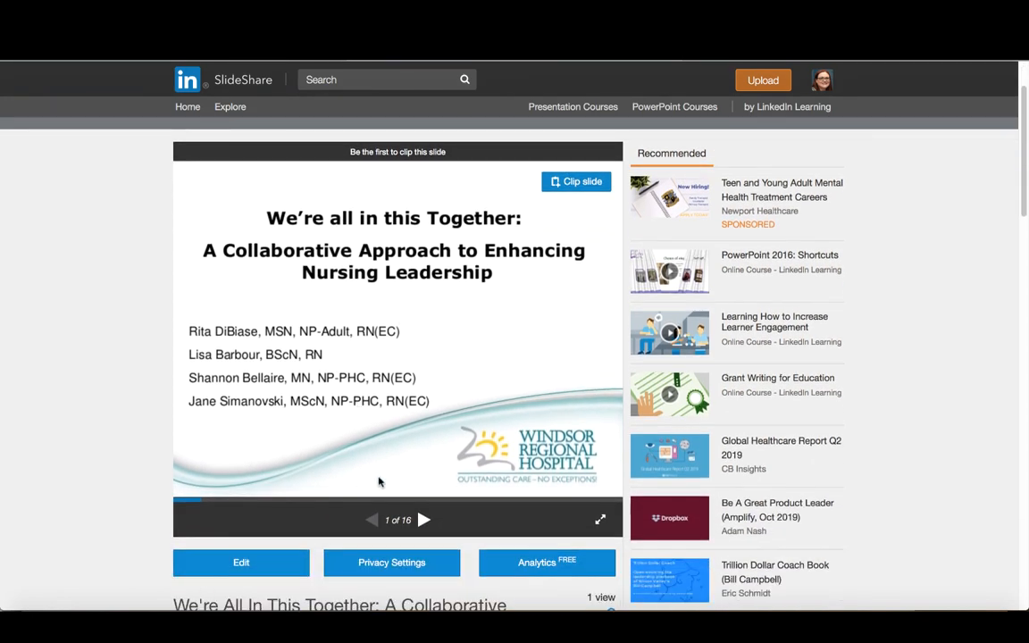
{"action": "mouse_move", "coordinate": [463, 463]}
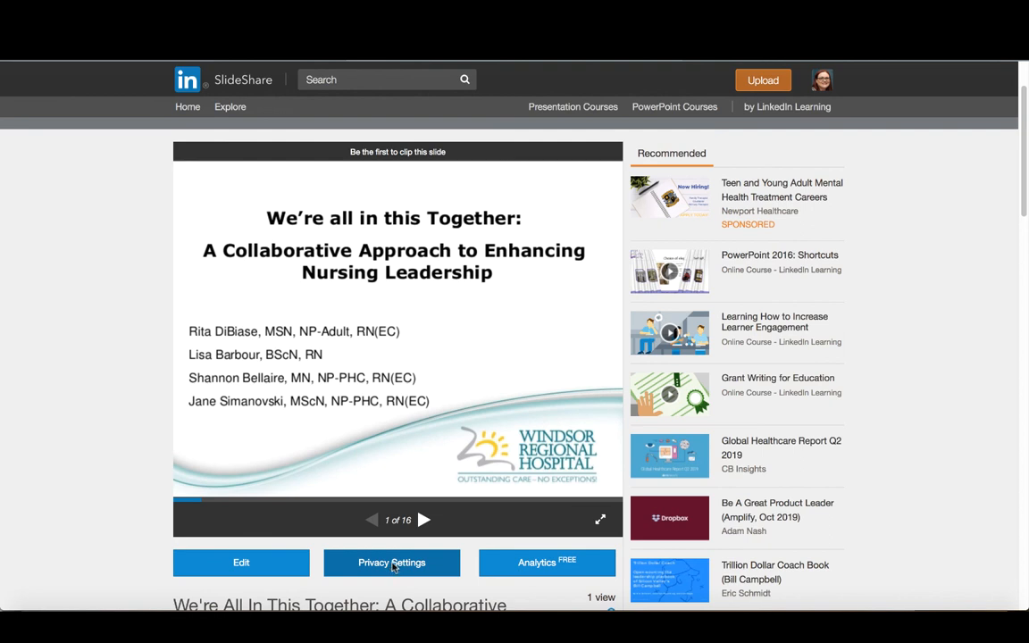
Step: Open the published presentation's Privacy Settings page
{"action": "left_click", "coordinate": [392, 562]}
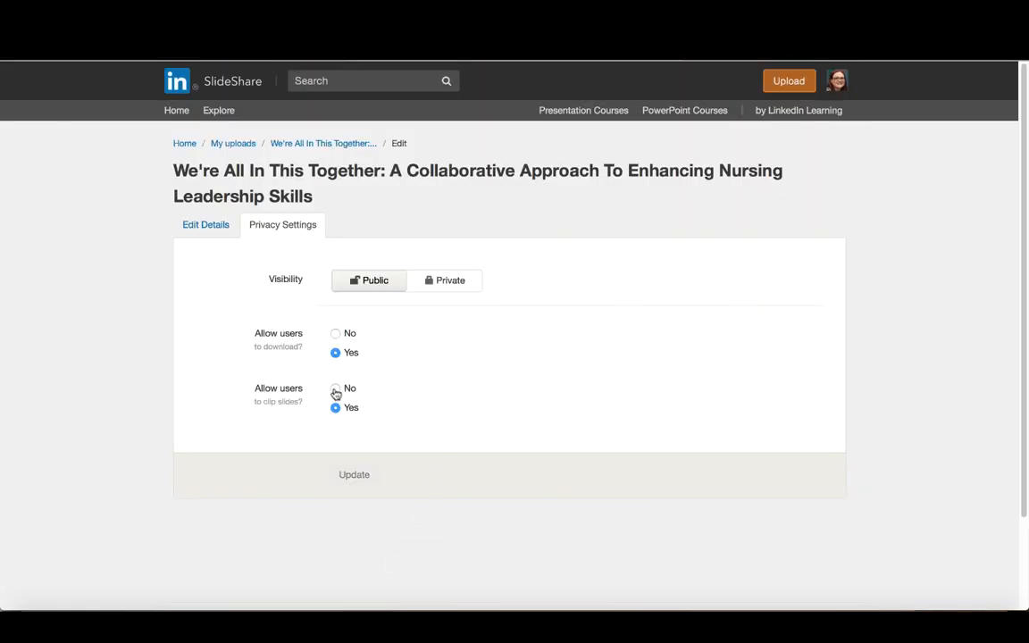
Step: Set slide clipping and downloads to No and save with Update
{"action": "left_click", "coordinate": [335, 388]}
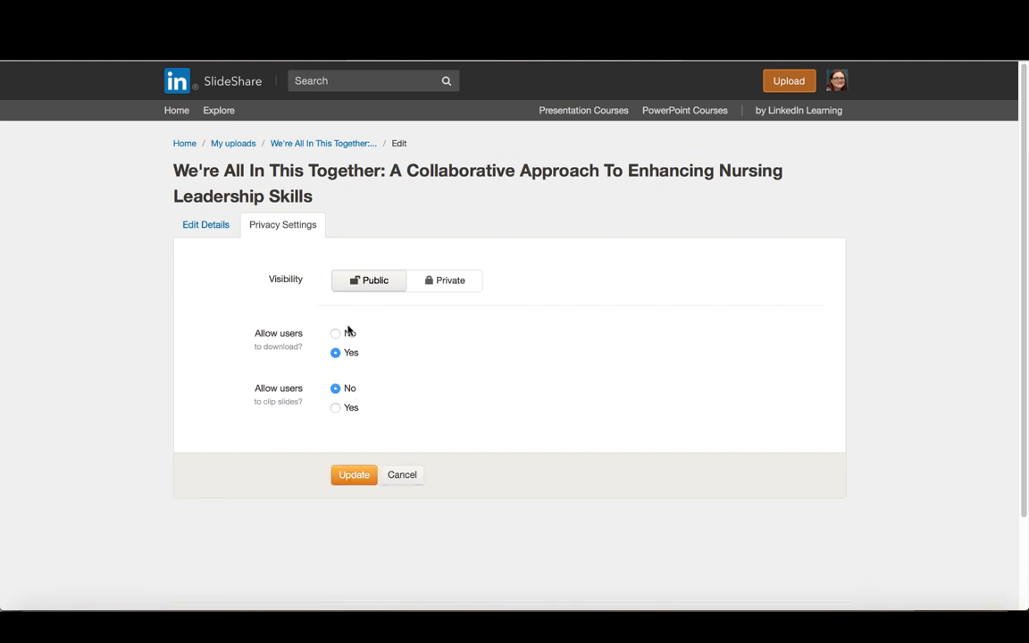
{"action": "left_click", "coordinate": [335, 334]}
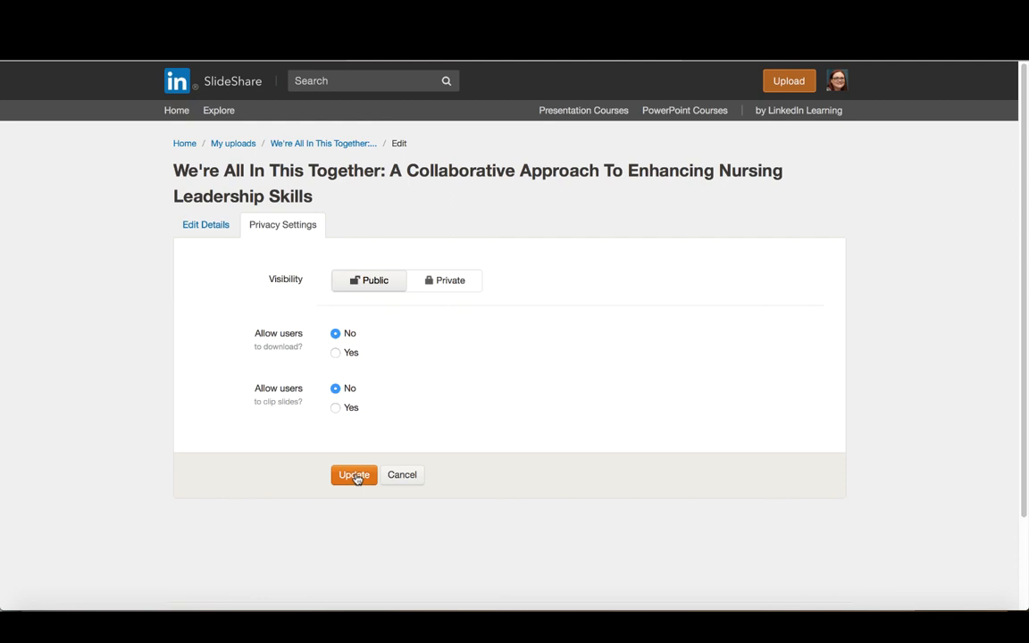
{"action": "left_click", "coordinate": [353, 474]}
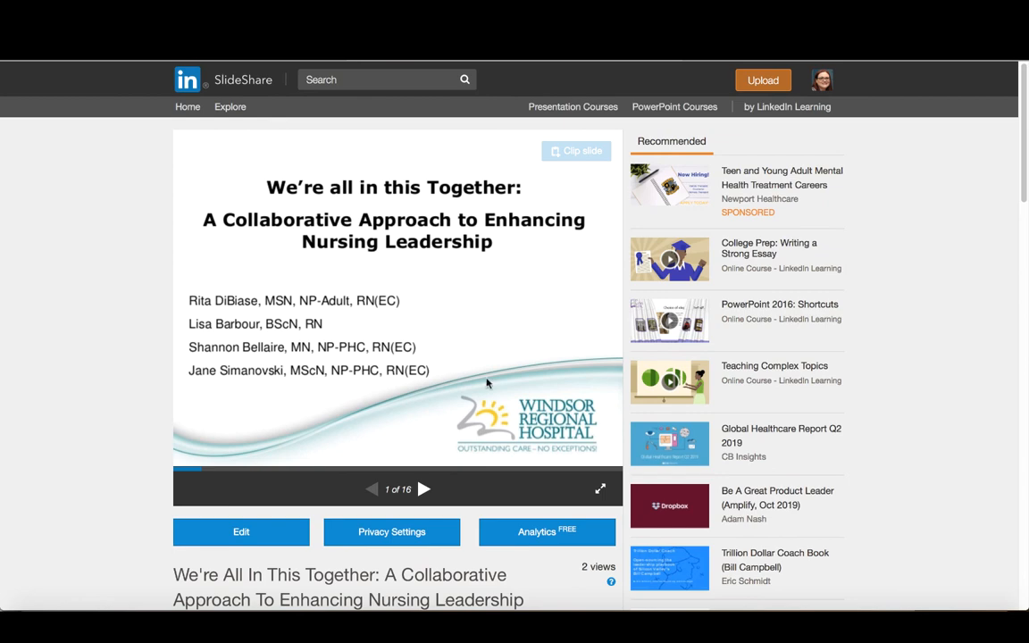
{"action": "scroll", "scroll_direction": "down", "scroll_amount": 3}
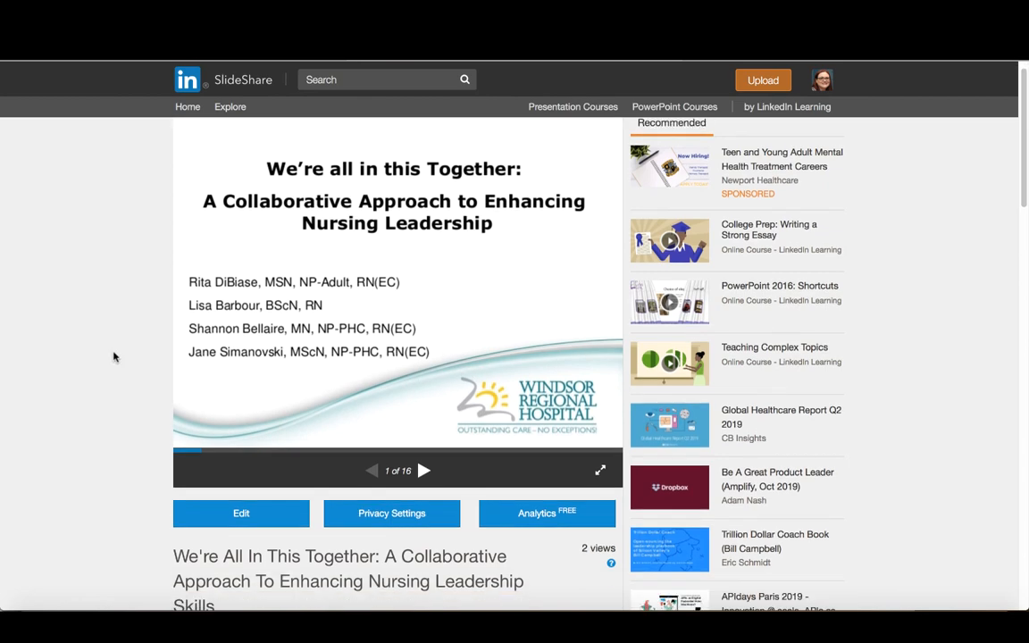
{"action": "scroll", "scroll_direction": "down", "scroll_amount": 3}
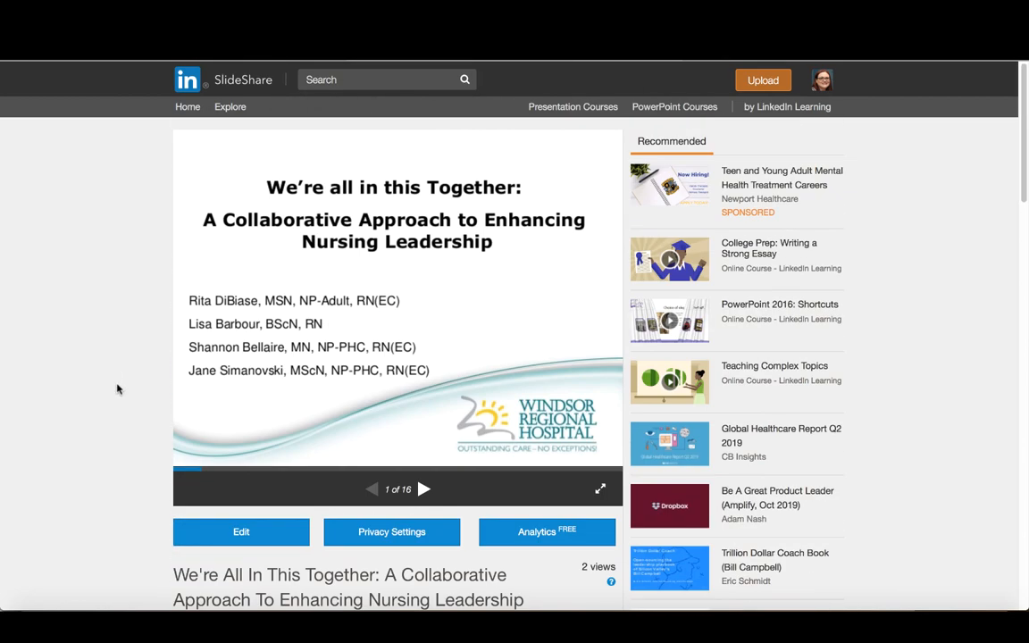
{"action": "mouse_move", "coordinate": [574, 429]}
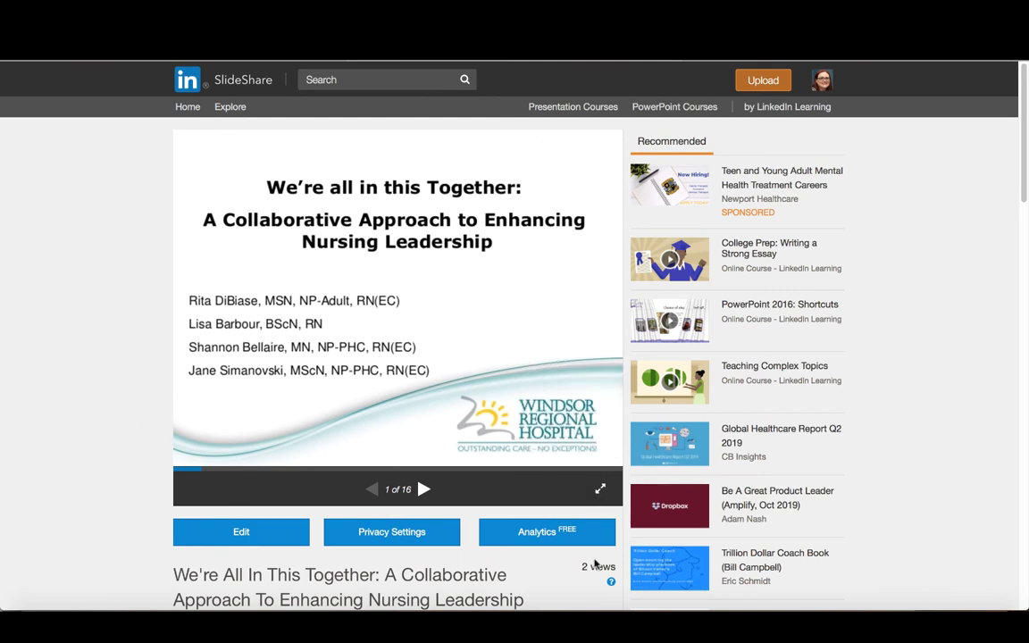
{"action": "scroll", "scroll_direction": "down", "scroll_amount": 3}
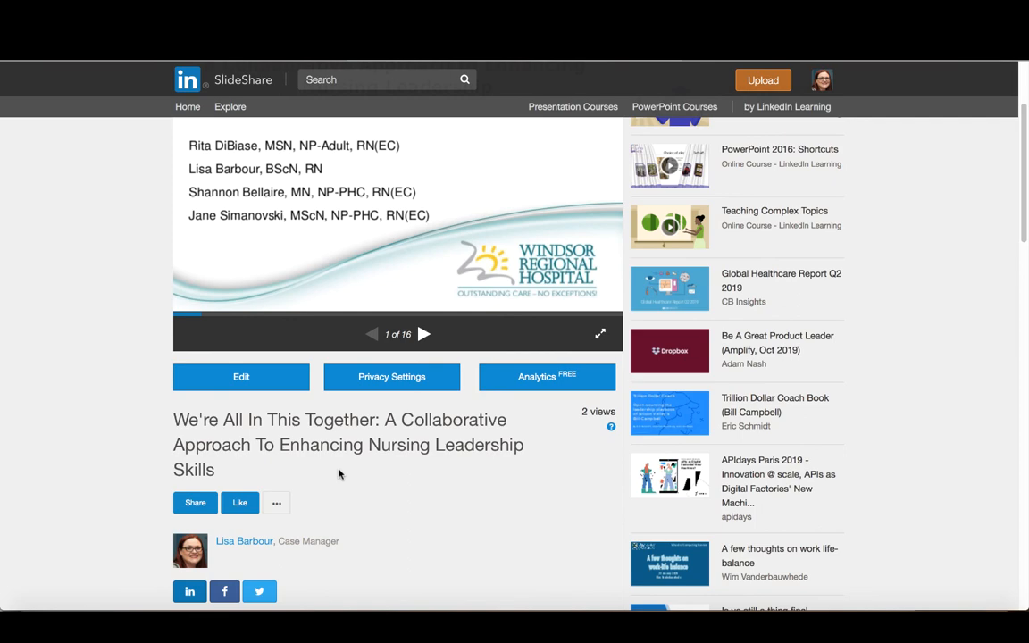
{"action": "mouse_move", "coordinate": [341, 469]}
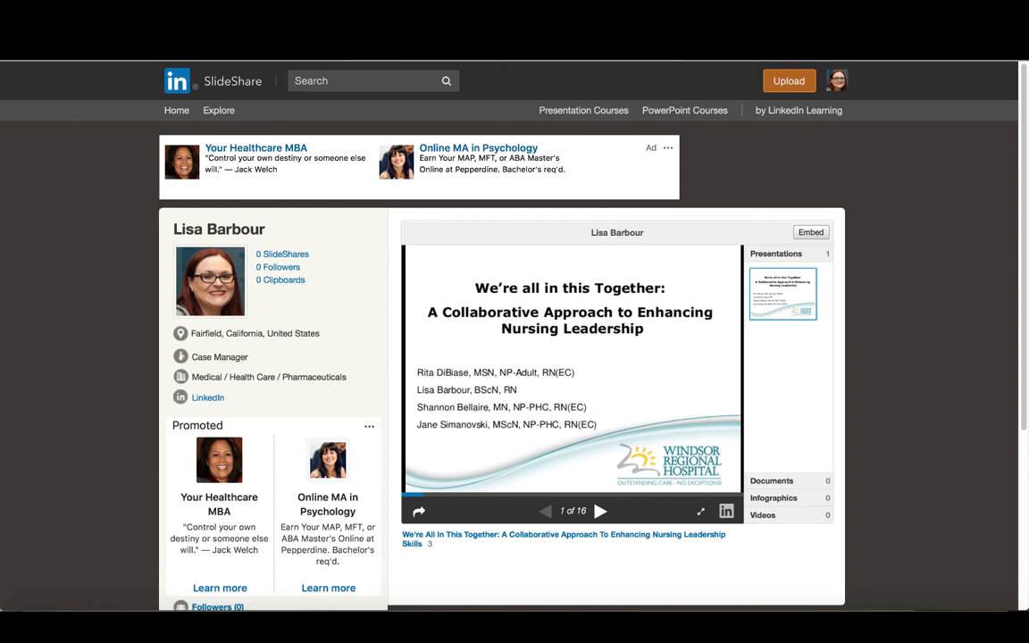
{"action": "mouse_move", "coordinate": [654, 284]}
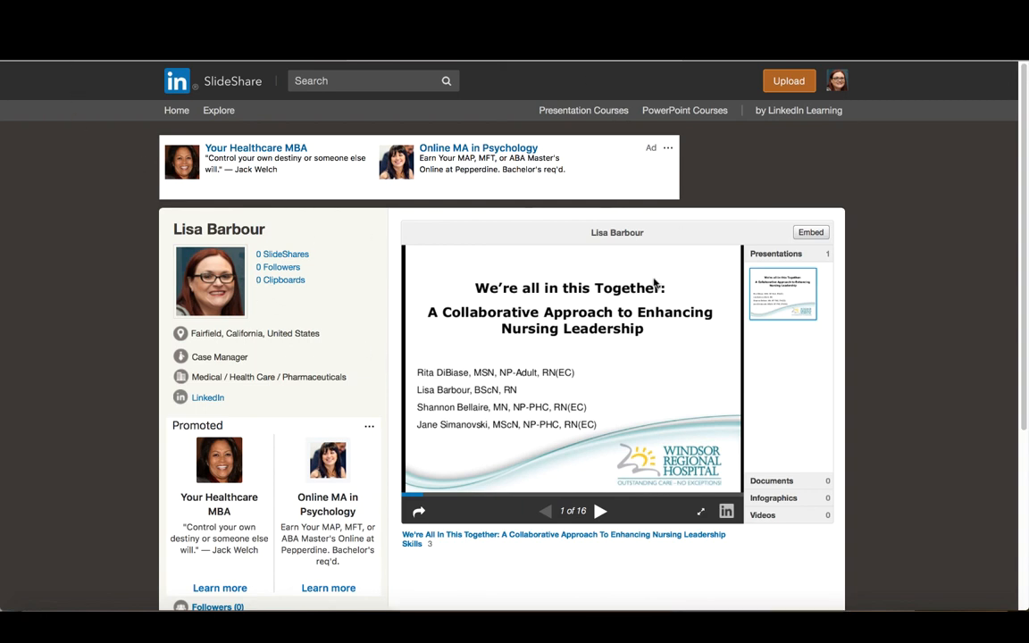
{"action": "mouse_move", "coordinate": [555, 342]}
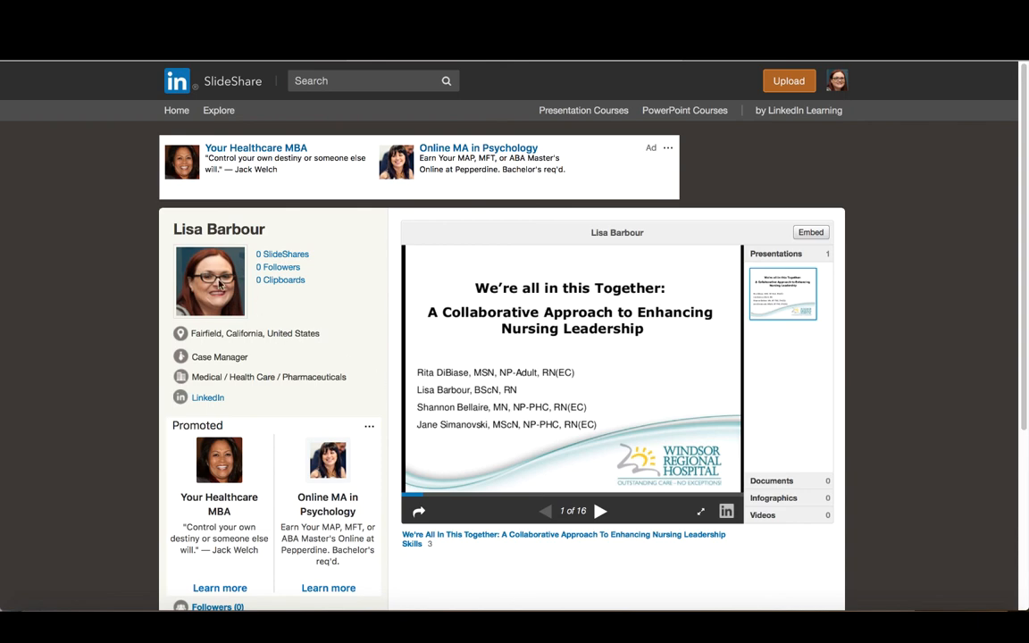
{"action": "mouse_move", "coordinate": [577, 418]}
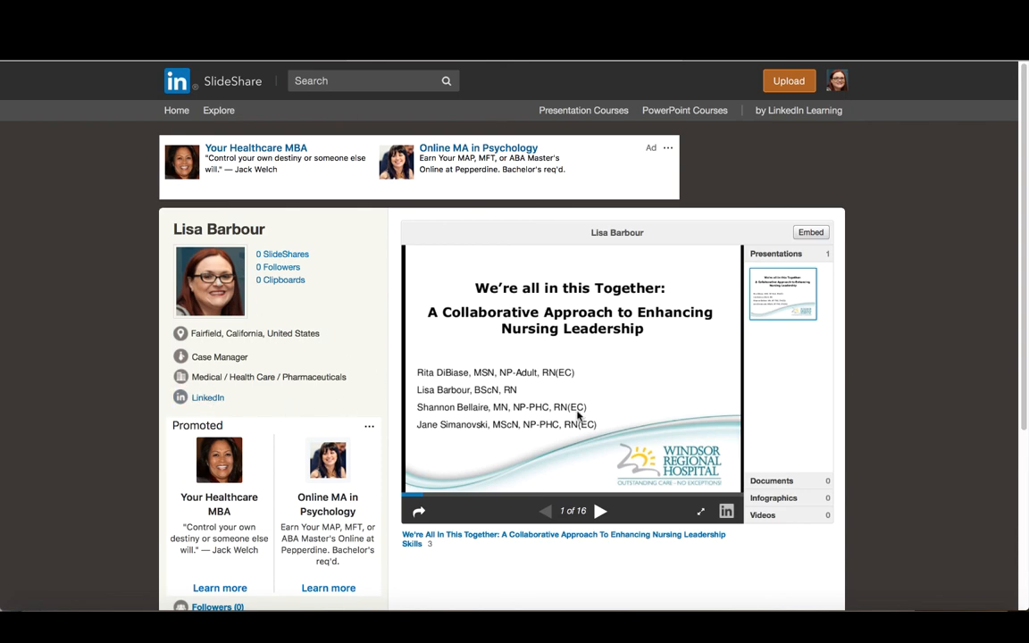
{"action": "scroll", "scroll_direction": "down", "scroll_amount": 3}
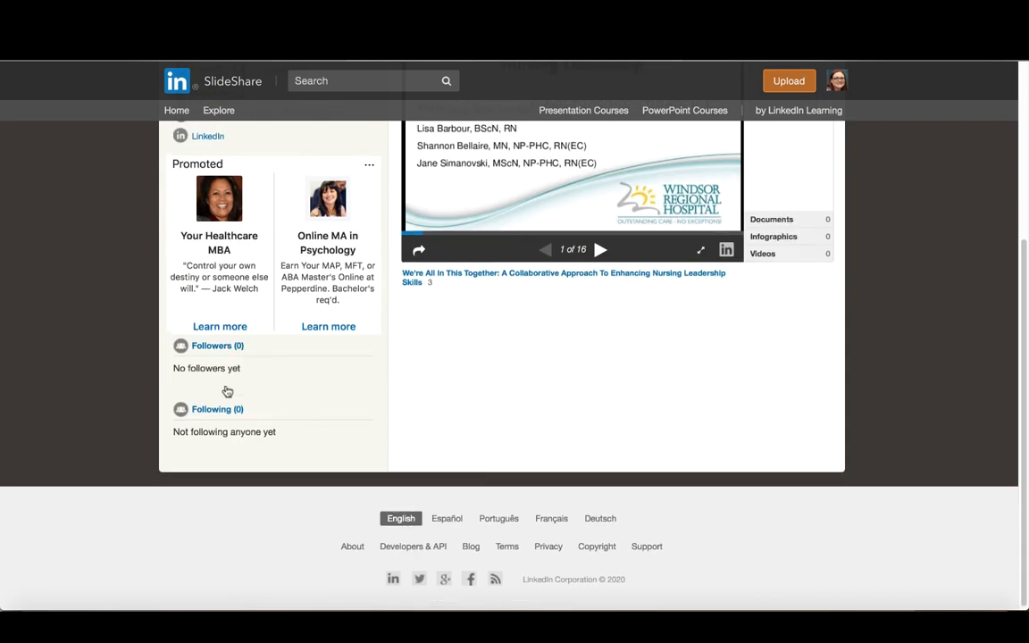
{"action": "mouse_move", "coordinate": [605, 377]}
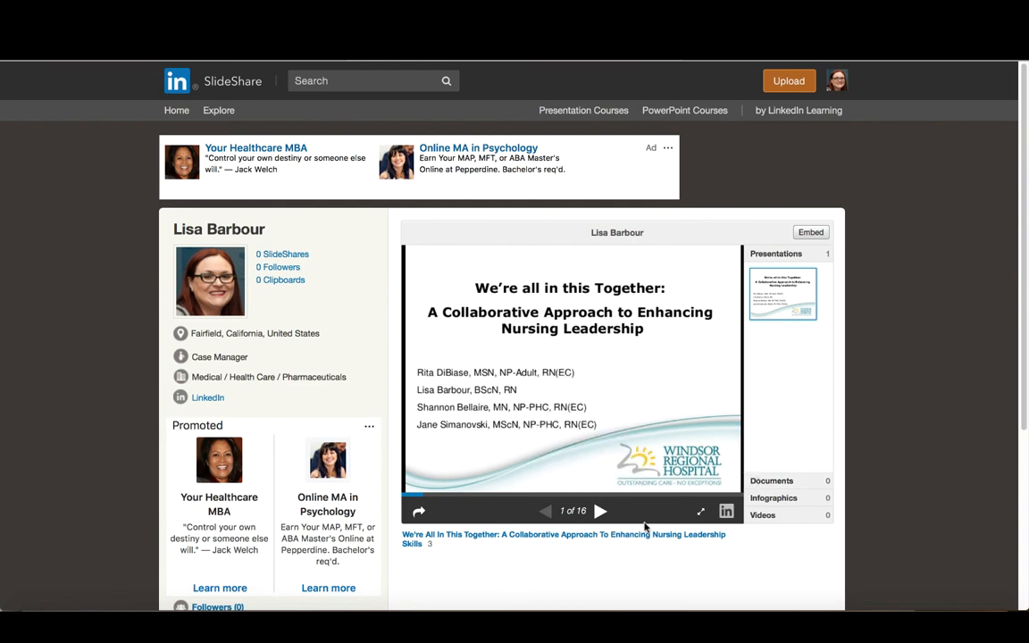
{"action": "mouse_move", "coordinate": [763, 412]}
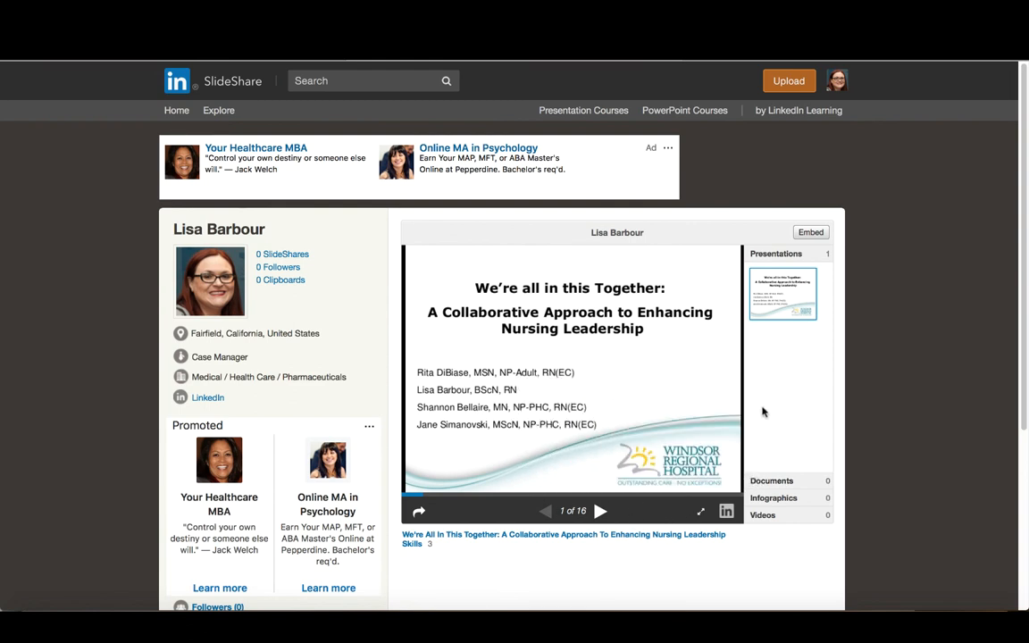
{"action": "mouse_move", "coordinate": [781, 408]}
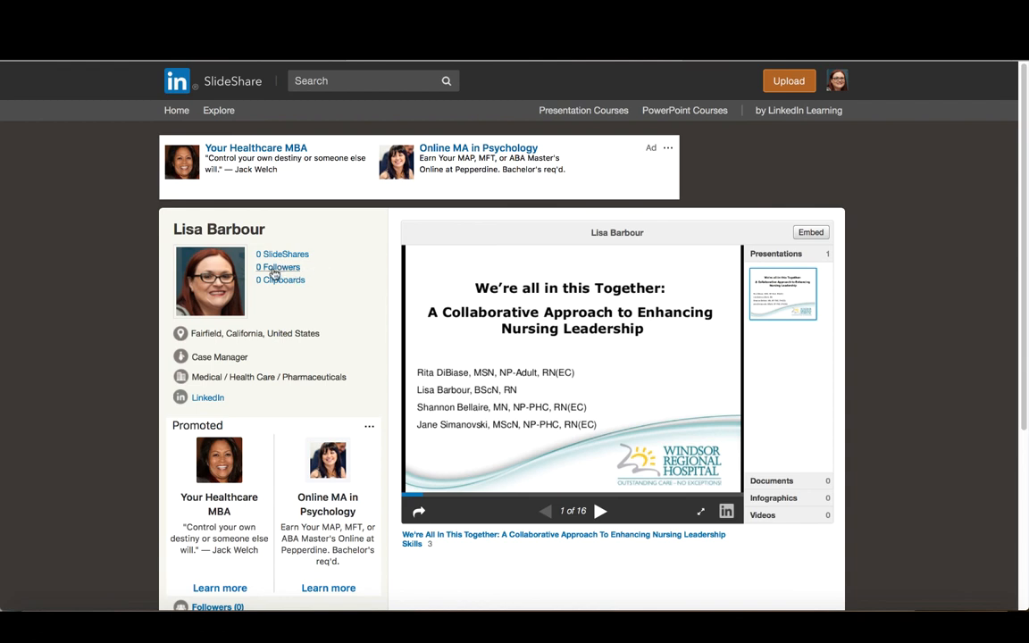
{"action": "mouse_move", "coordinate": [281, 267]}
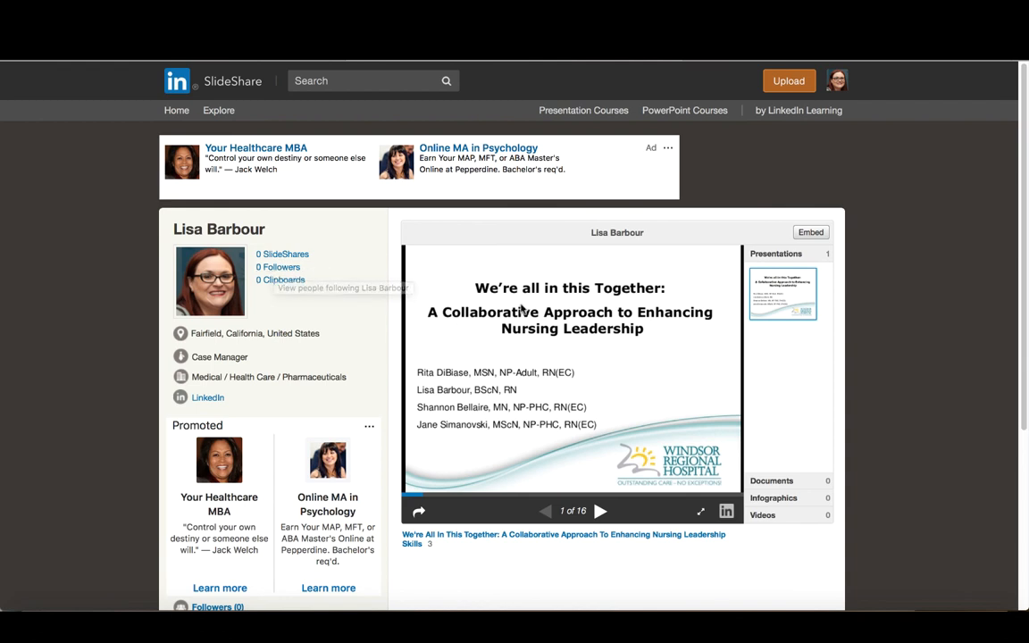
{"action": "mouse_move", "coordinate": [795, 375]}
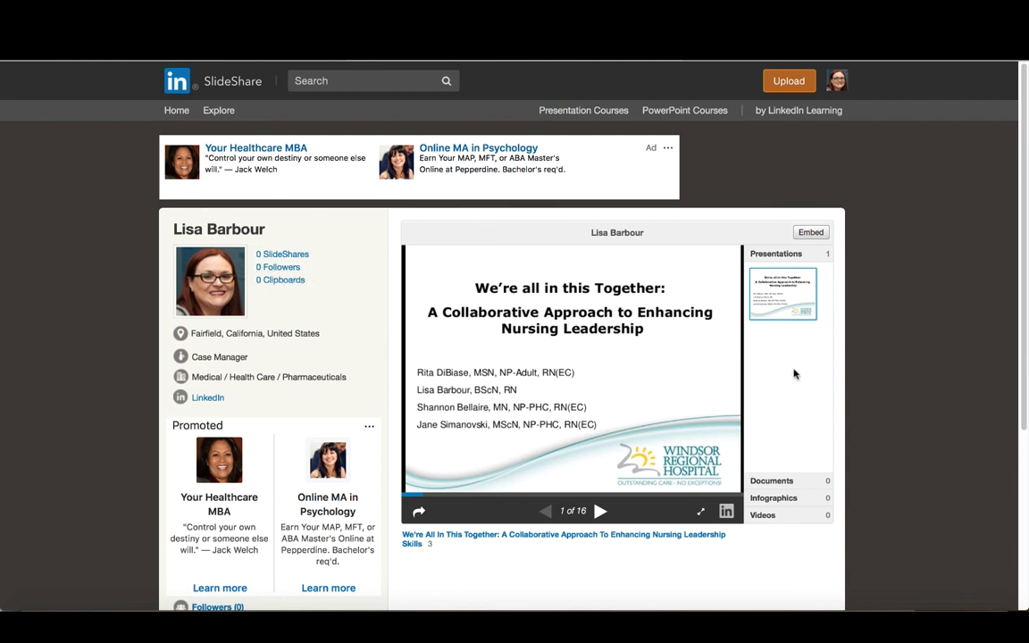